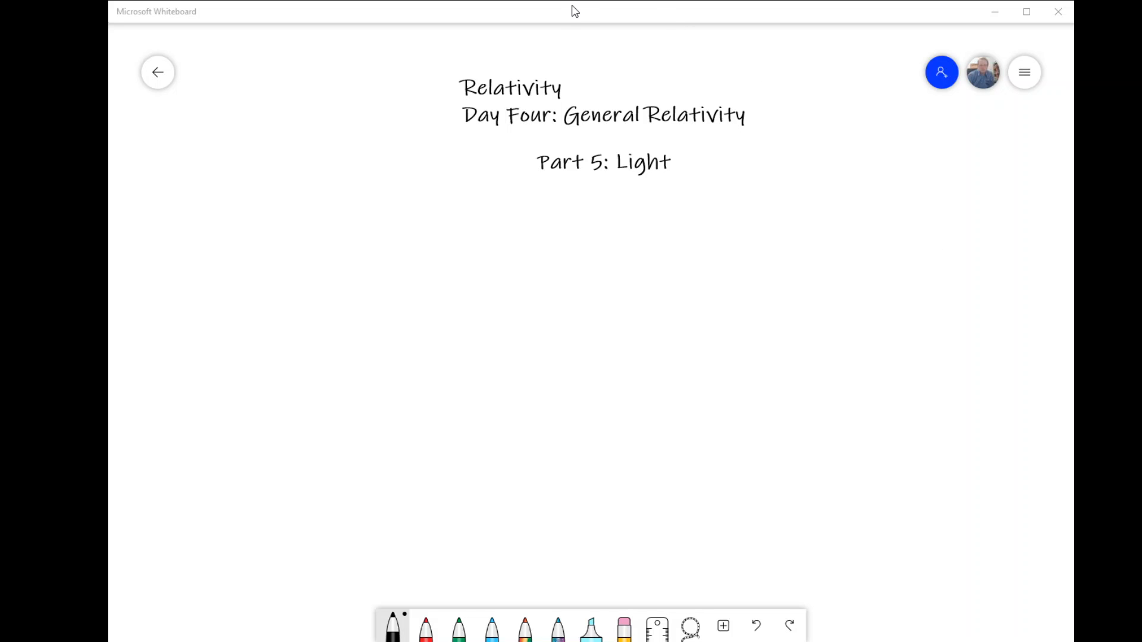
pyautogui.moveTo(542, 15)
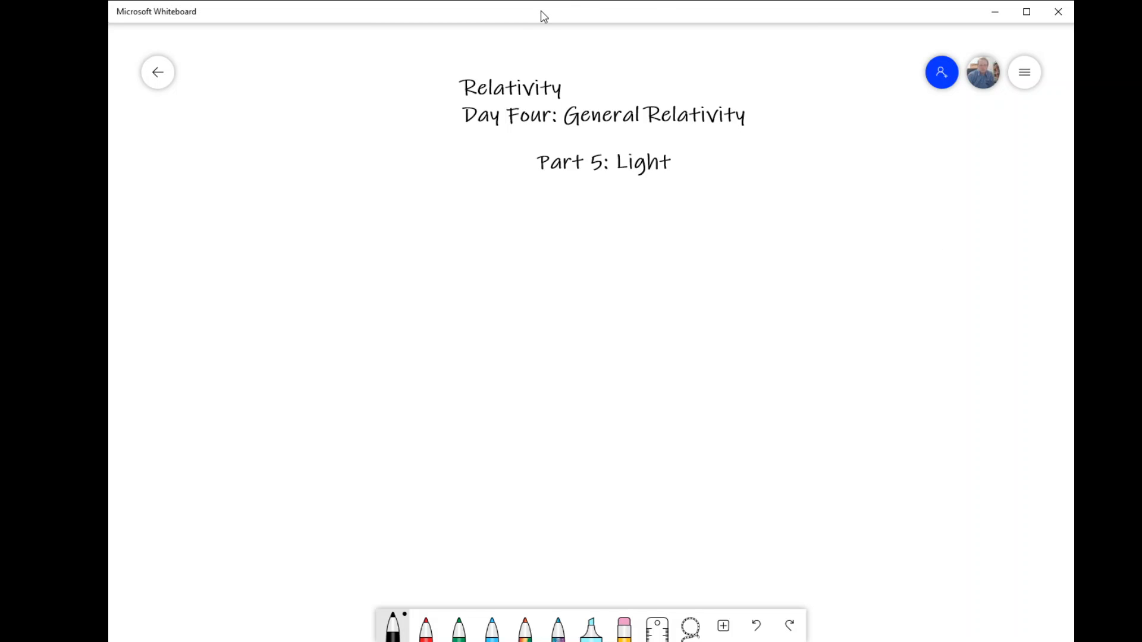
pyautogui.moveTo(350, 333)
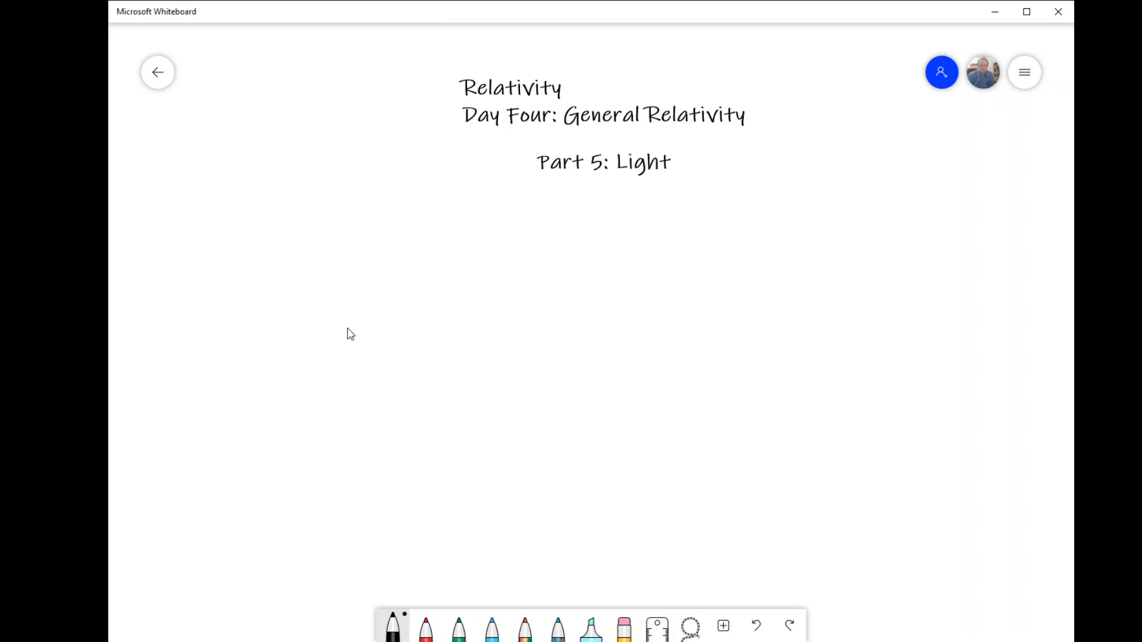
pyautogui.moveTo(580, 375)
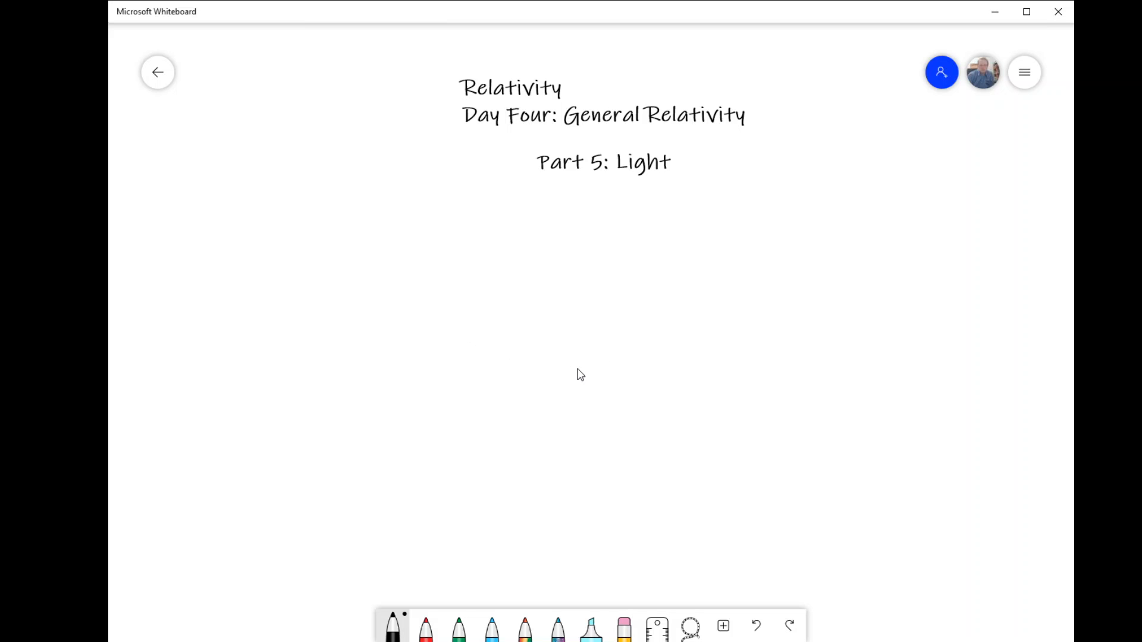
pyautogui.moveTo(622, 203)
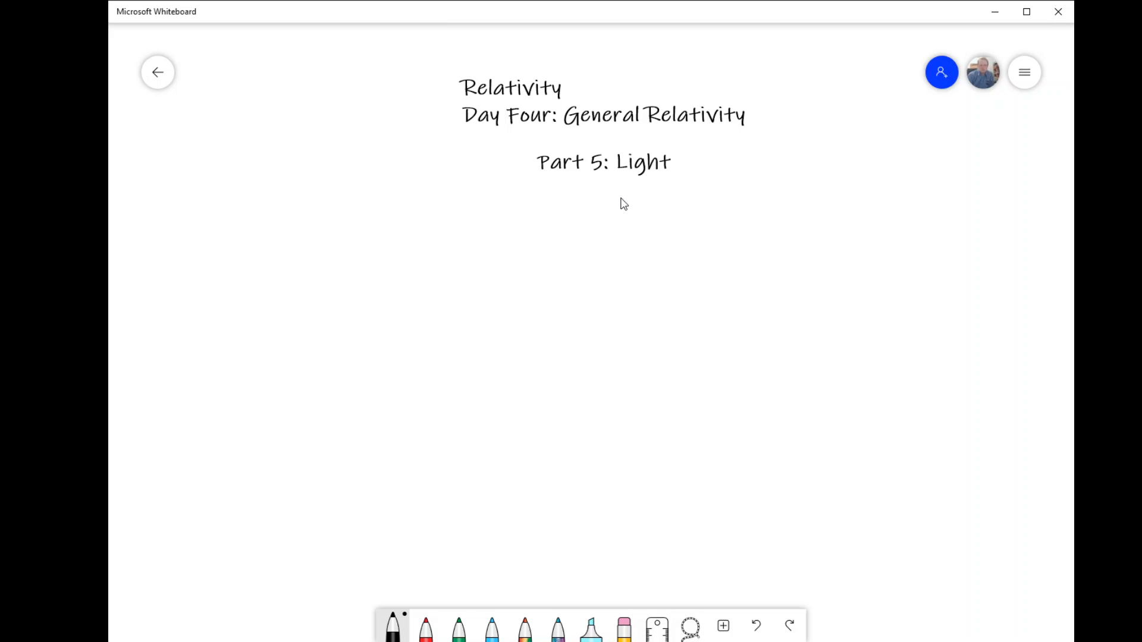
pyautogui.moveTo(583, 222)
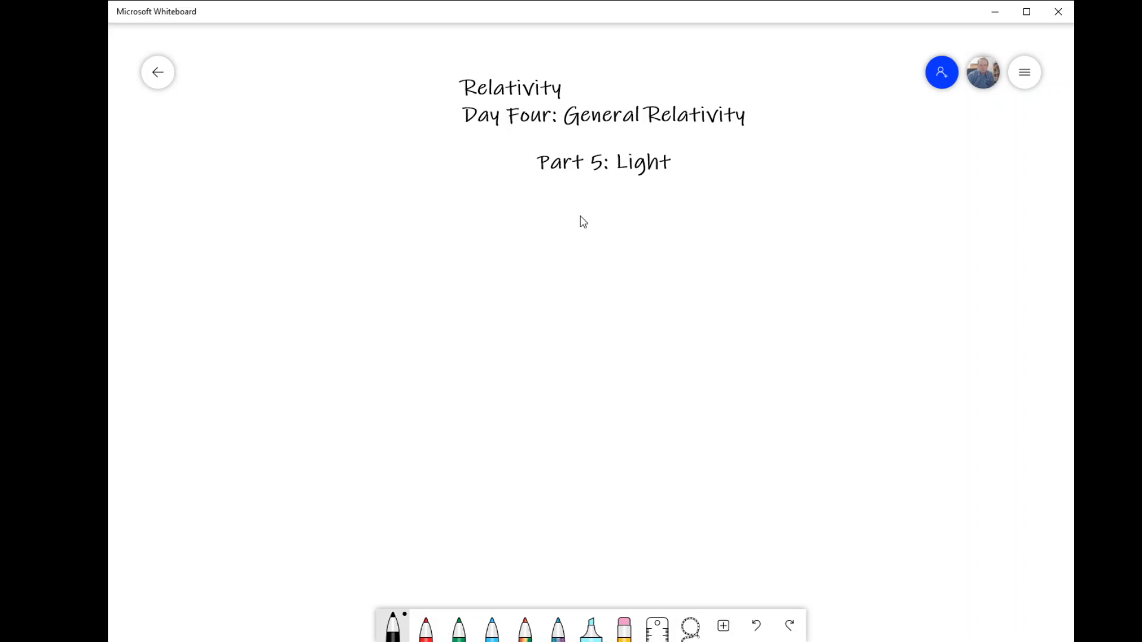
pyautogui.moveTo(527, 258)
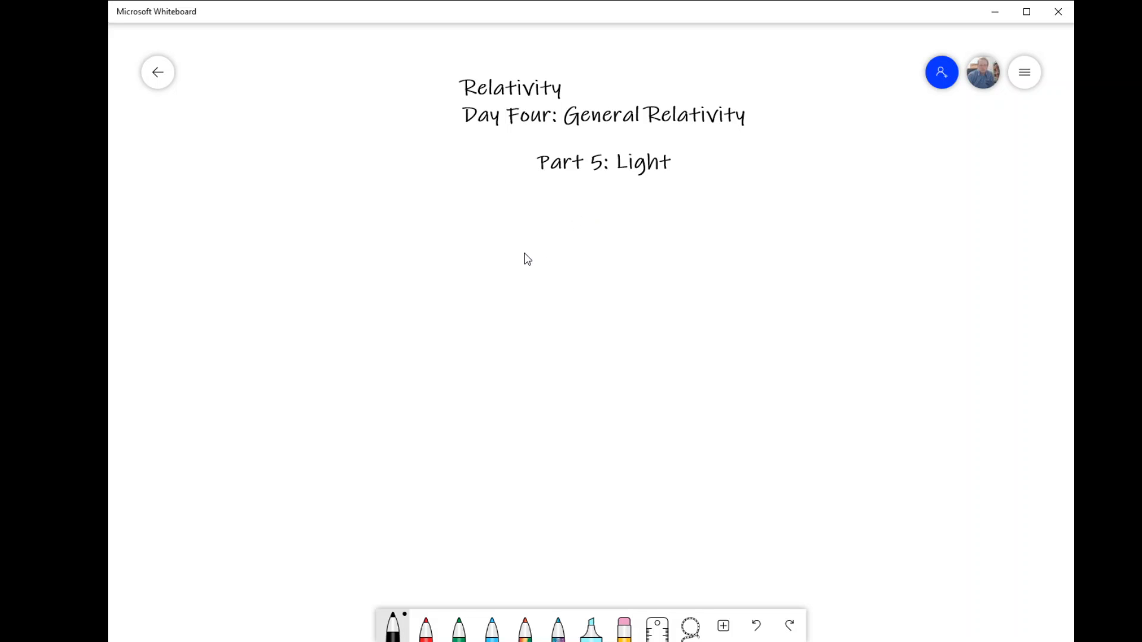
pyautogui.moveTo(614, 210)
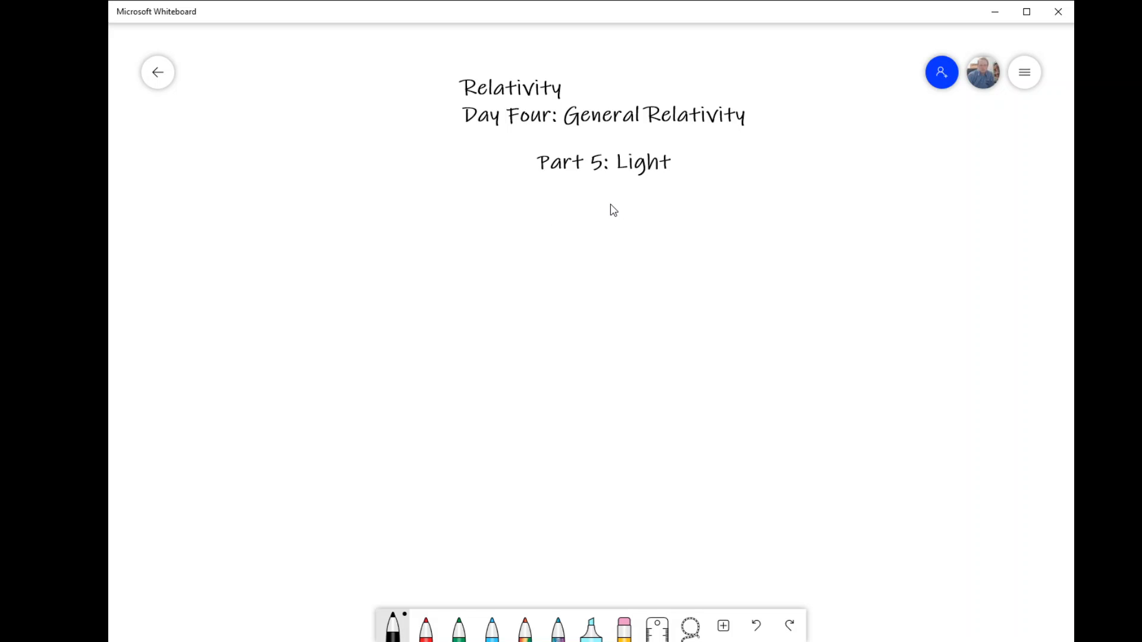
pyautogui.moveTo(487, 265)
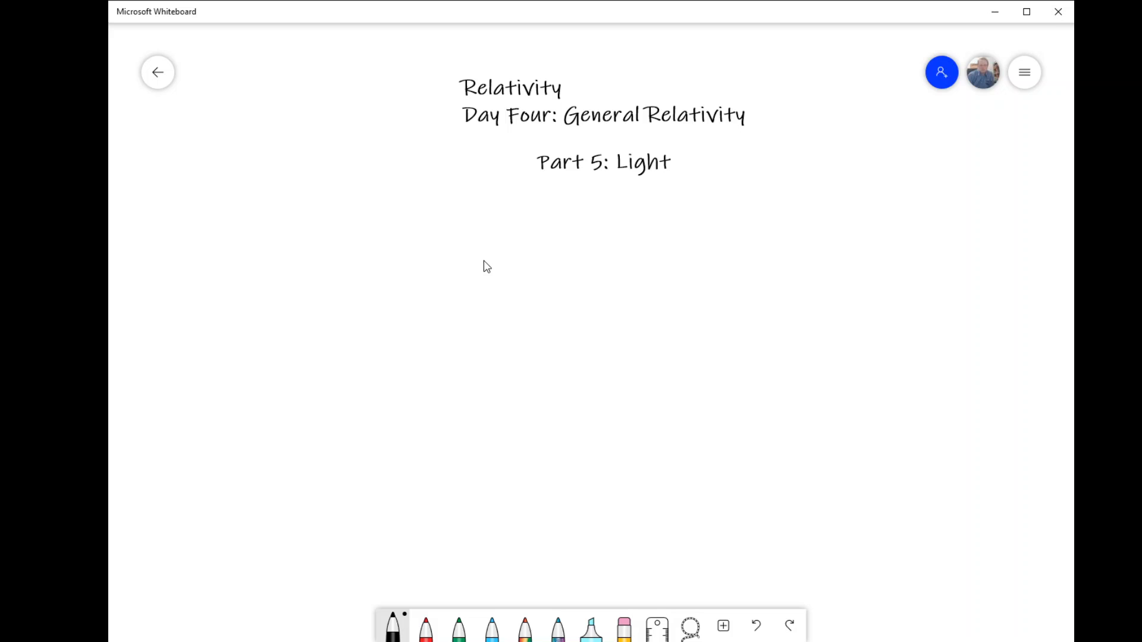
pyautogui.moveTo(444, 297)
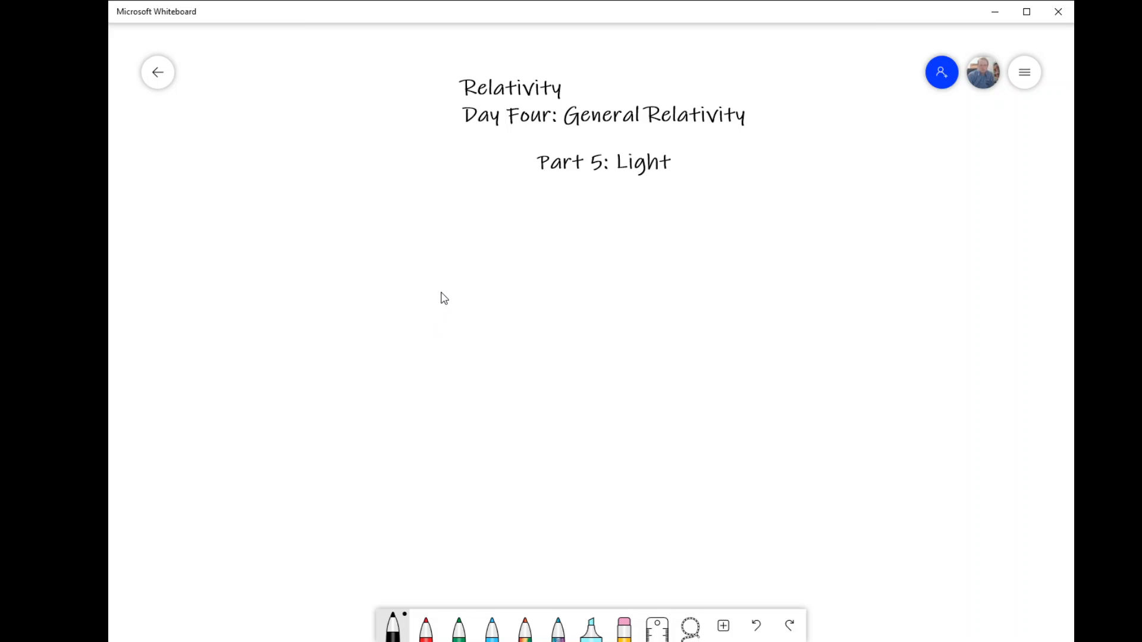
pyautogui.moveTo(555, 313)
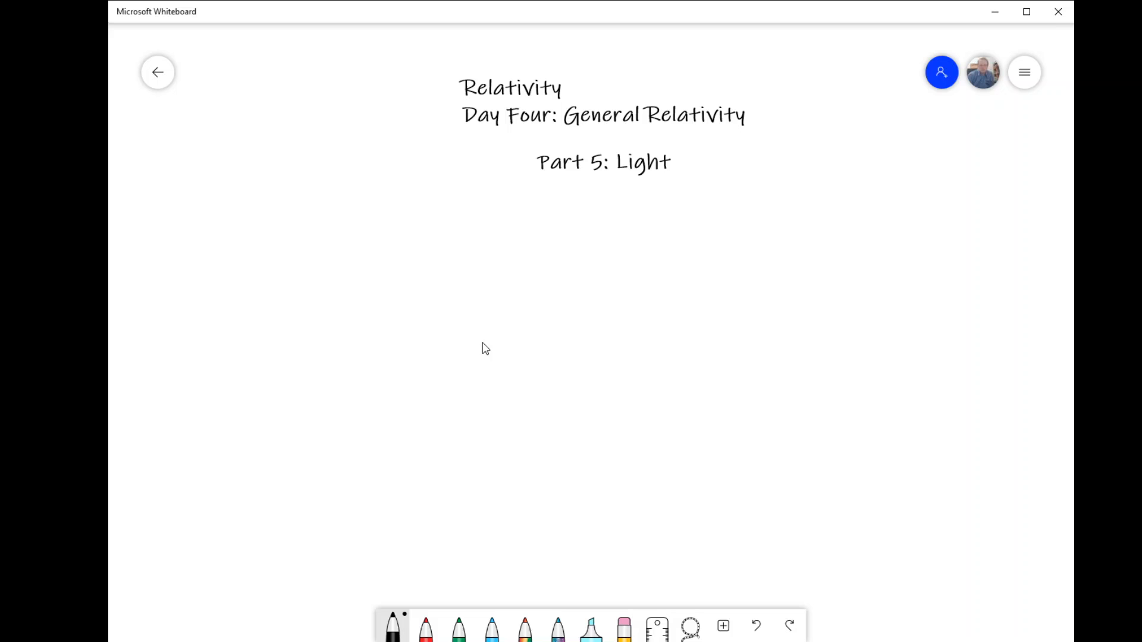
pyautogui.moveTo(644, 336)
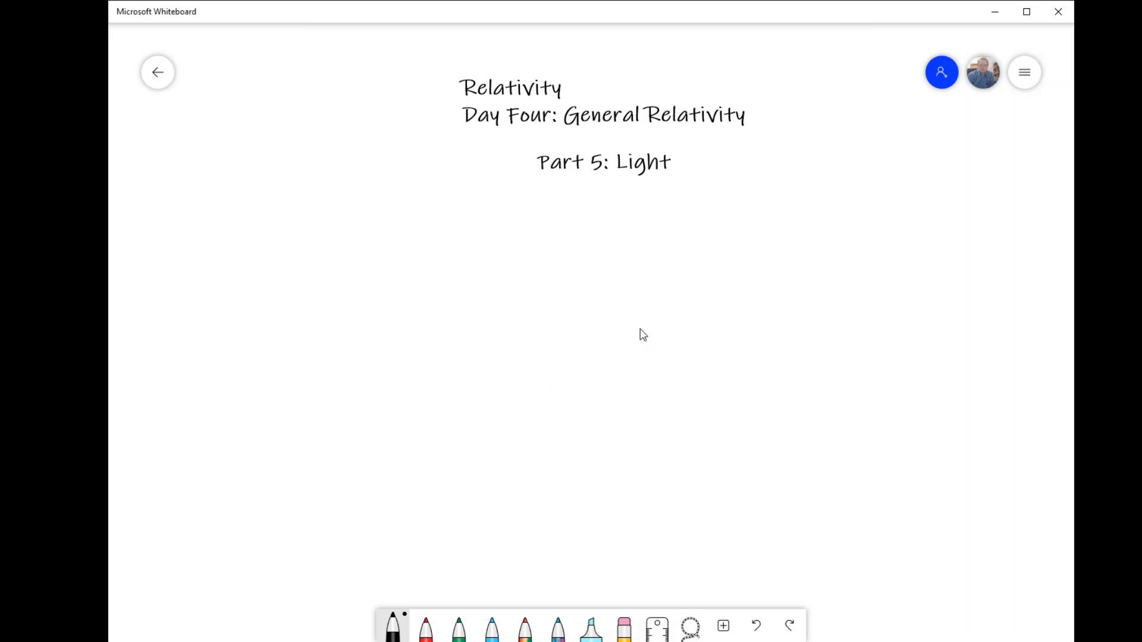
pyautogui.moveTo(635, 243)
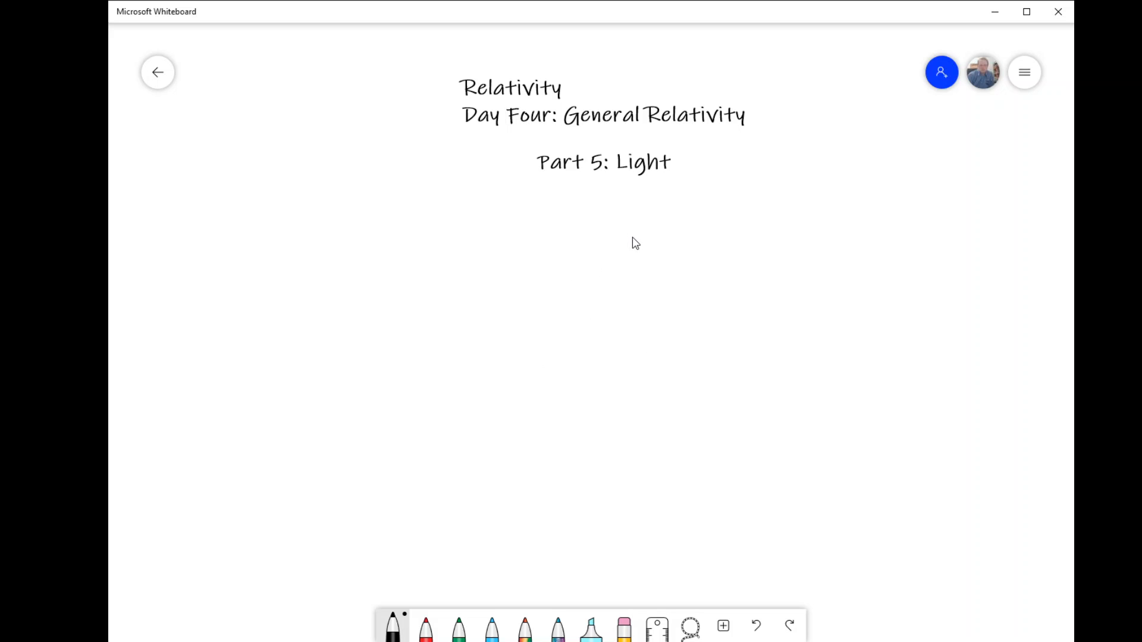
pyautogui.moveTo(609, 318)
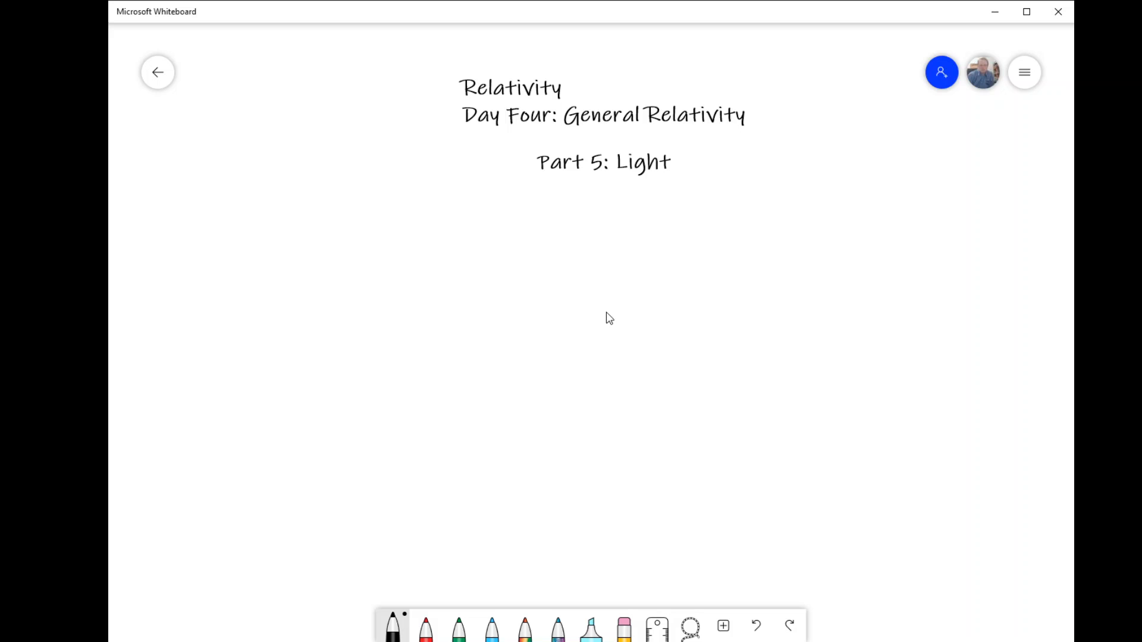
pyautogui.moveTo(540, 308)
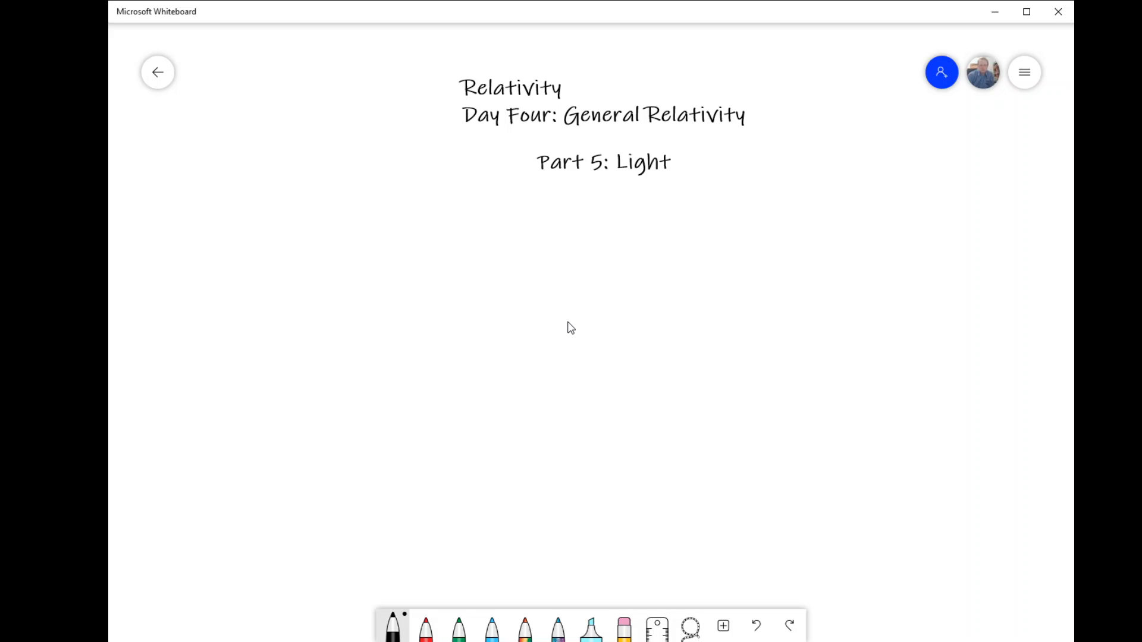
pyautogui.moveTo(556, 323)
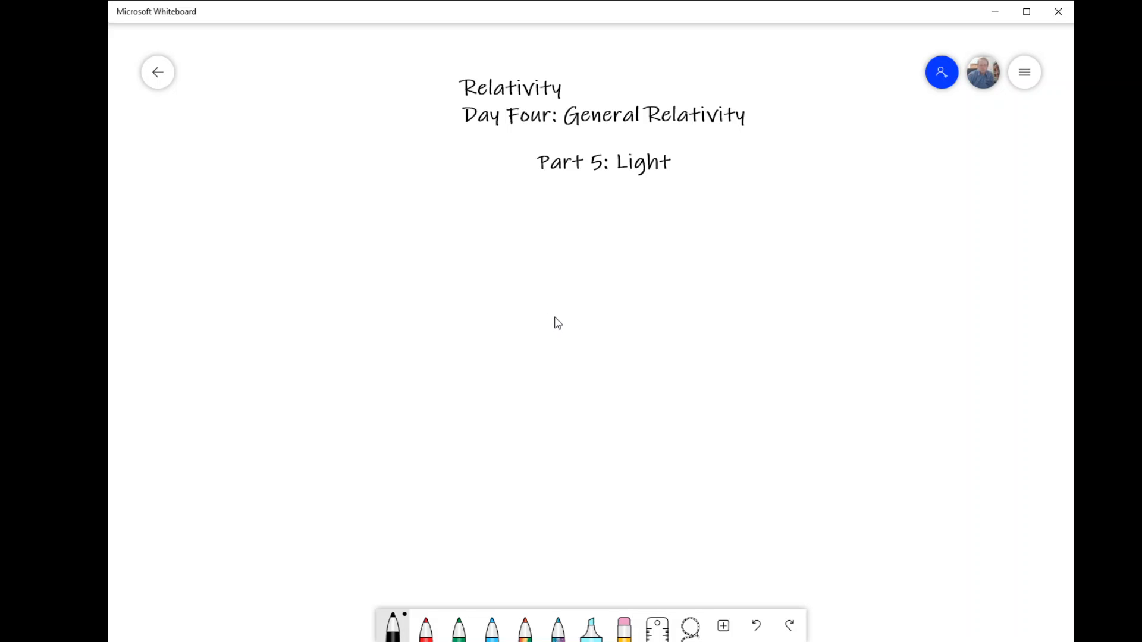
pyautogui.moveTo(553, 323)
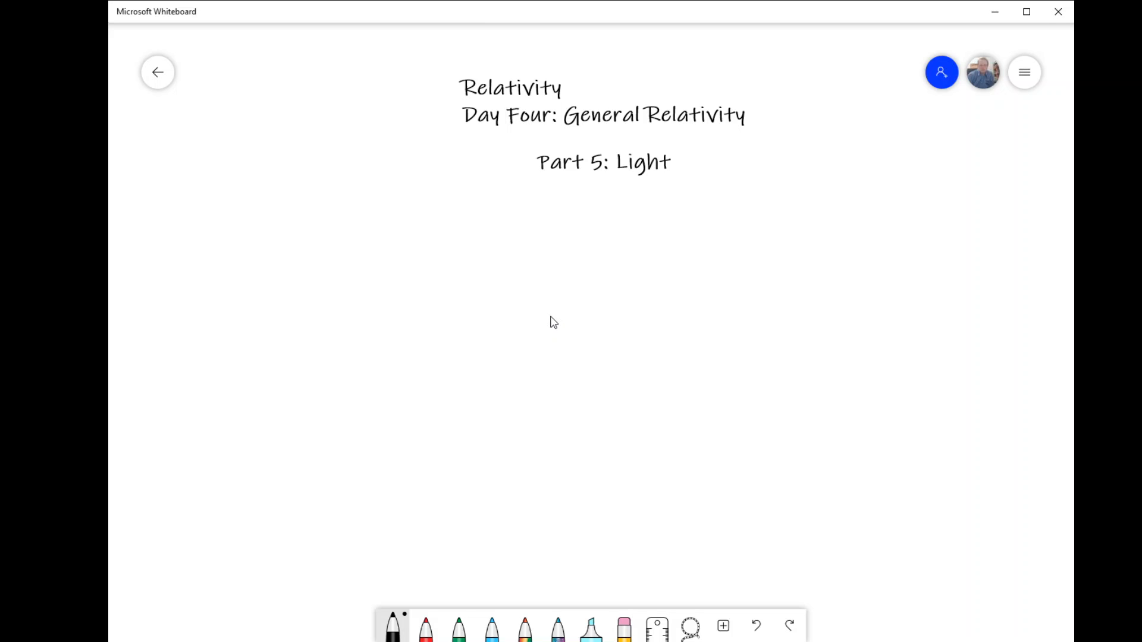
pyautogui.moveTo(679, 104)
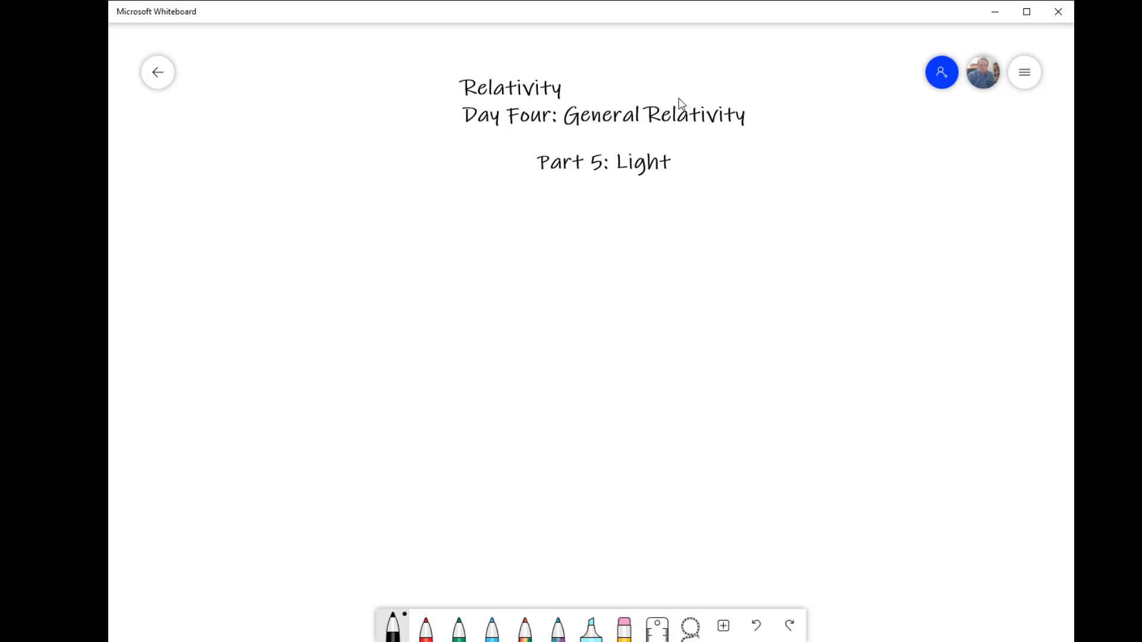
pyautogui.moveTo(549, 194)
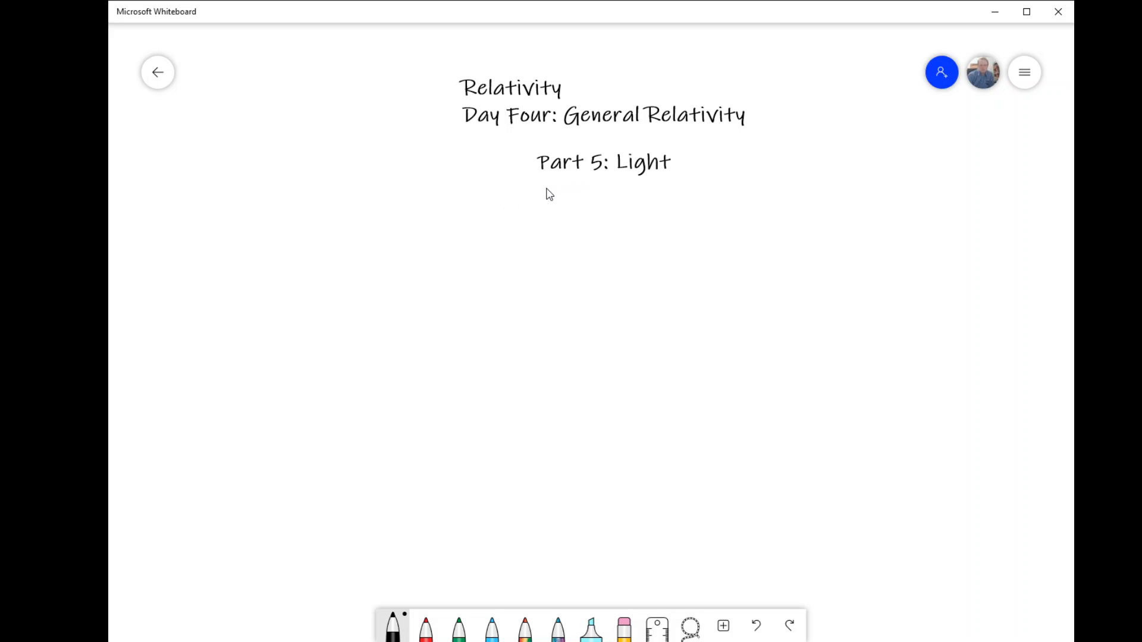
pyautogui.moveTo(579, 264)
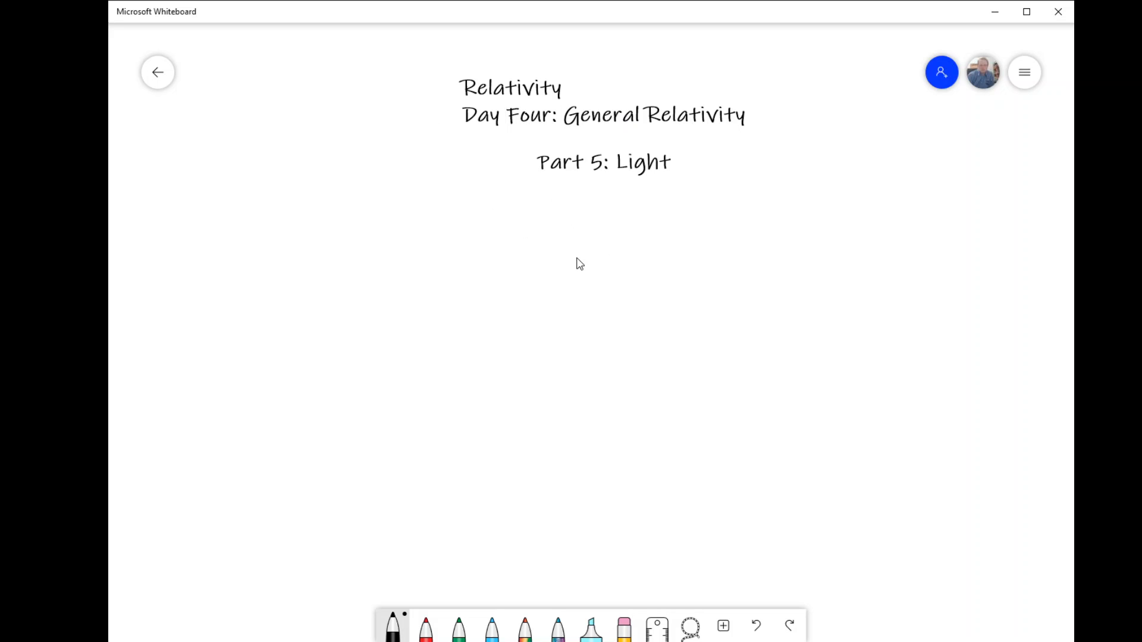
pyautogui.moveTo(430, 330)
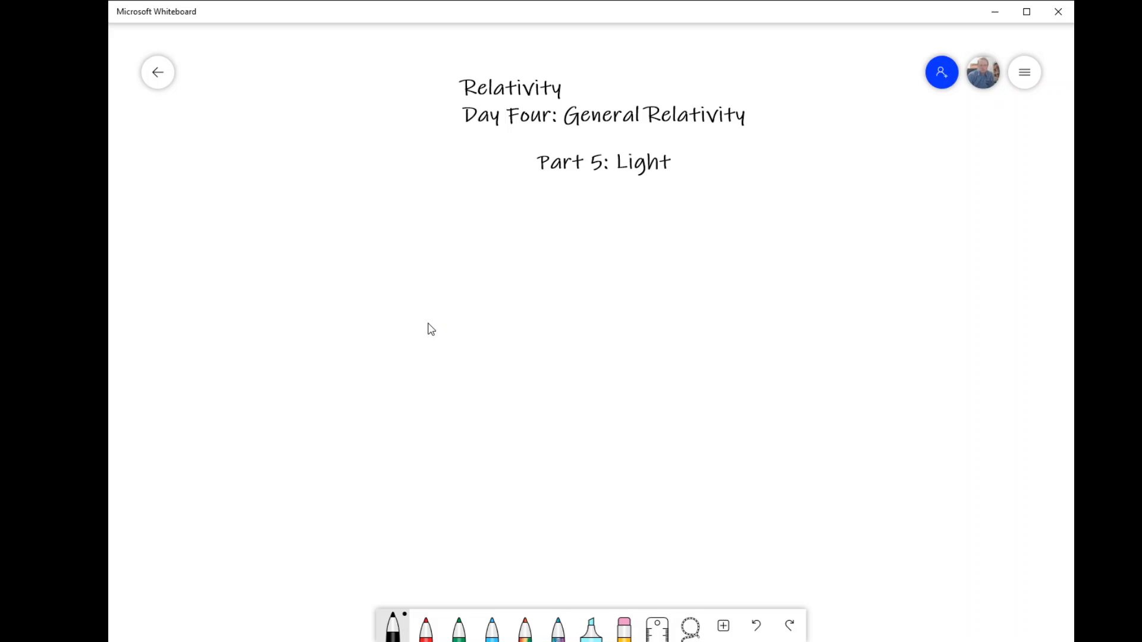
pyautogui.moveTo(426, 293)
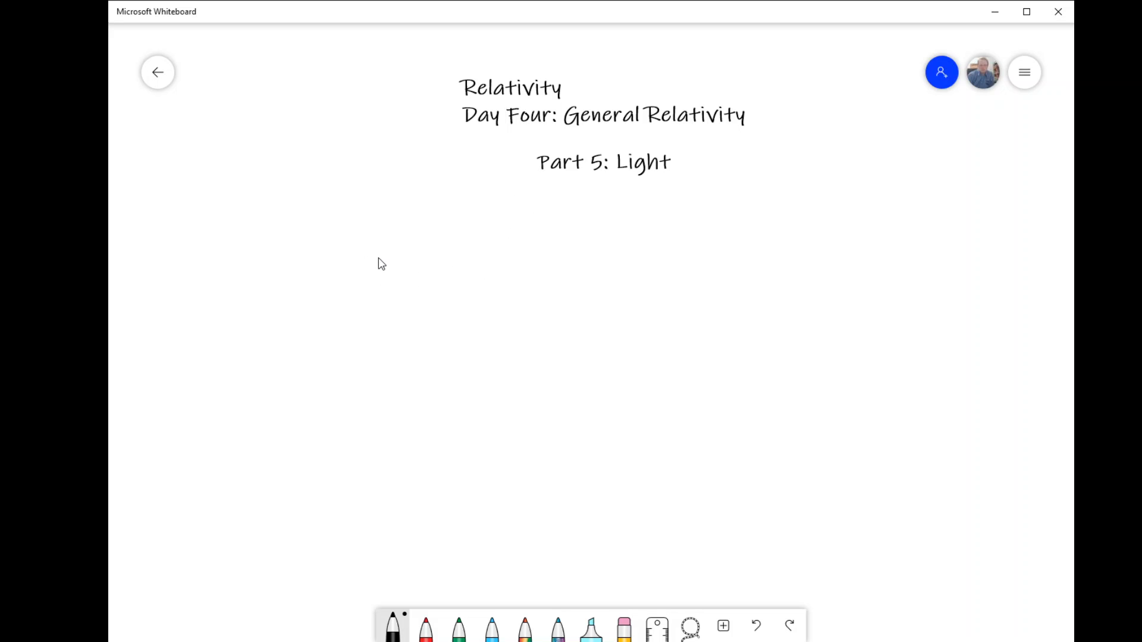
pyautogui.moveTo(335, 290)
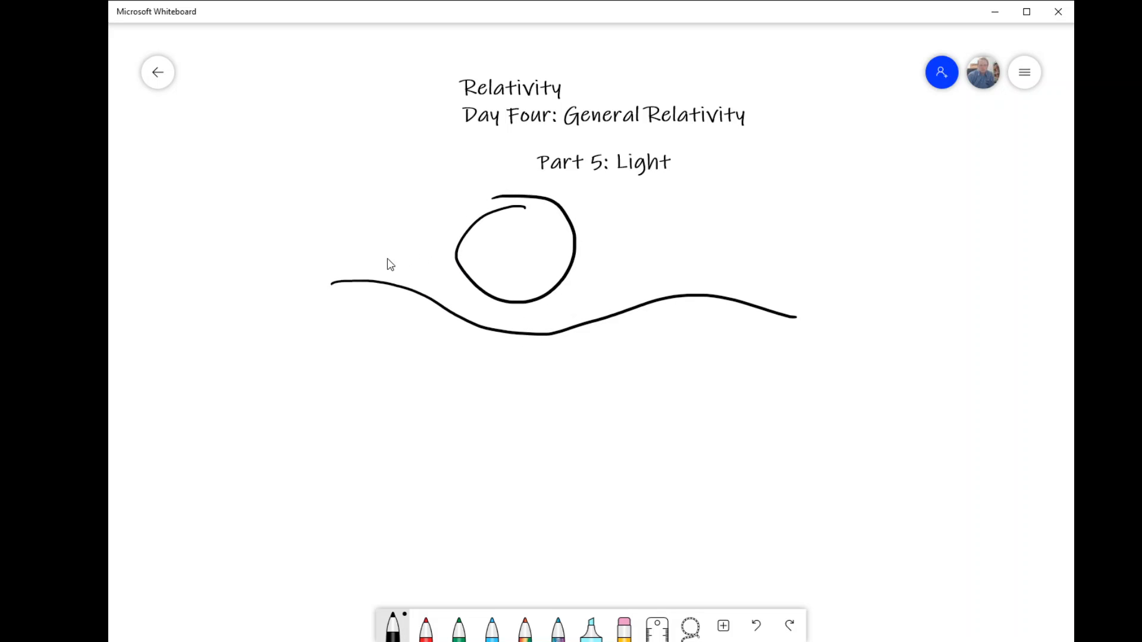
pyautogui.moveTo(265, 278)
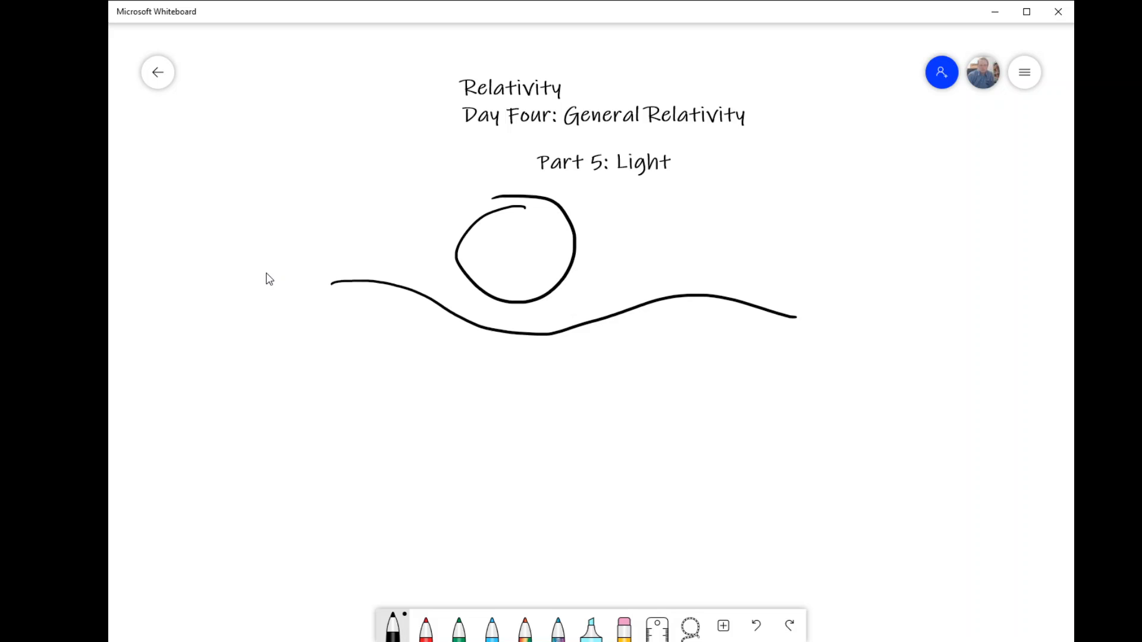
# Step: Draw a light path bending under the mass into an arrow and write Fg = GM1M2/r² beneath
pyautogui.moveTo(270, 273); pyautogui.dragTo(381, 275)
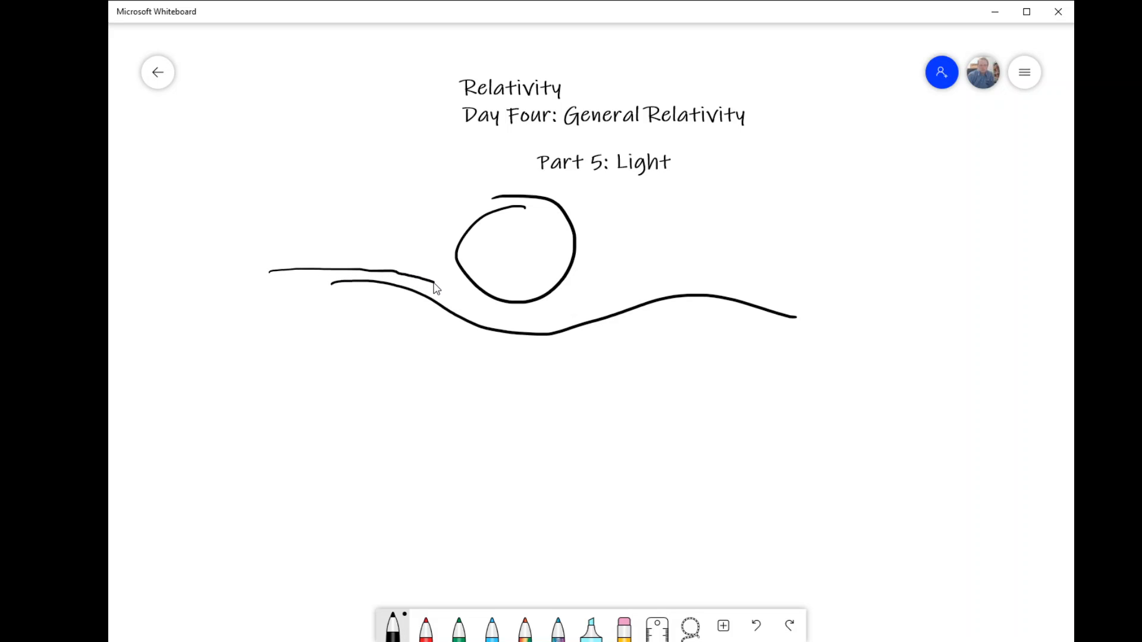
pyautogui.moveTo(433, 284); pyautogui.dragTo(507, 324)
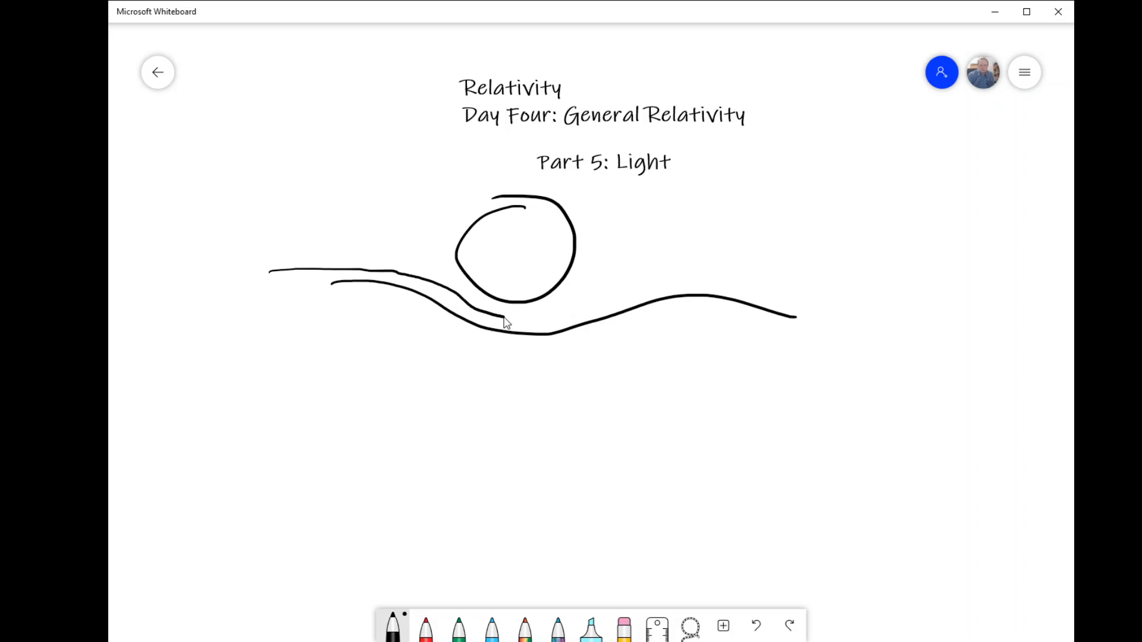
pyautogui.moveTo(504, 324); pyautogui.dragTo(622, 294)
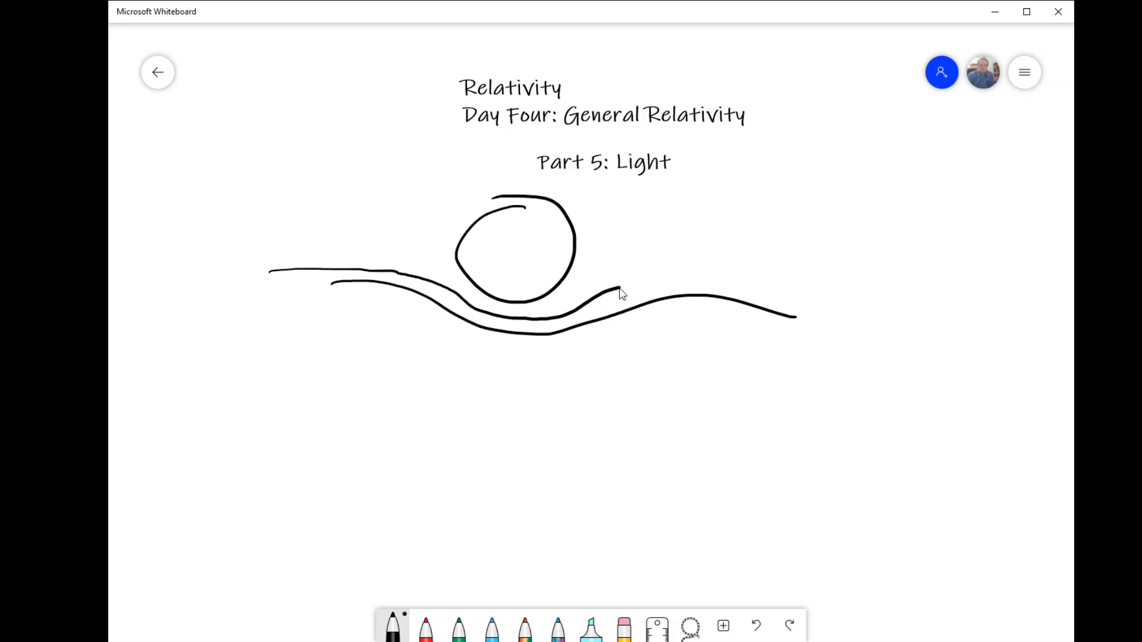
pyautogui.moveTo(619, 294); pyautogui.dragTo(808, 288)
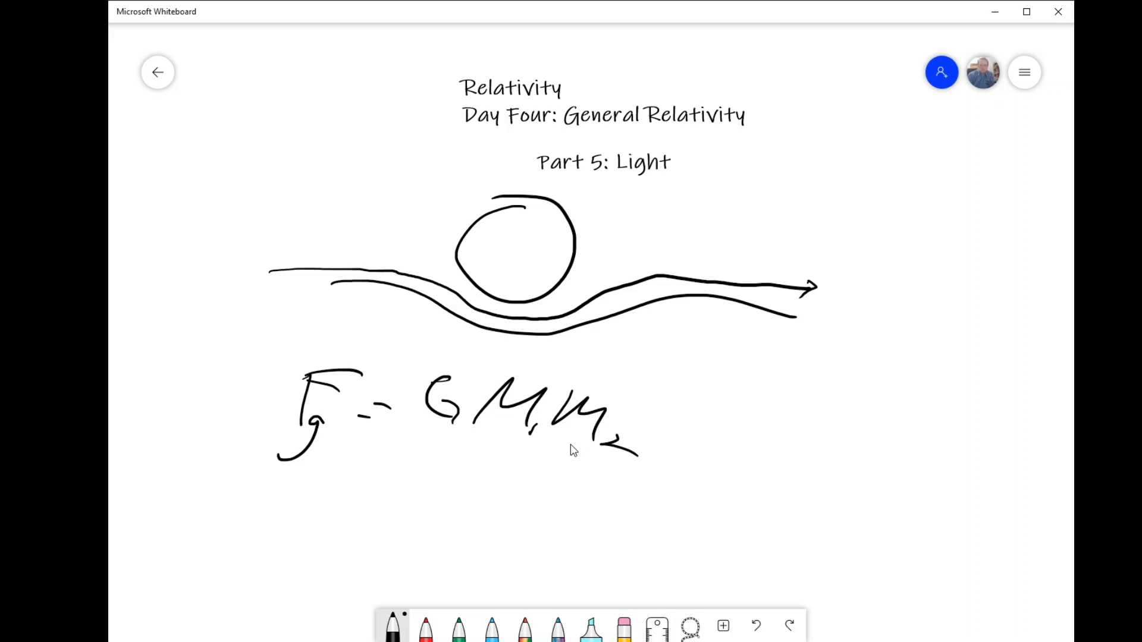
pyautogui.moveTo(436, 463); pyautogui.dragTo(576, 491)
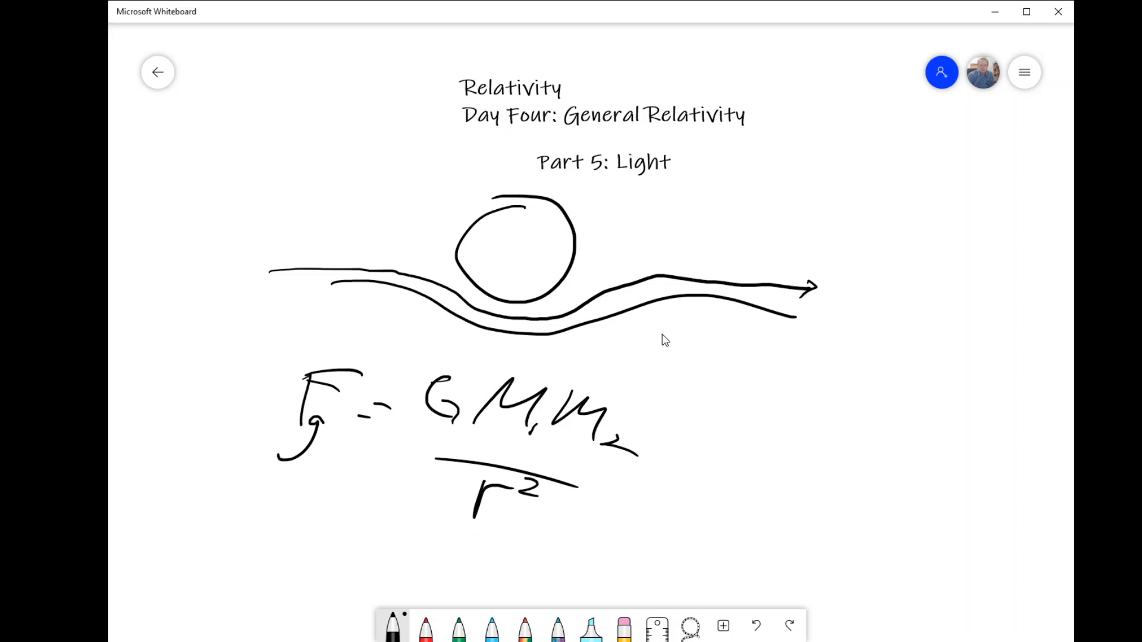
pyautogui.moveTo(680, 337); pyautogui.dragTo(600, 394)
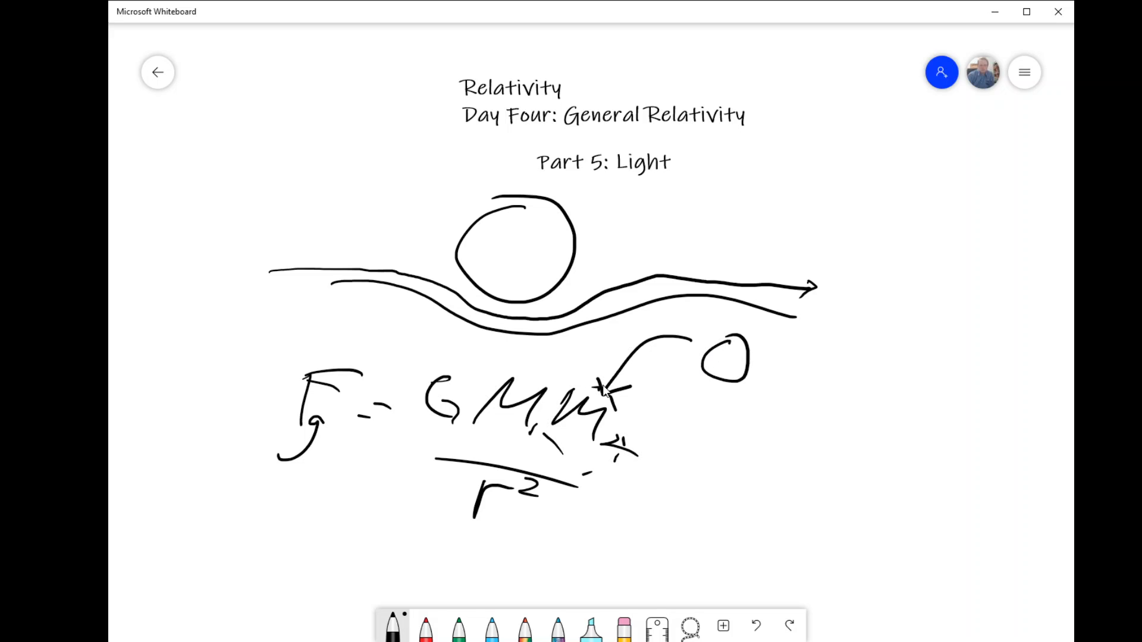
pyautogui.moveTo(681, 333)
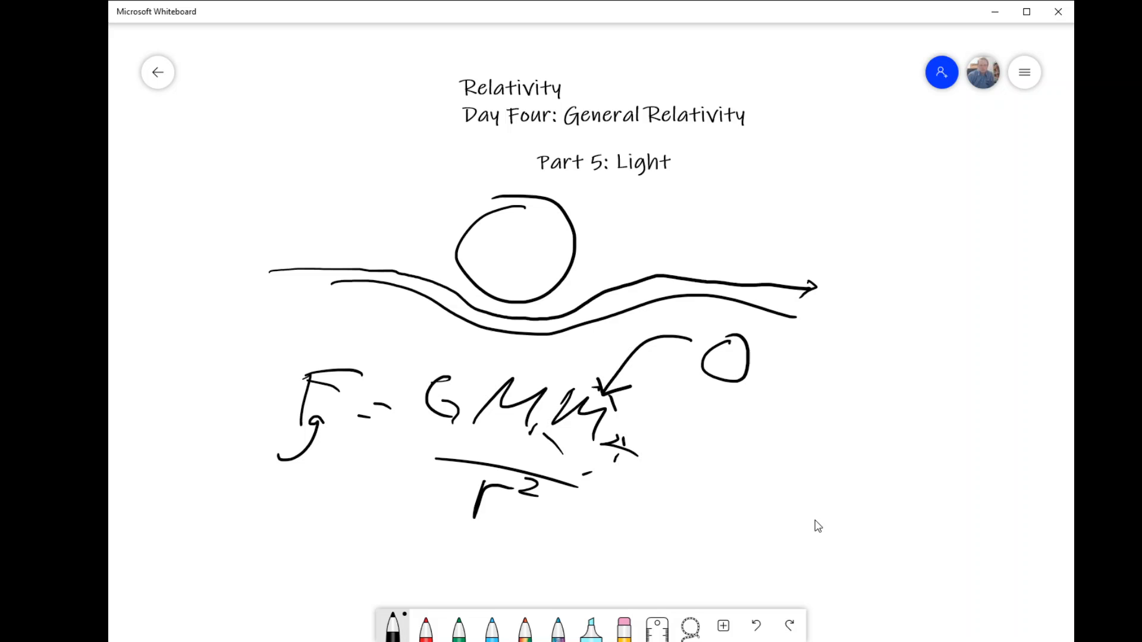
# Step: Draw the massive body mid-page with a dotted incoming path and a ray bending down past it
pyautogui.scroll(-3)
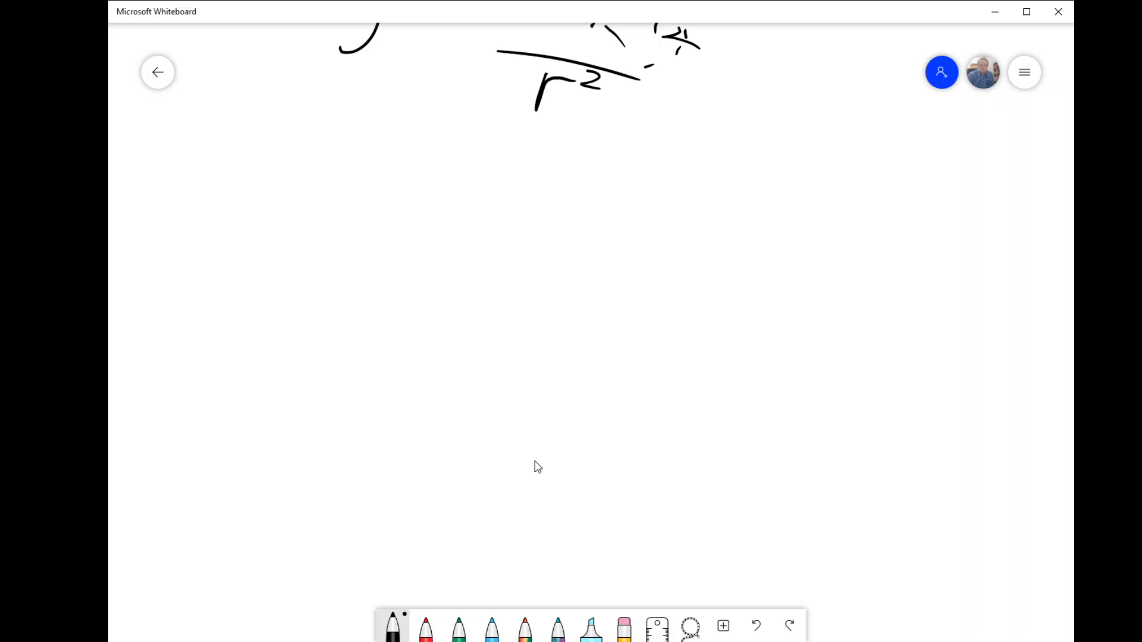
pyautogui.moveTo(290, 573)
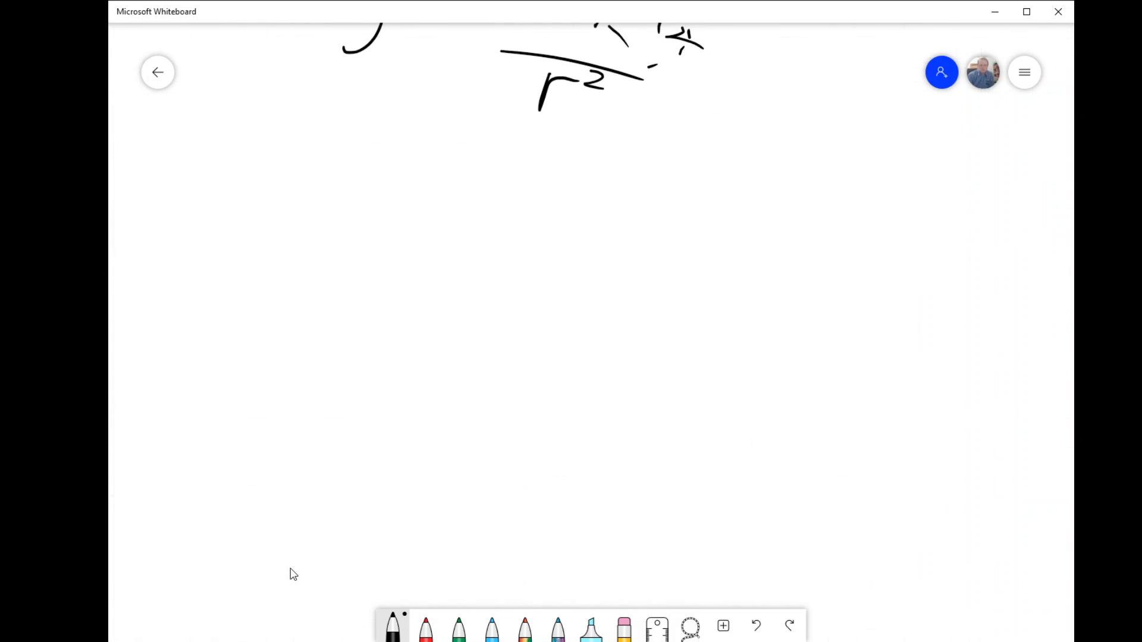
pyautogui.moveTo(548, 301)
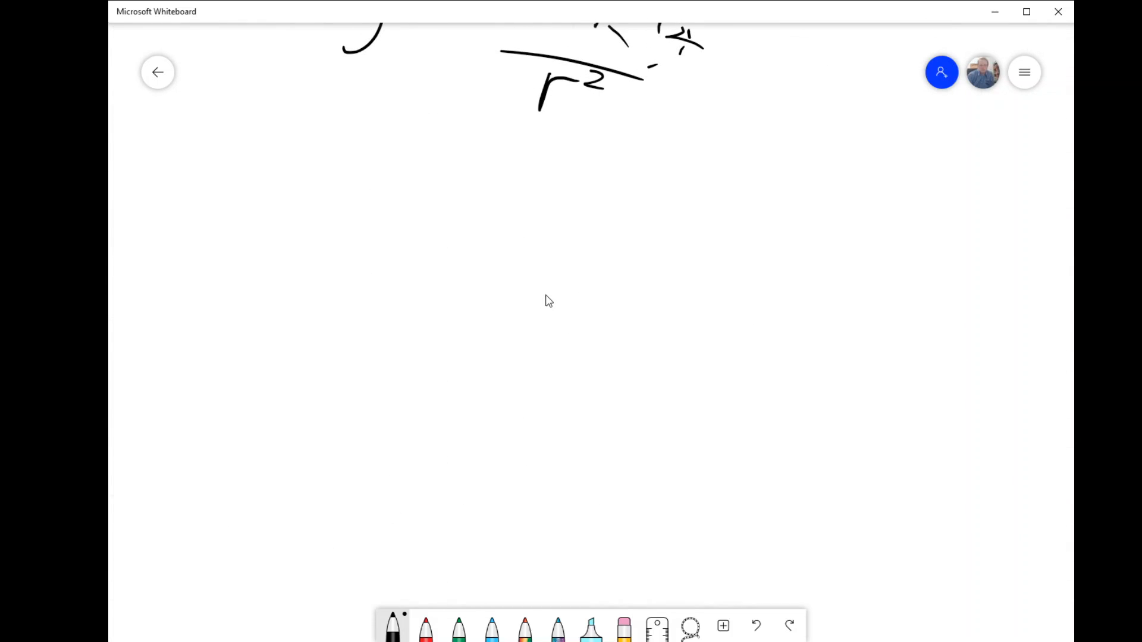
pyautogui.moveTo(531, 368)
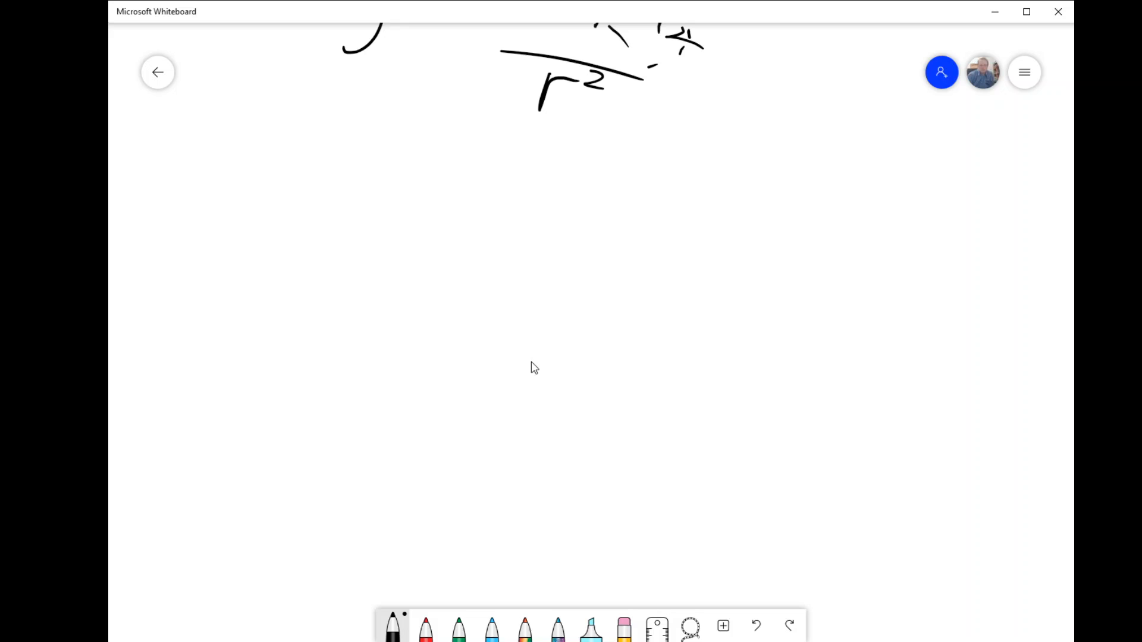
pyautogui.moveTo(545, 362)
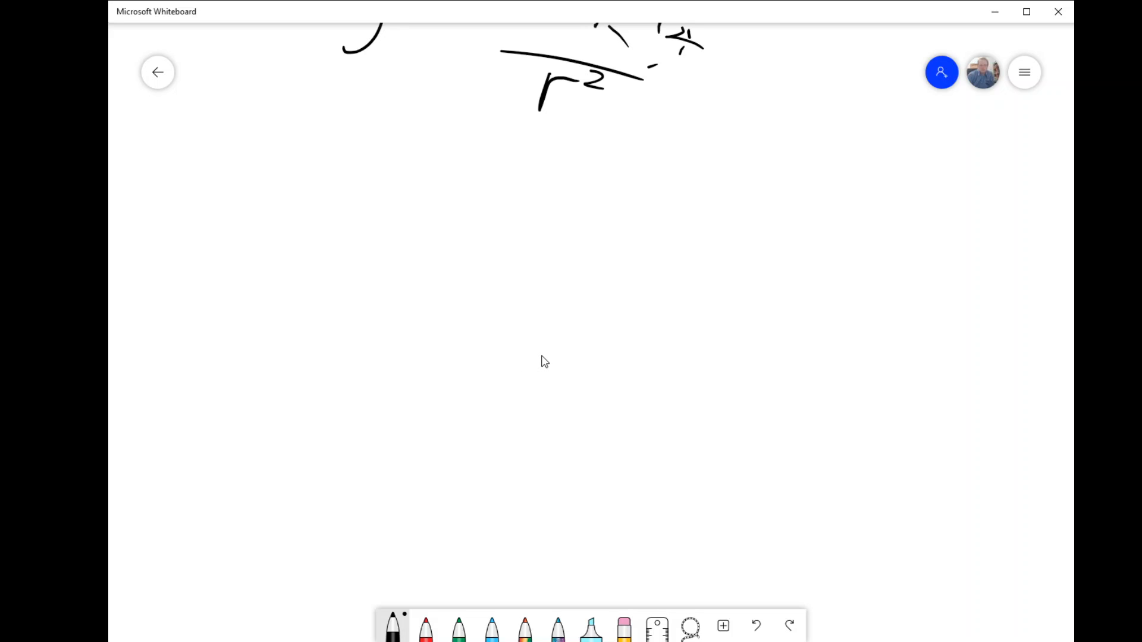
pyautogui.moveTo(538, 355)
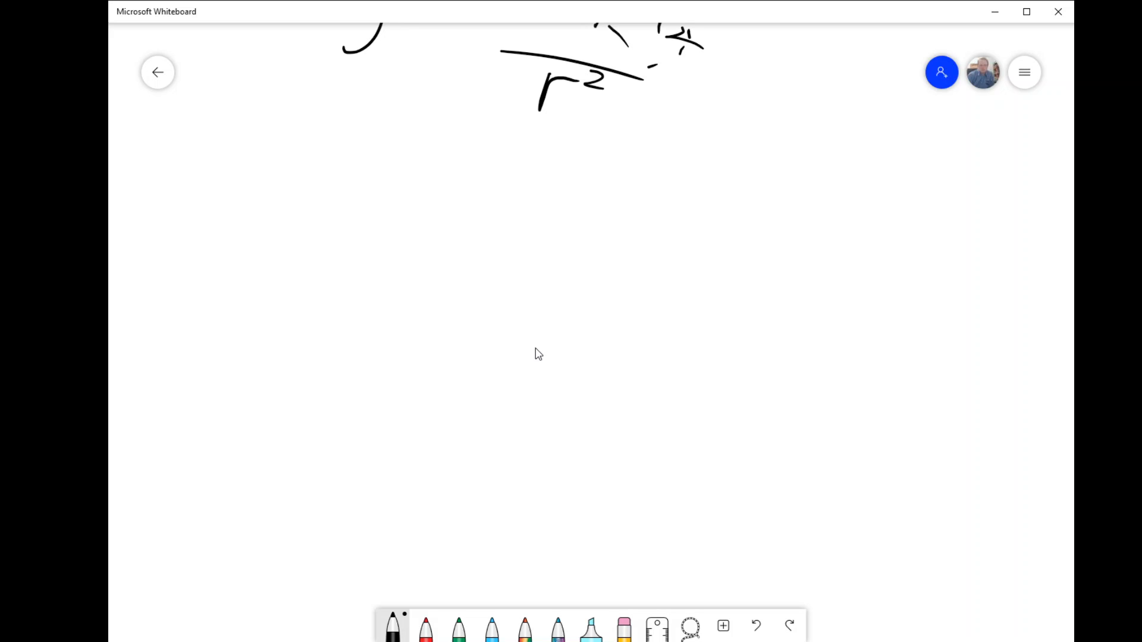
pyautogui.moveTo(569, 296)
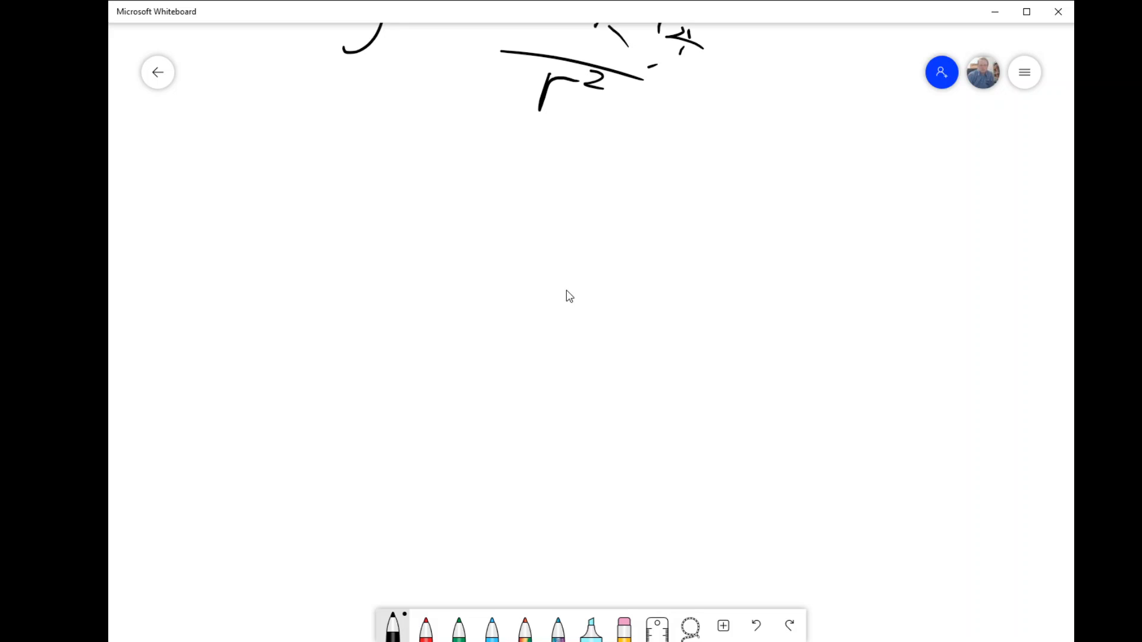
pyautogui.moveTo(510, 285)
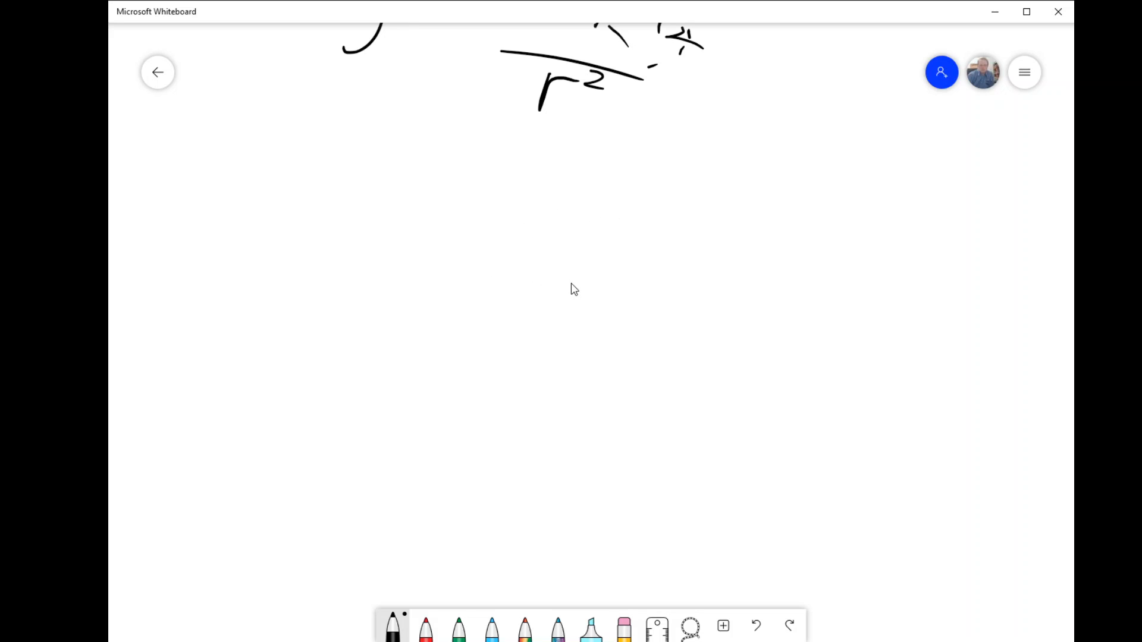
pyautogui.moveTo(569, 286); pyautogui.dragTo(612, 346)
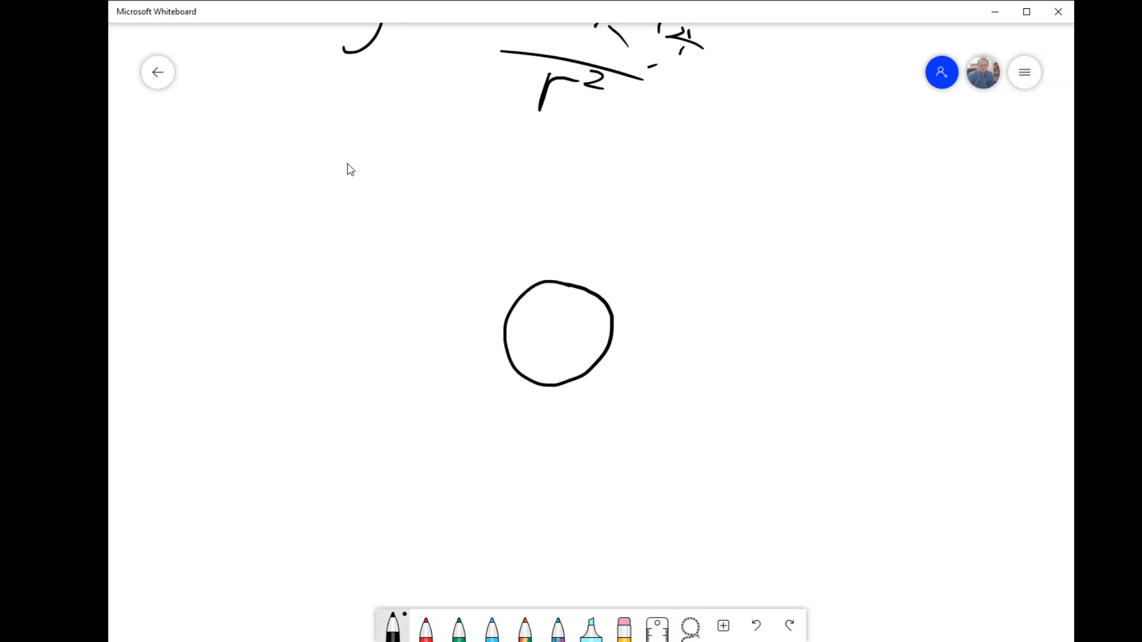
pyautogui.moveTo(343, 167); pyautogui.dragTo(448, 161)
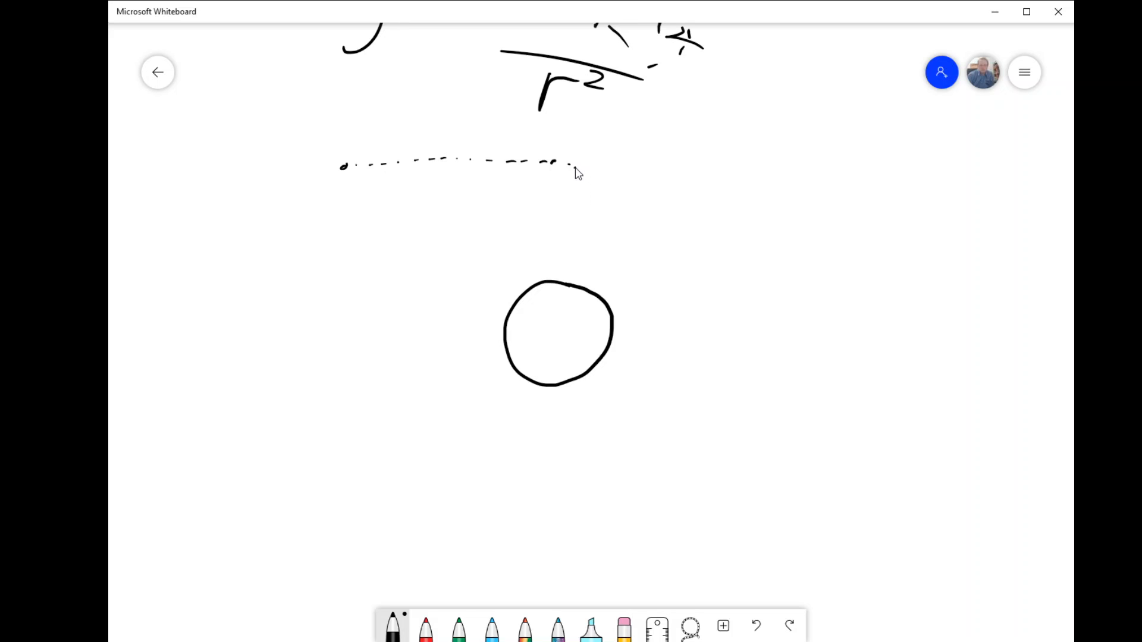
pyautogui.moveTo(578, 172); pyautogui.dragTo(622, 310)
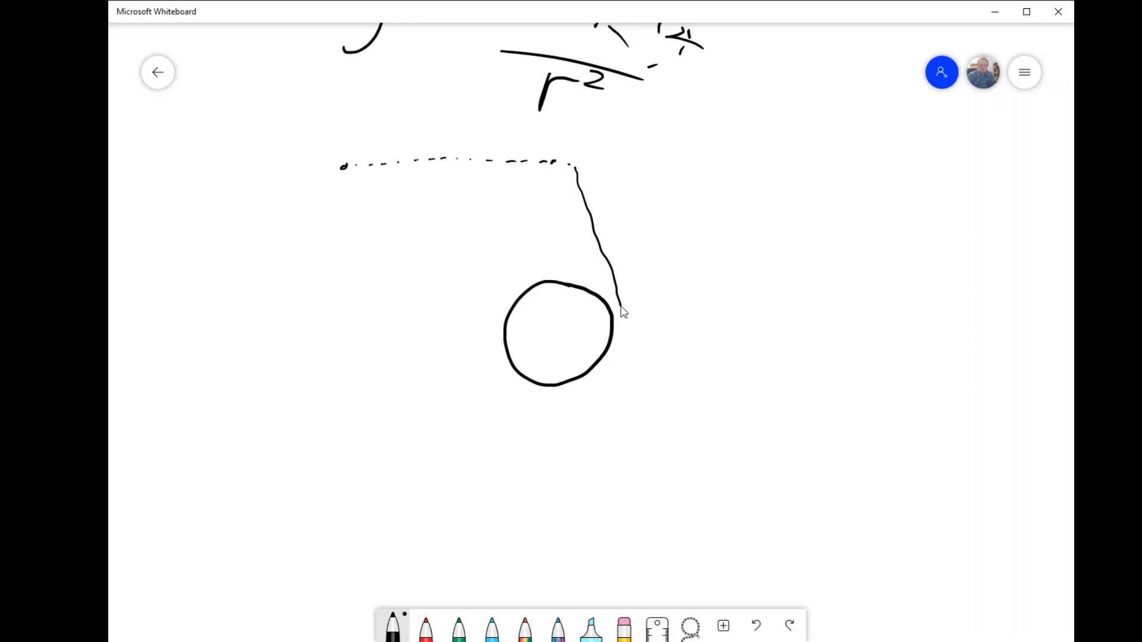
pyautogui.moveTo(623, 313); pyautogui.dragTo(524, 506)
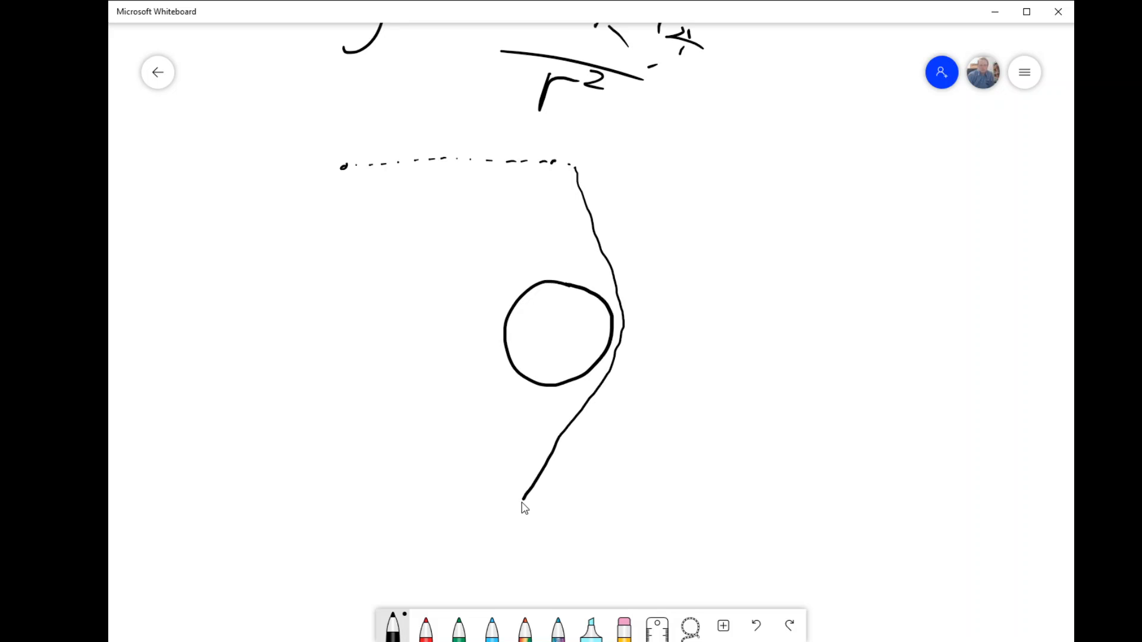
# Step: Add a small Earth at the ray's end and the dashed apparent direction up to the star
pyautogui.moveTo(532, 495); pyautogui.dragTo(485, 517)
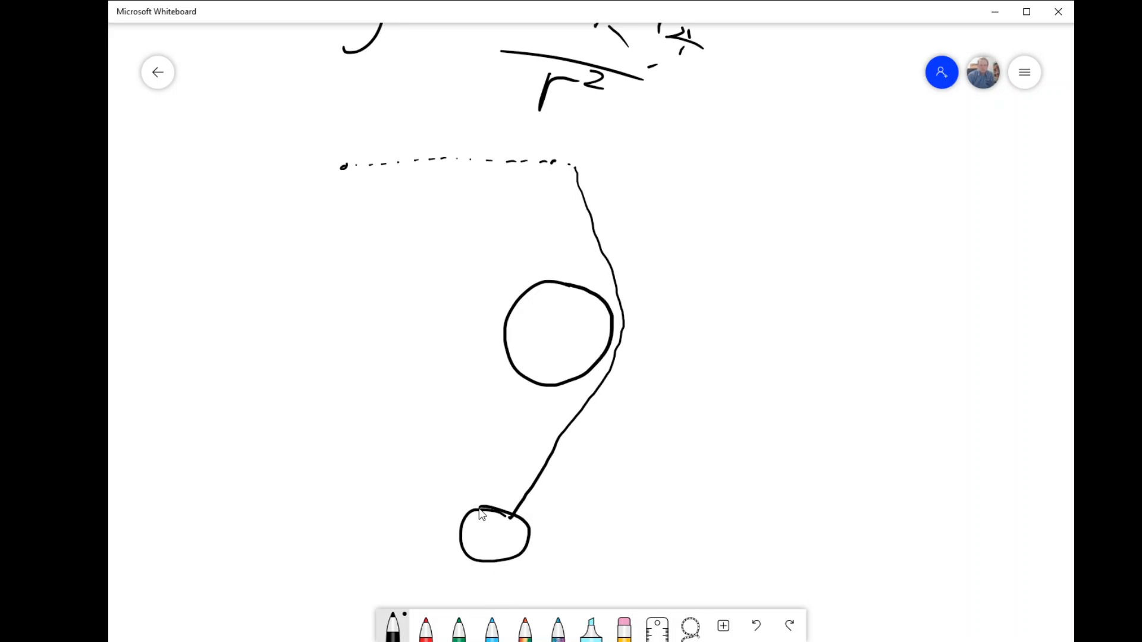
pyautogui.moveTo(484, 517); pyautogui.dragTo(510, 539)
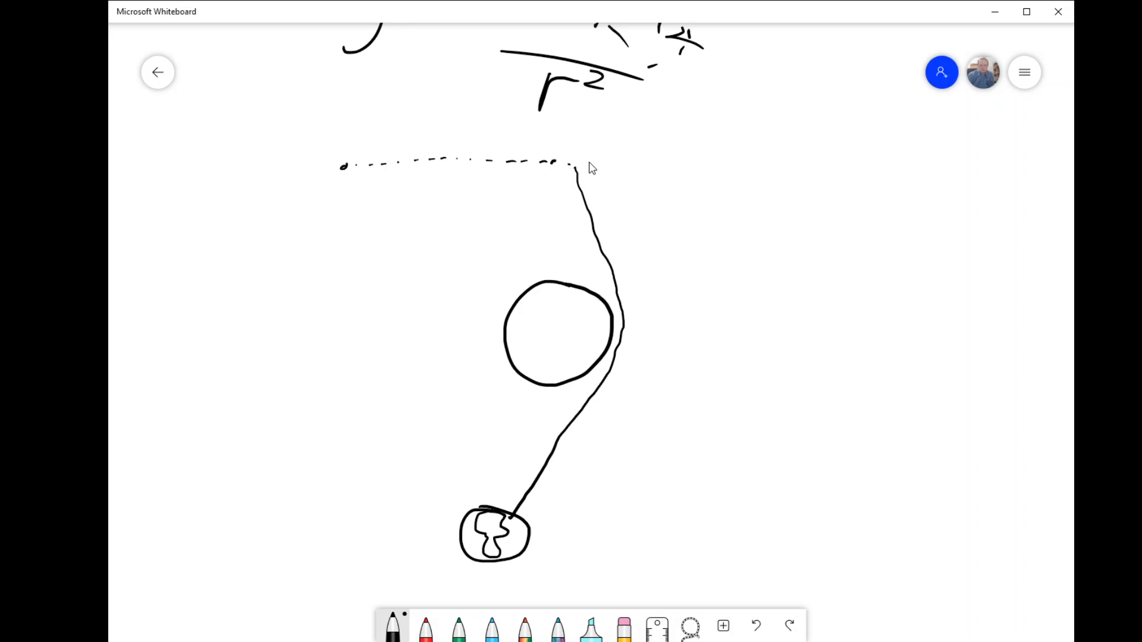
pyautogui.moveTo(588, 415)
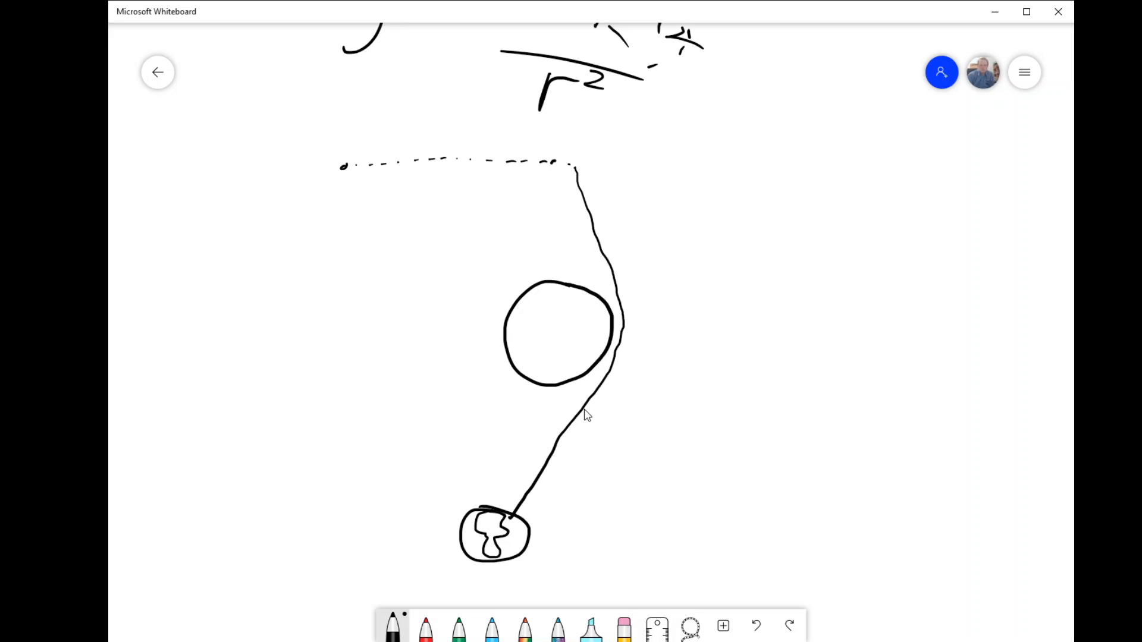
pyautogui.moveTo(590, 408); pyautogui.dragTo(680, 273)
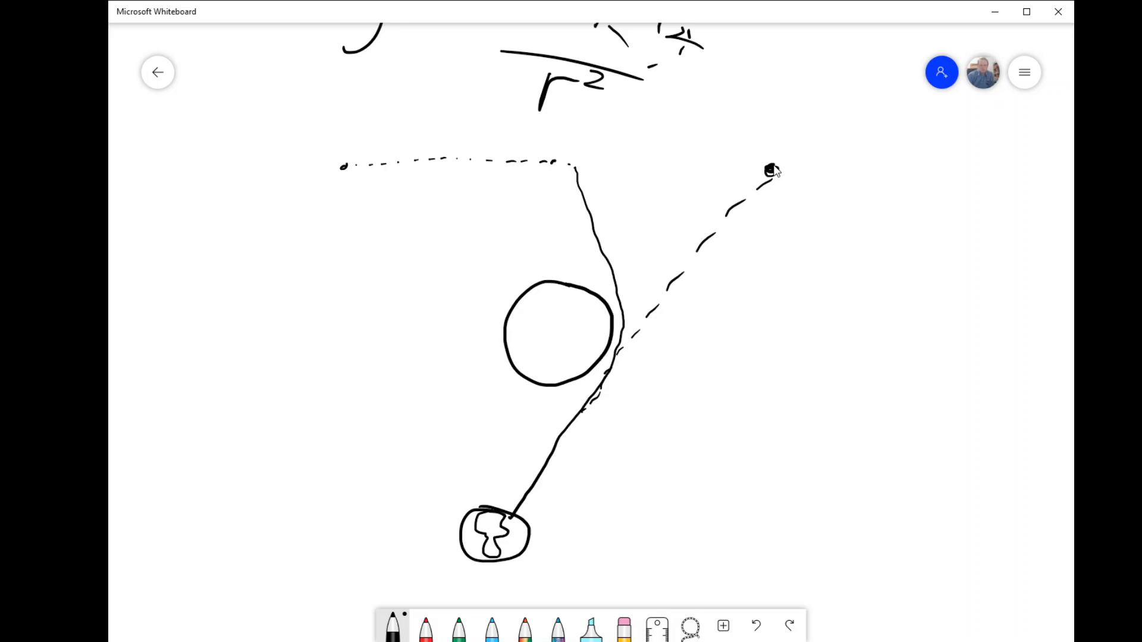
pyautogui.moveTo(632, 372)
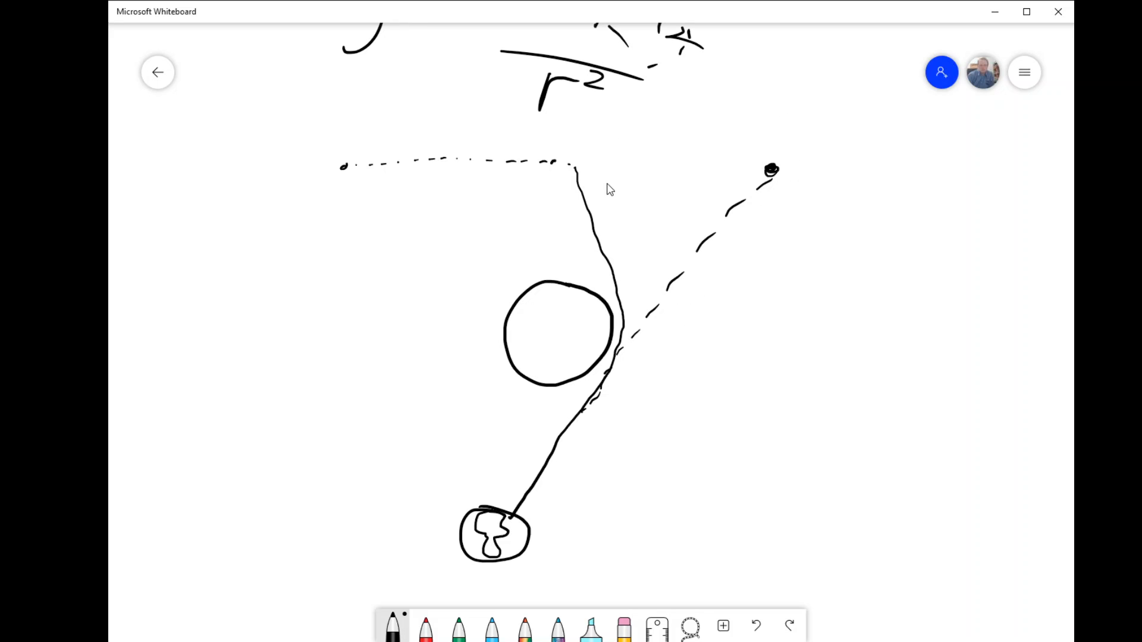
# Step: Draw a second ray curving round the left side of the mass down toward Earth
pyautogui.moveTo(578, 164); pyautogui.dragTo(531, 228)
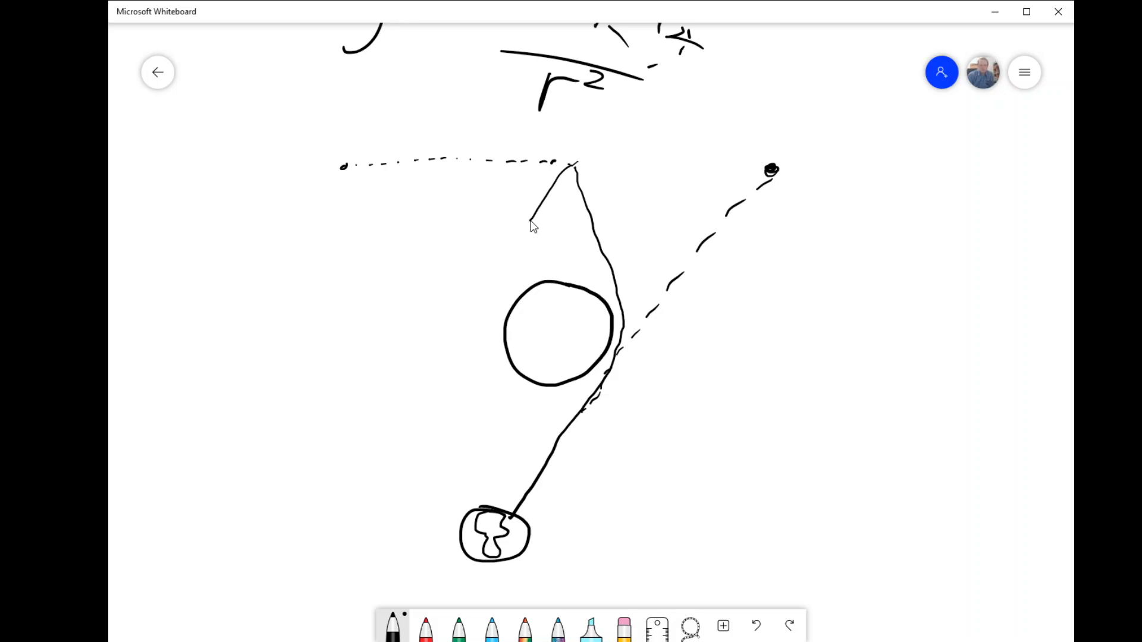
pyautogui.moveTo(532, 223); pyautogui.dragTo(497, 519)
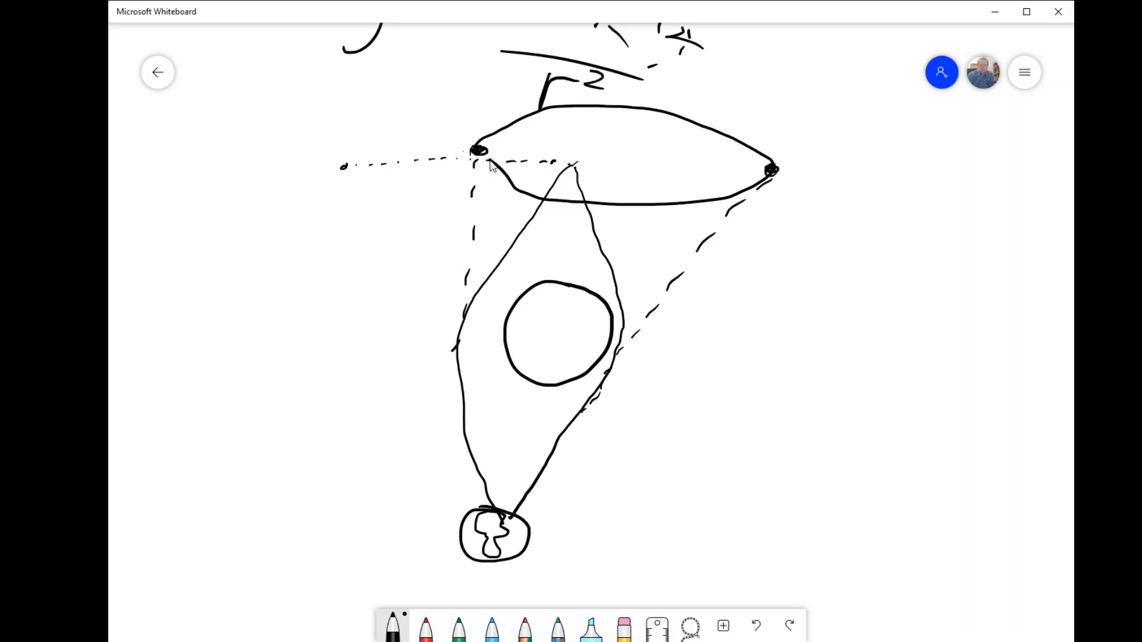
pyautogui.moveTo(510, 329)
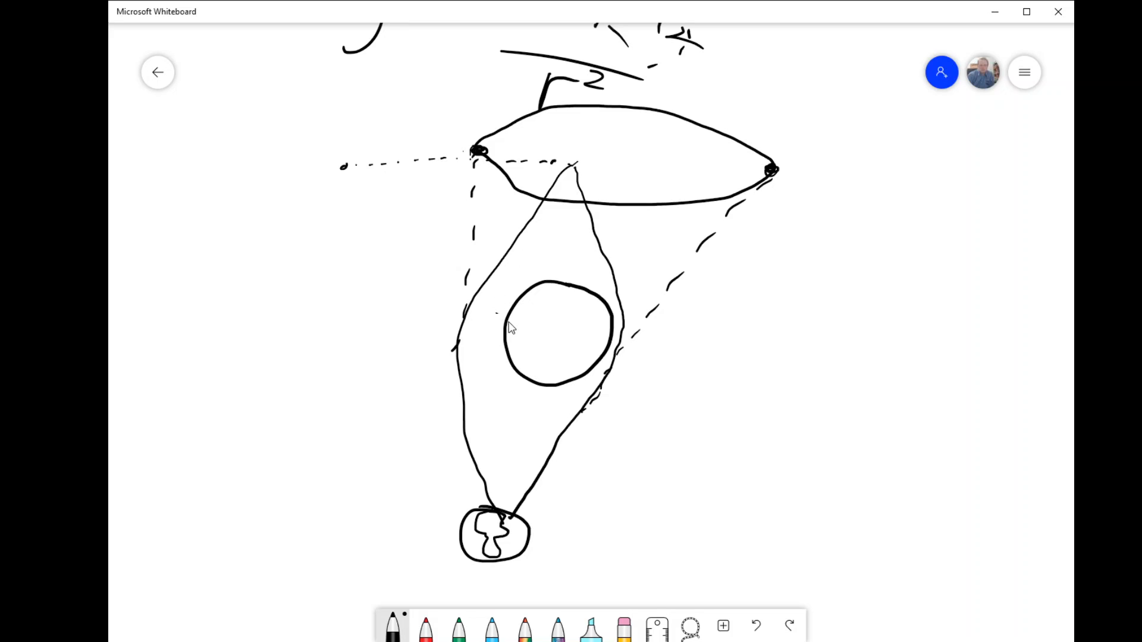
pyautogui.moveTo(512, 296)
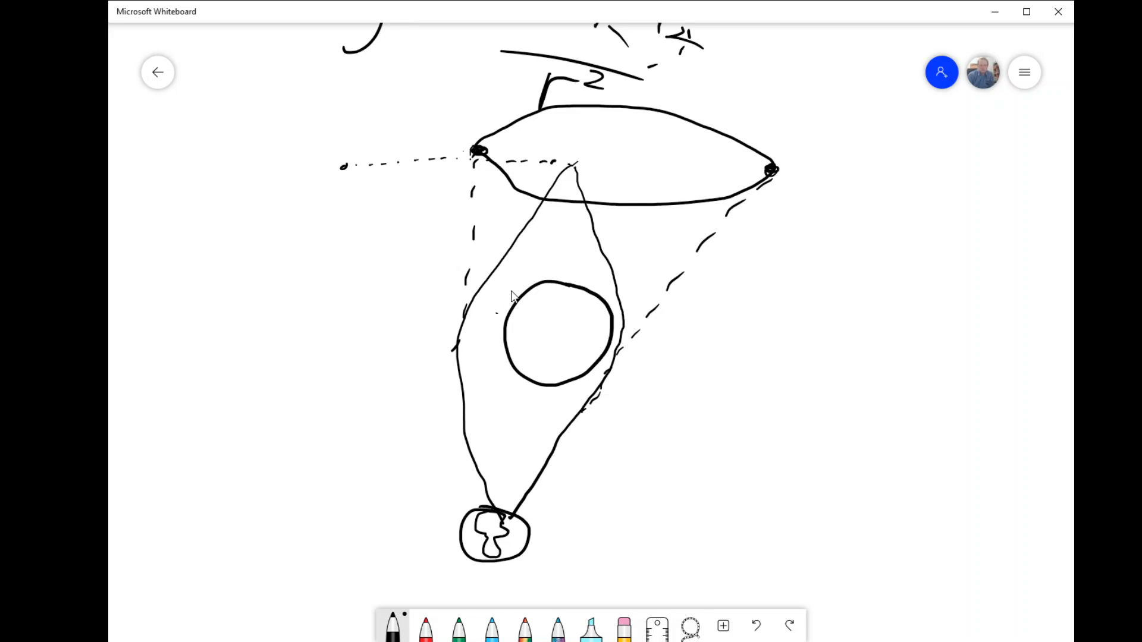
pyautogui.moveTo(734, 129)
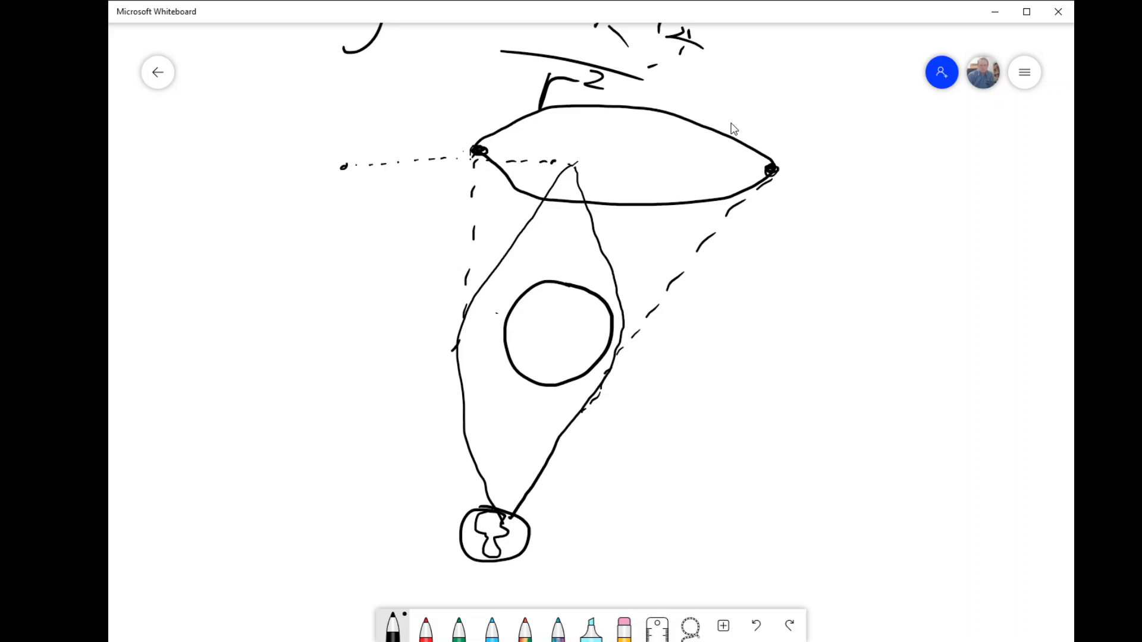
pyautogui.moveTo(778, 151)
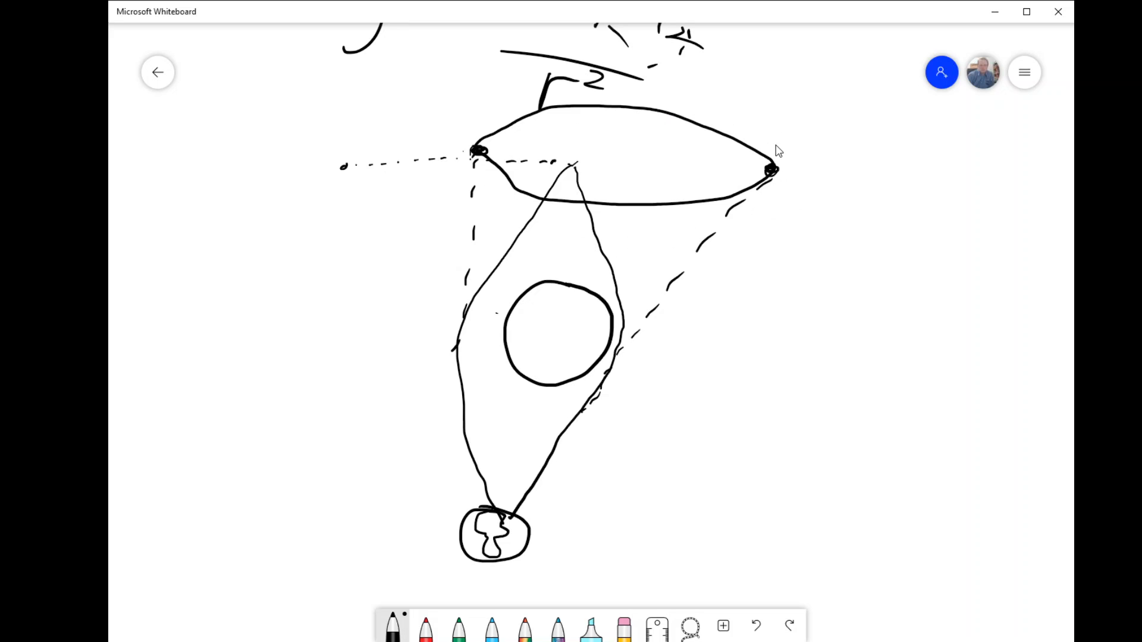
pyautogui.moveTo(497, 303)
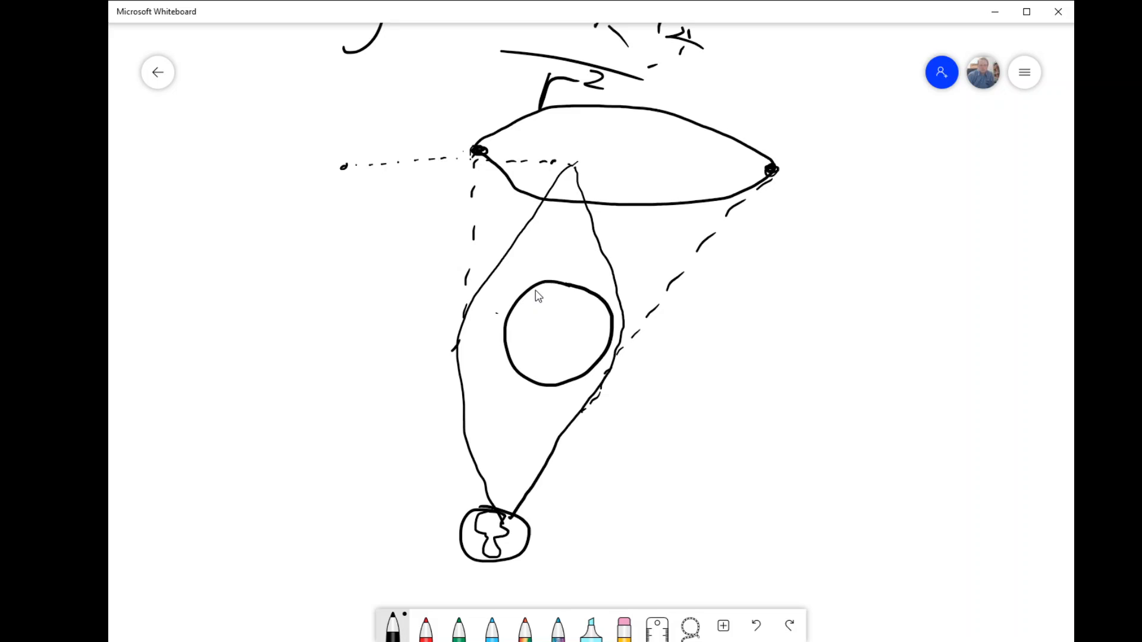
pyautogui.moveTo(520, 326)
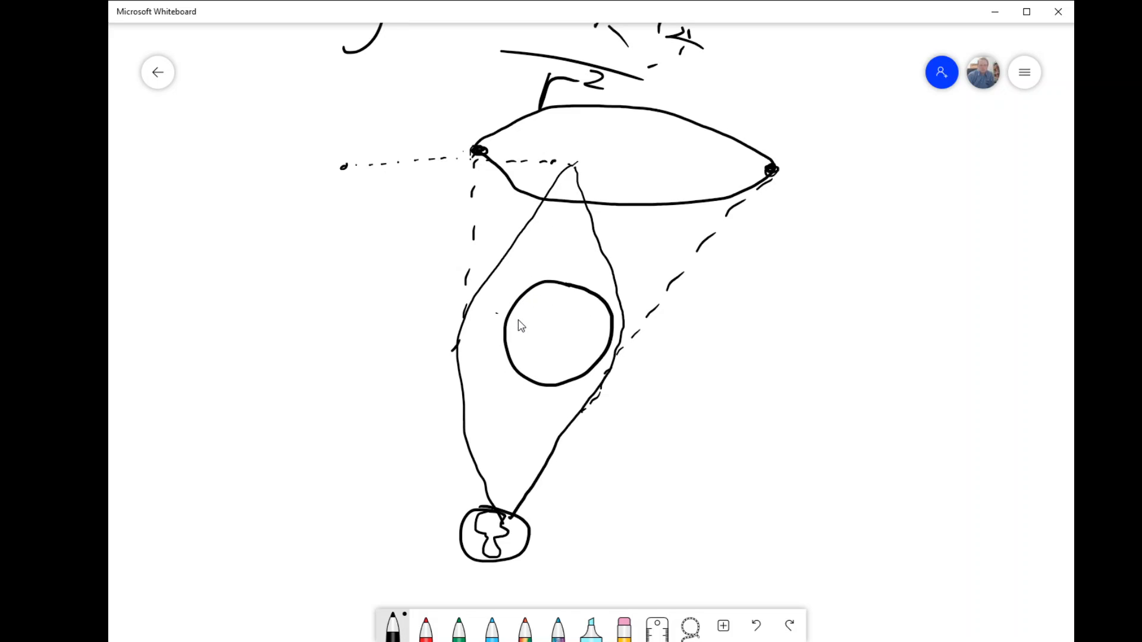
pyautogui.moveTo(405, 510)
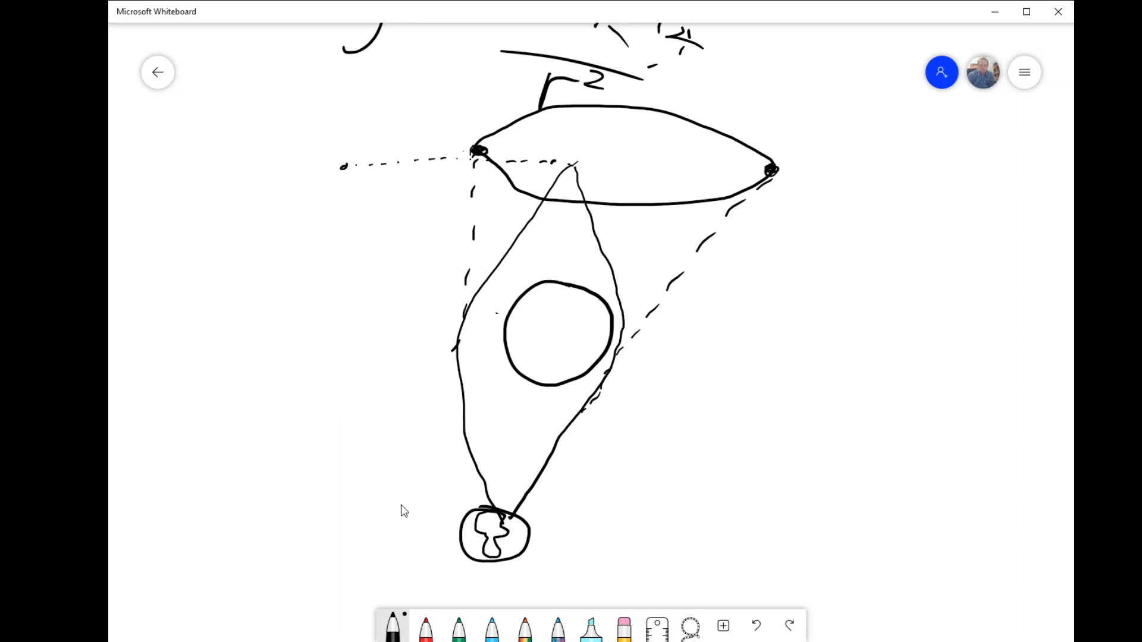
pyautogui.moveTo(526, 447)
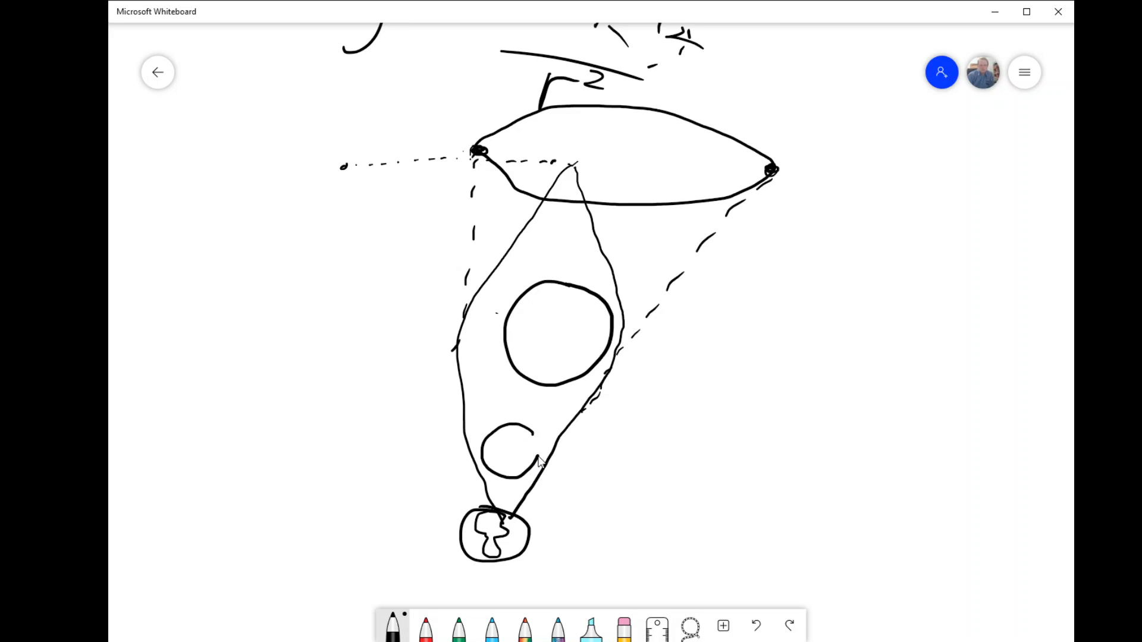
pyautogui.moveTo(531, 429); pyautogui.dragTo(510, 473)
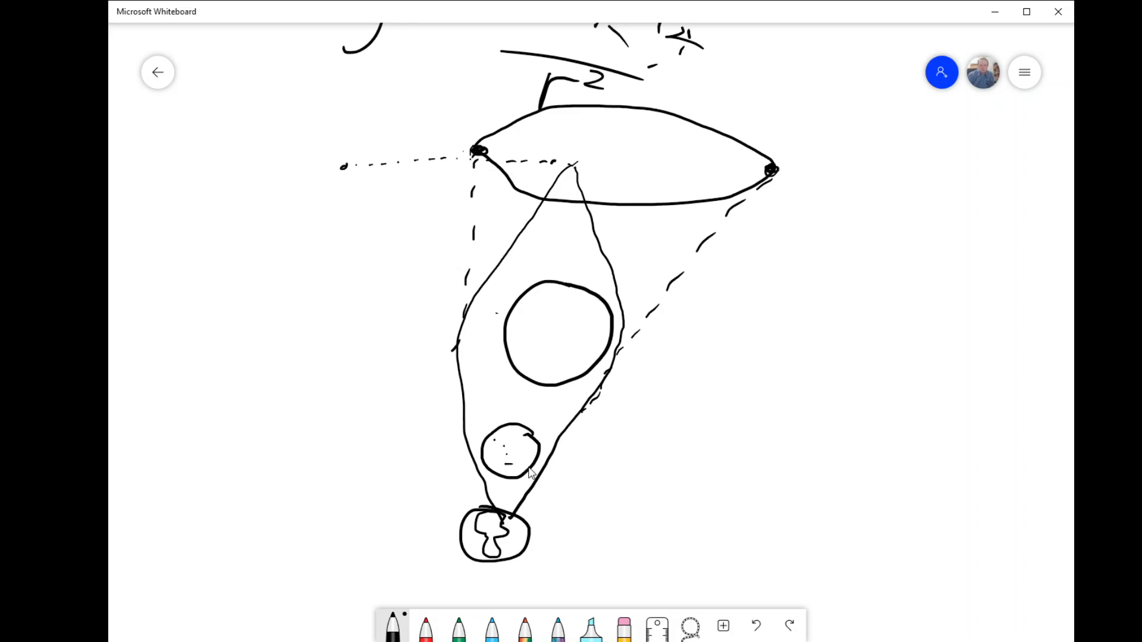
pyautogui.moveTo(498, 444); pyautogui.dragTo(524, 456)
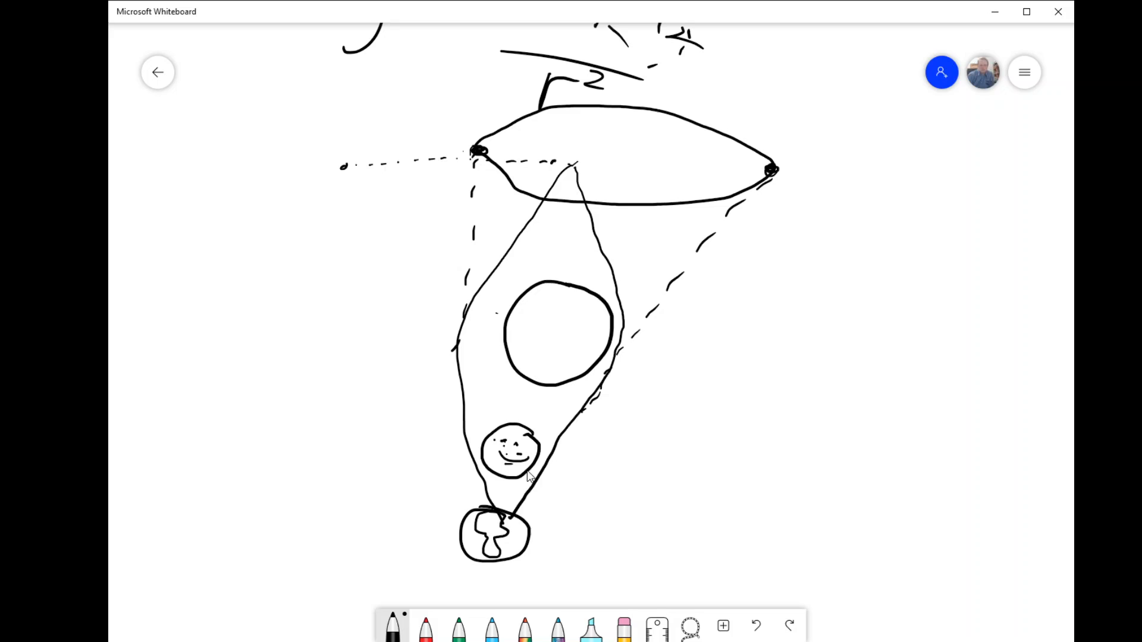
pyautogui.moveTo(531, 477); pyautogui.dragTo(600, 371)
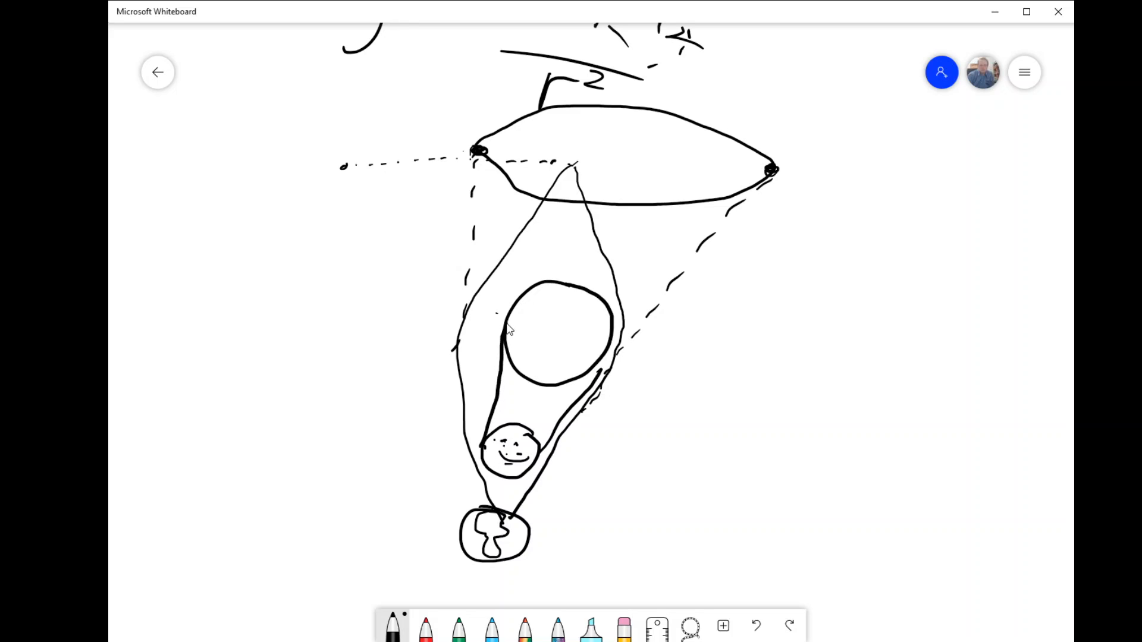
pyautogui.moveTo(551, 373)
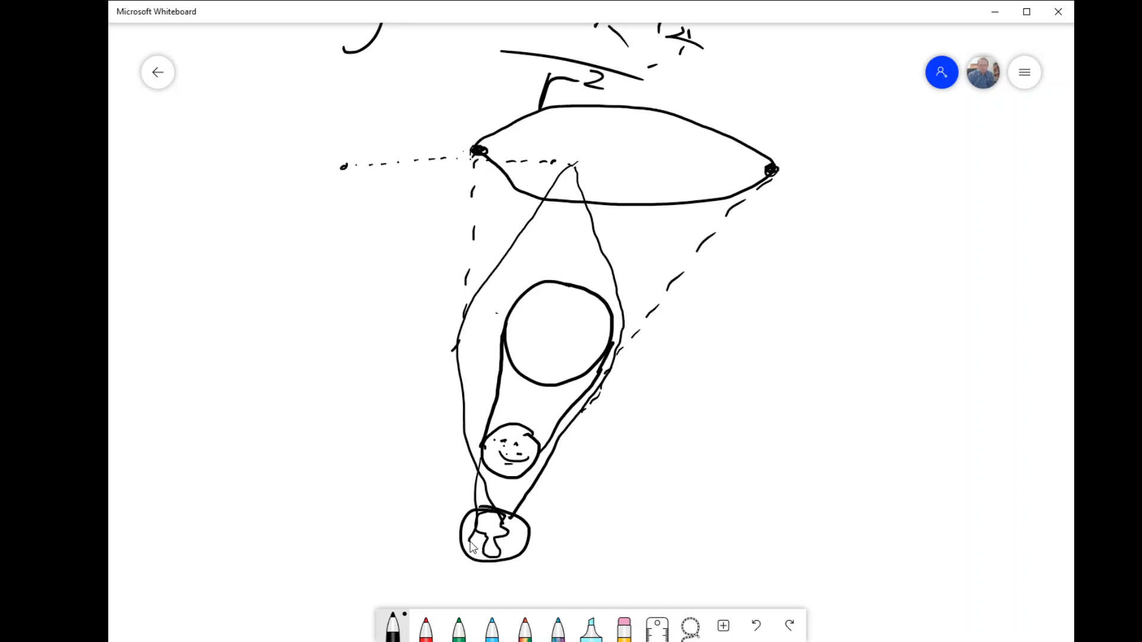
pyautogui.moveTo(472, 545); pyautogui.dragTo(517, 454)
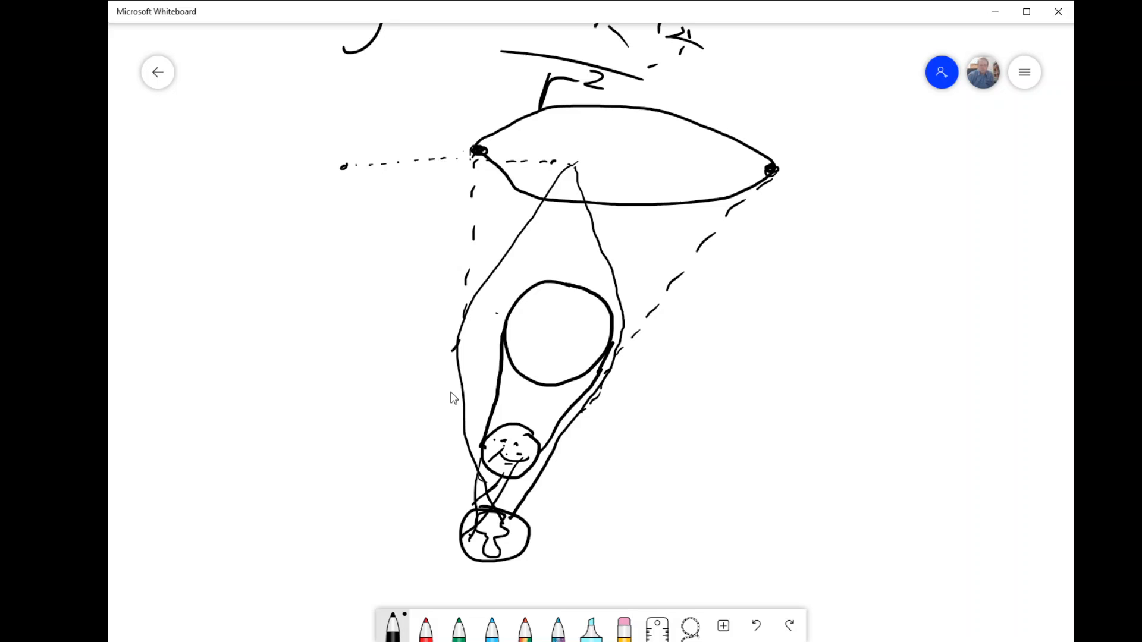
pyautogui.moveTo(569, 326)
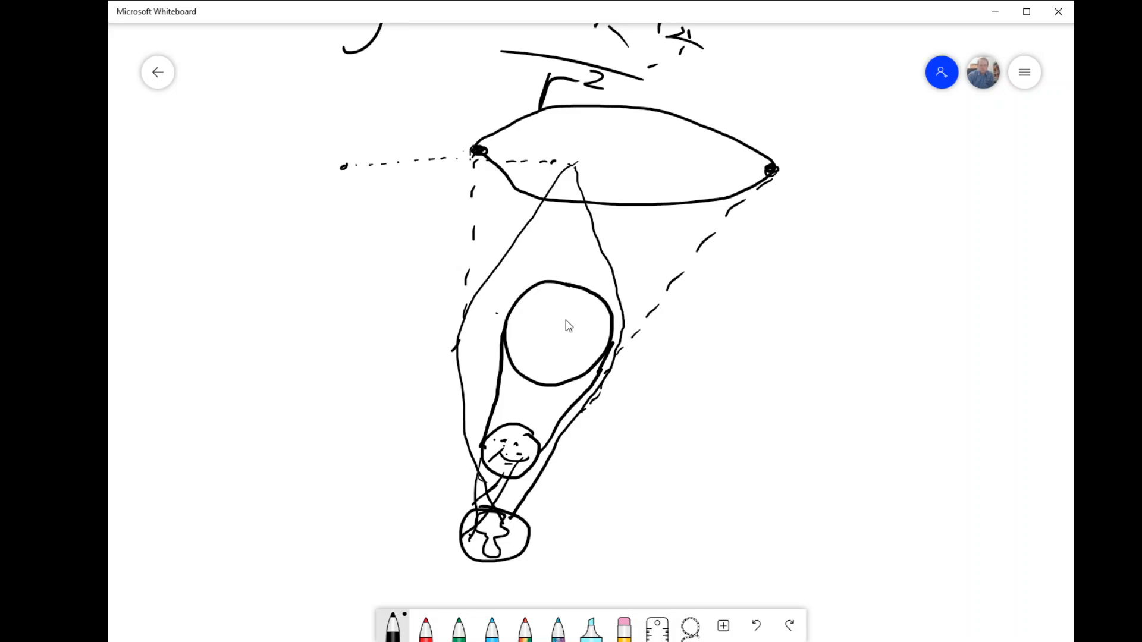
pyautogui.moveTo(519, 428)
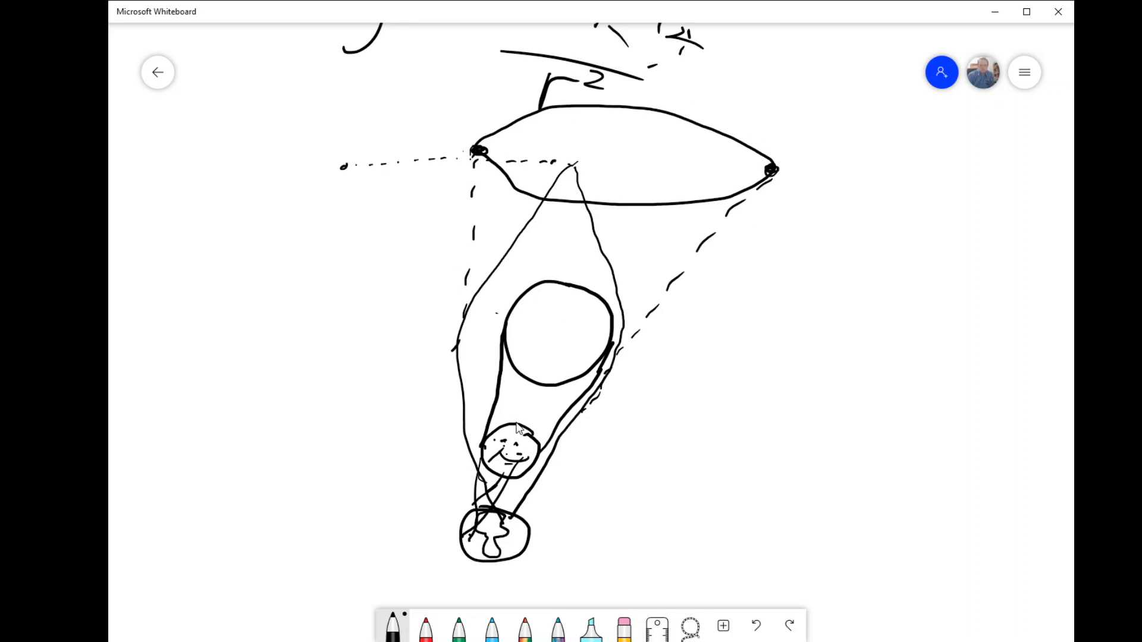
pyautogui.moveTo(624, 552)
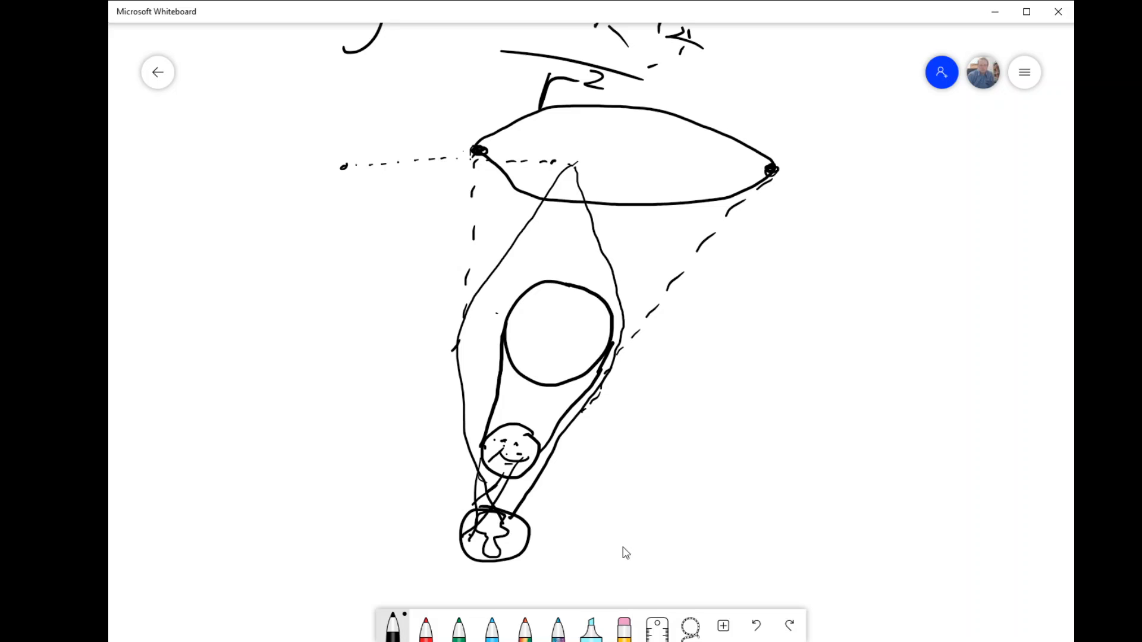
# Step: Touch up the small figure standing on the globe beside the diagram
pyautogui.moveTo(604, 564); pyautogui.dragTo(614, 553)
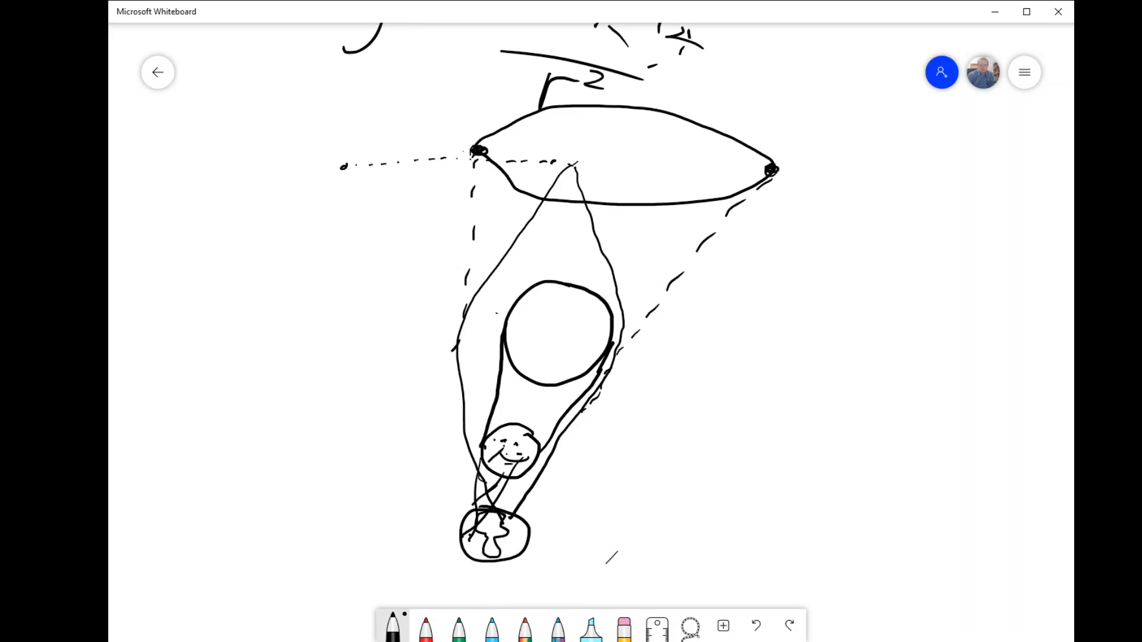
pyautogui.moveTo(721, 397)
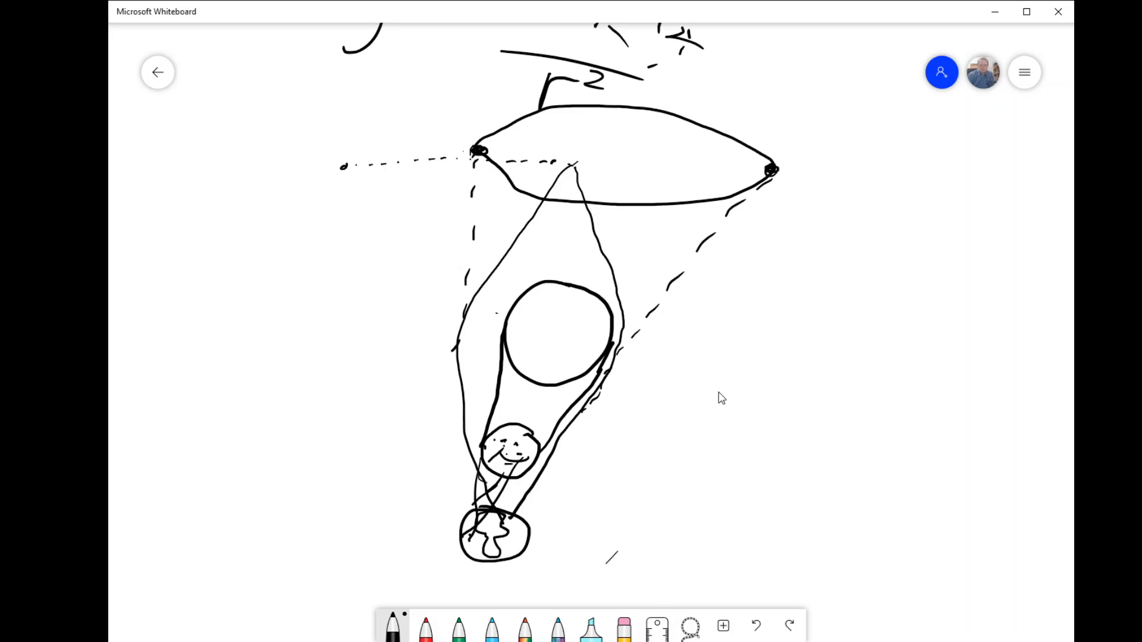
pyautogui.moveTo(757, 429)
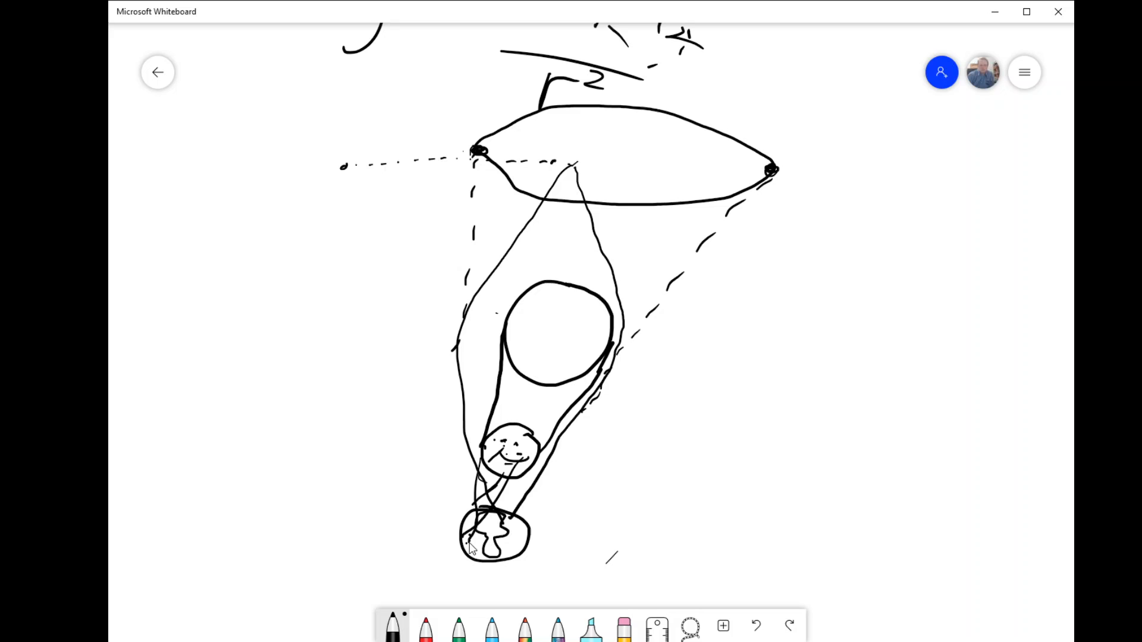
pyautogui.moveTo(472, 542); pyautogui.dragTo(520, 544)
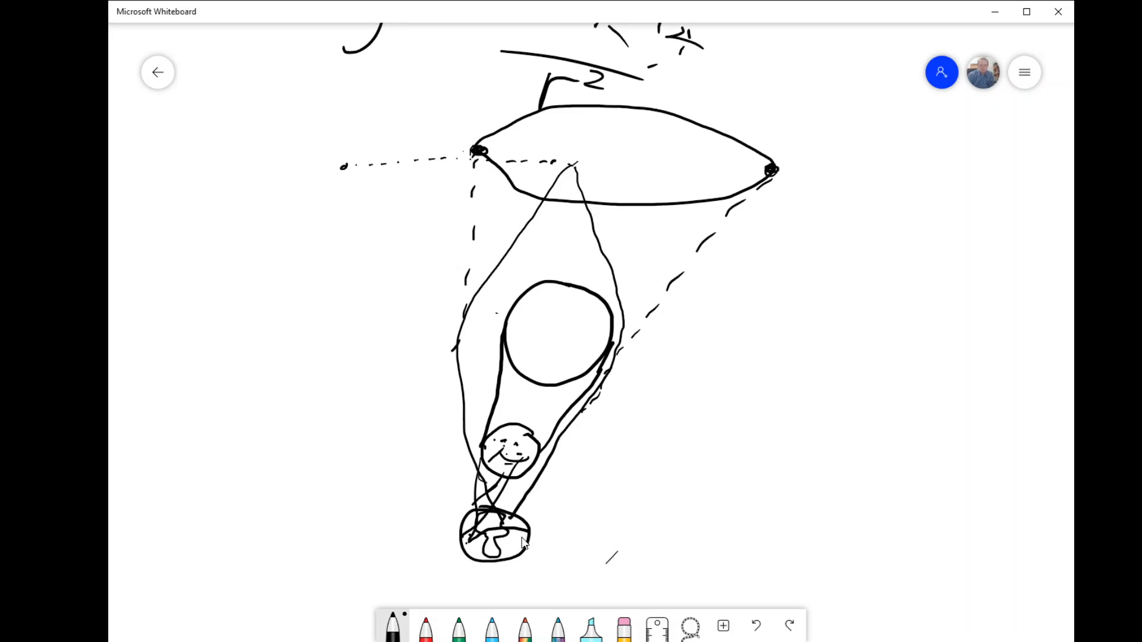
pyautogui.moveTo(480, 543); pyautogui.dragTo(517, 531)
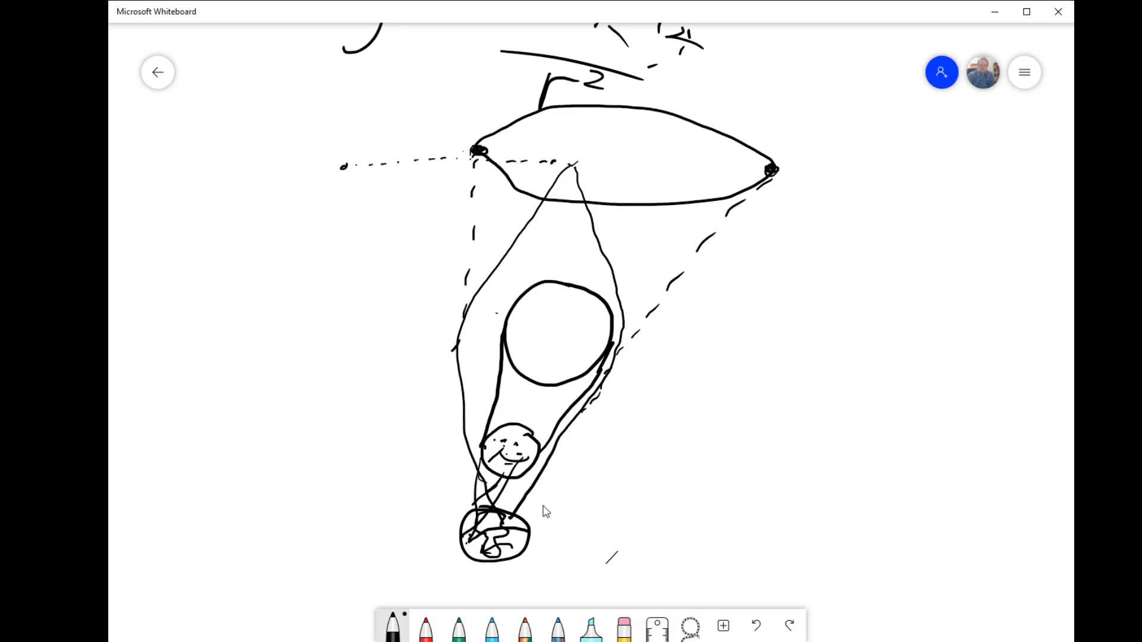
pyautogui.moveTo(518, 535)
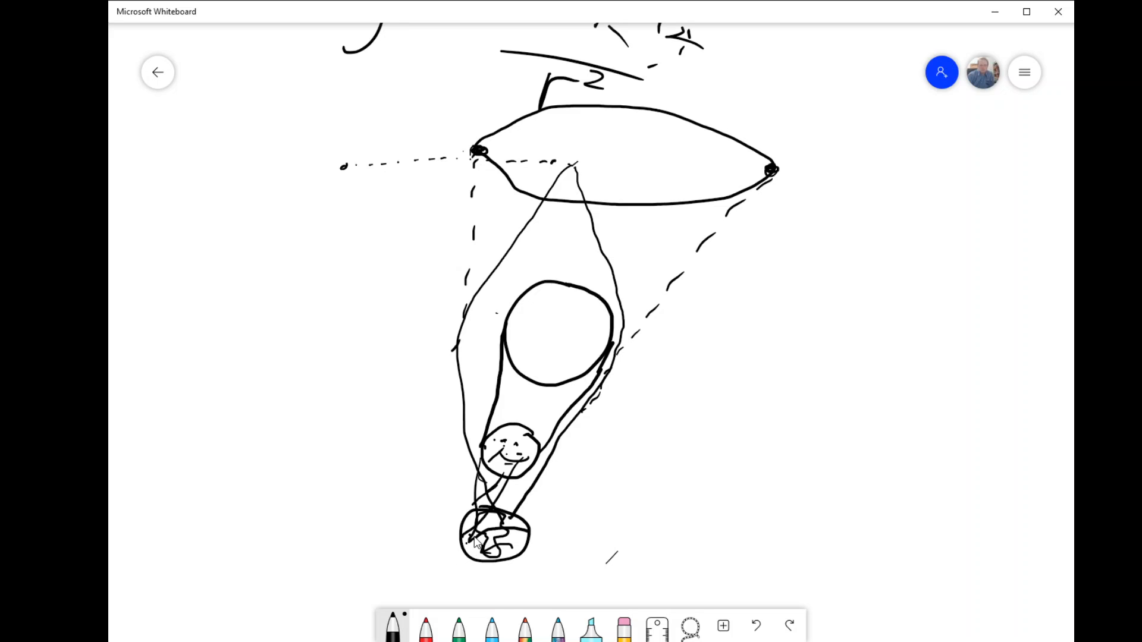
pyautogui.moveTo(553, 446)
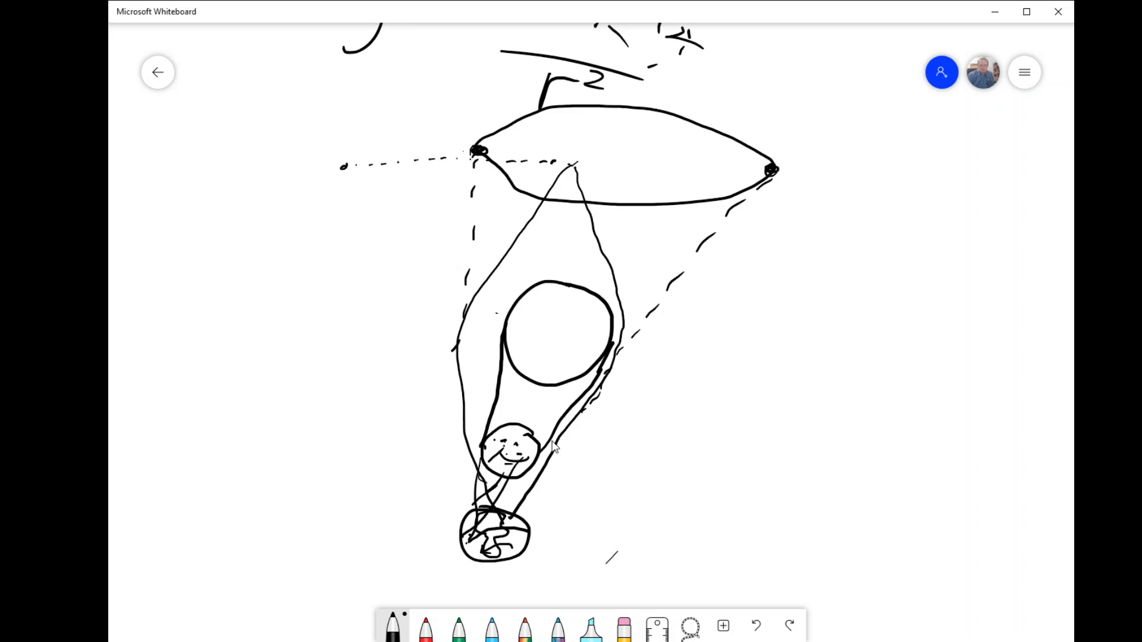
pyautogui.moveTo(568, 343)
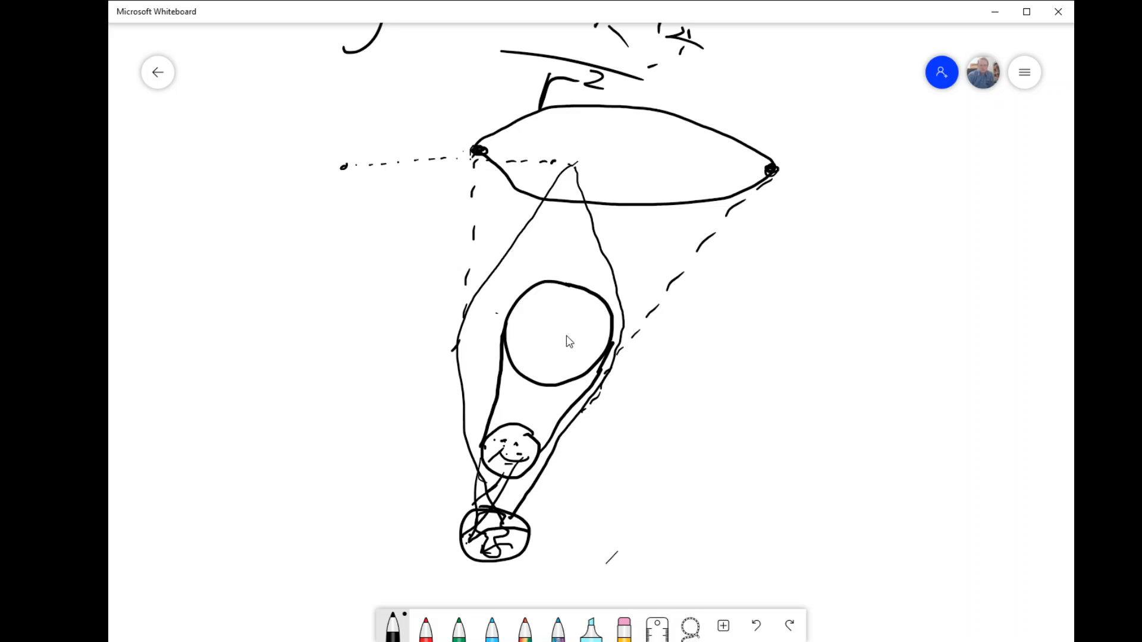
pyautogui.moveTo(486, 357)
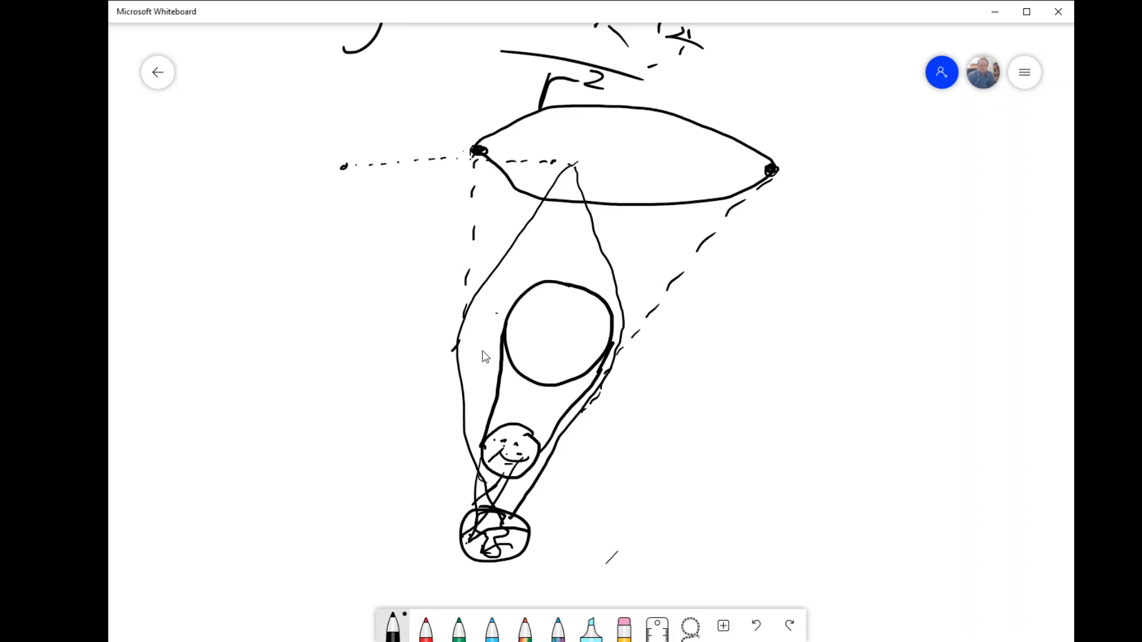
pyautogui.moveTo(569, 268)
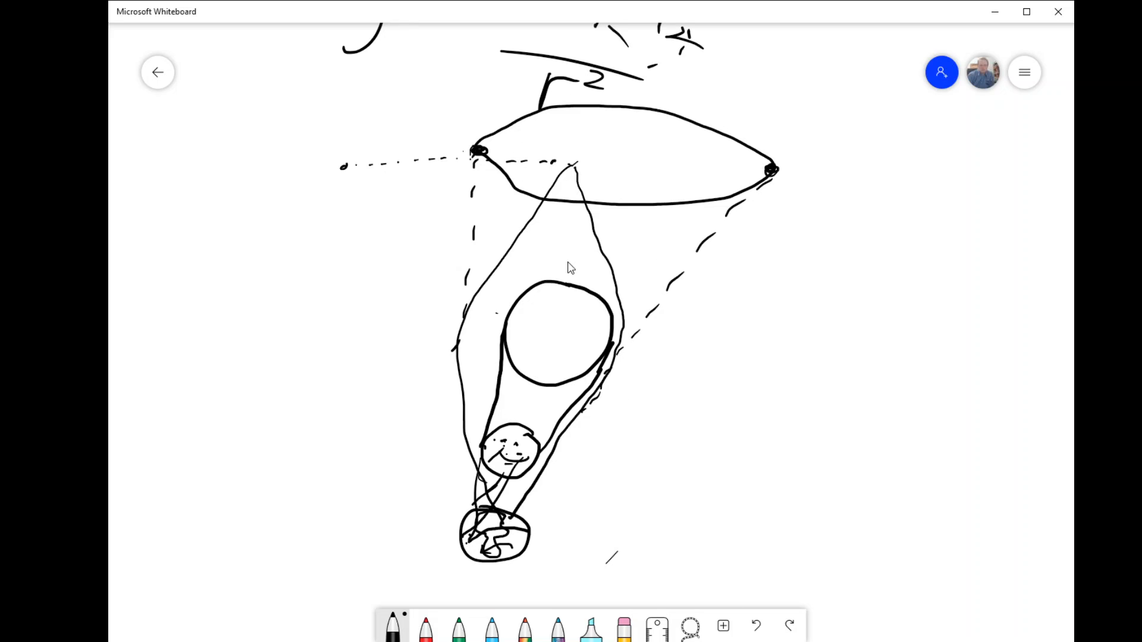
pyautogui.moveTo(805, 226)
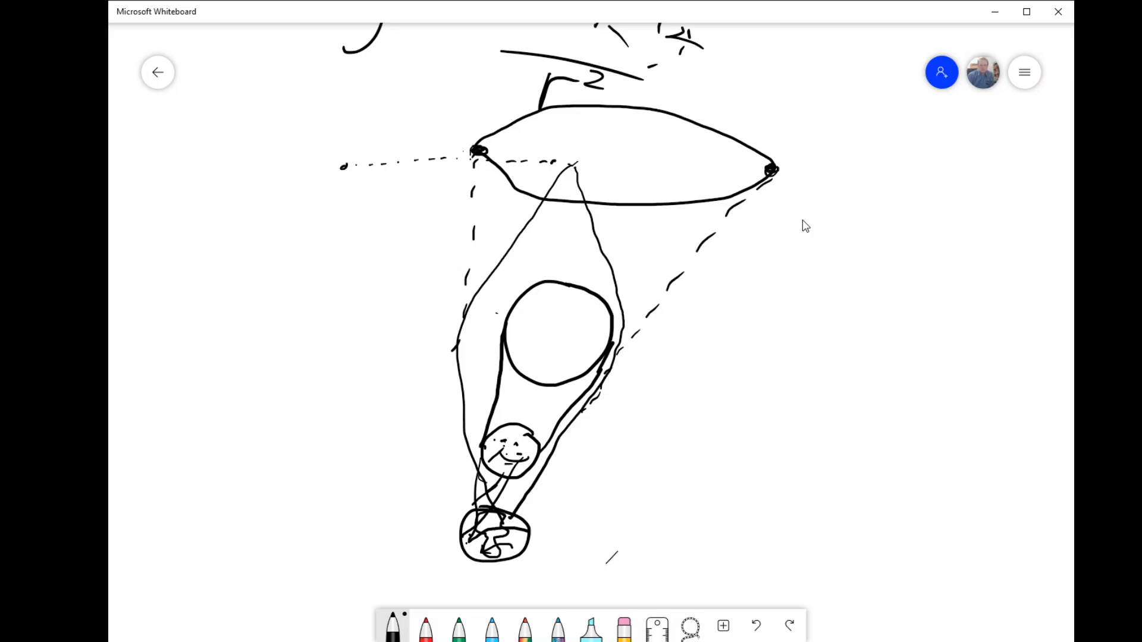
pyautogui.moveTo(691, 411)
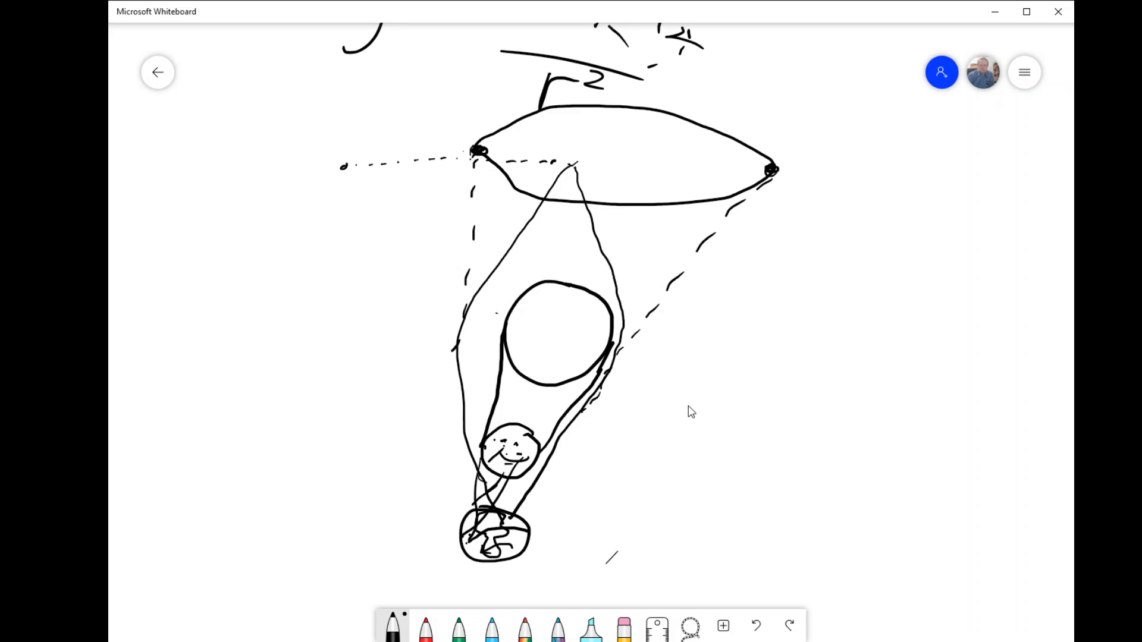
pyautogui.moveTo(632, 362)
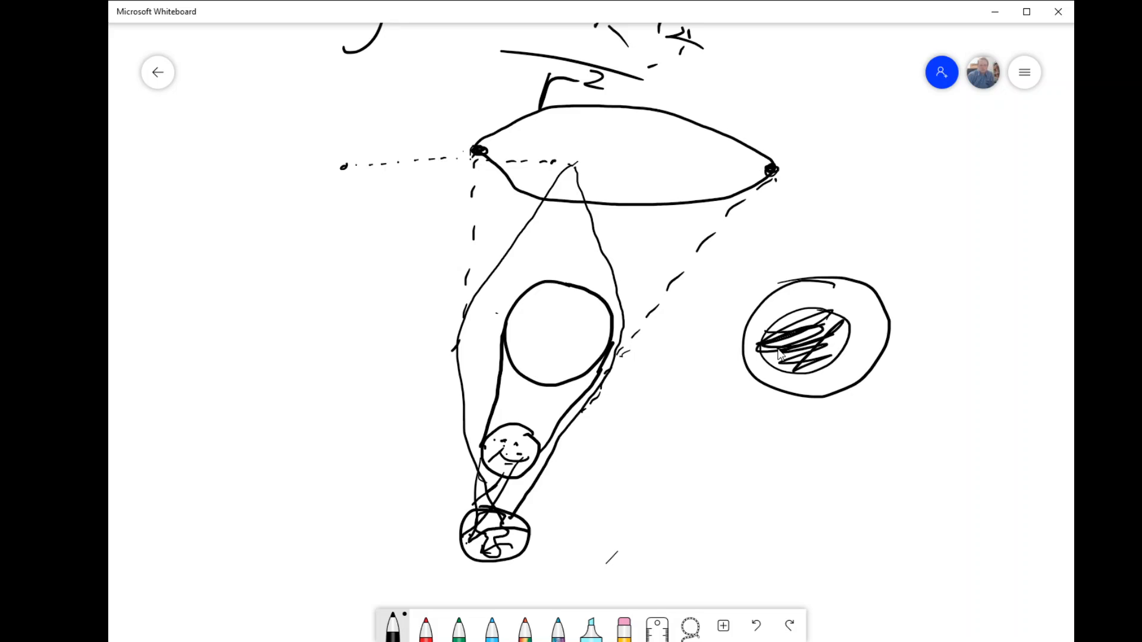
# Step: Darken the eclipse disc and write 1919 and an underlined '14 years' beneath it
pyautogui.moveTo(772, 356); pyautogui.dragTo(837, 349)
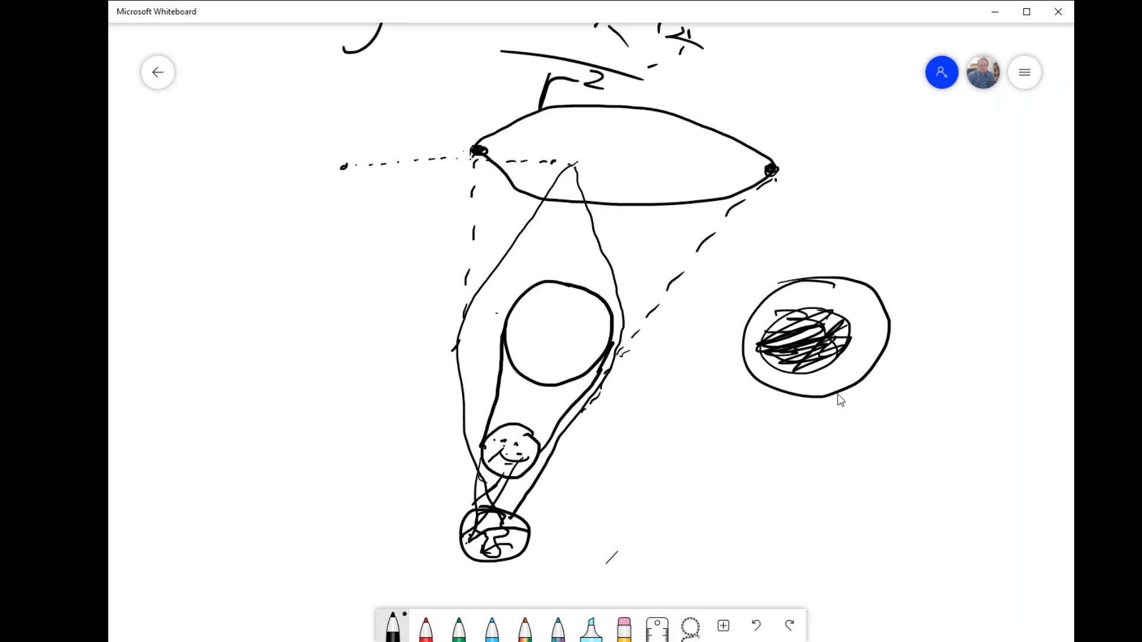
pyautogui.moveTo(737, 450)
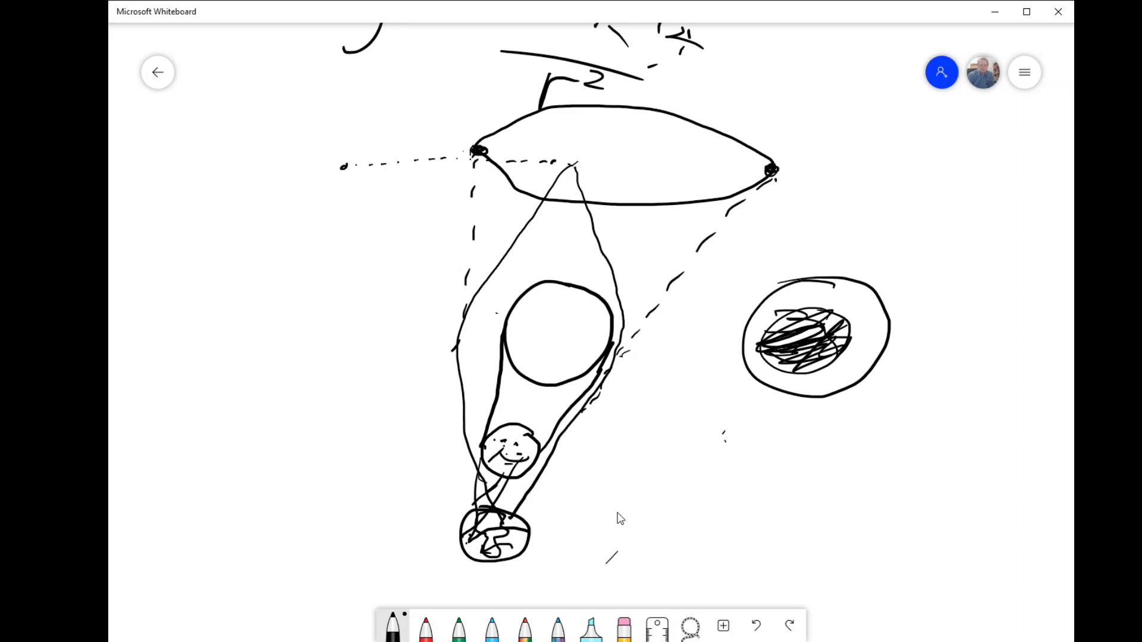
pyautogui.moveTo(658, 516)
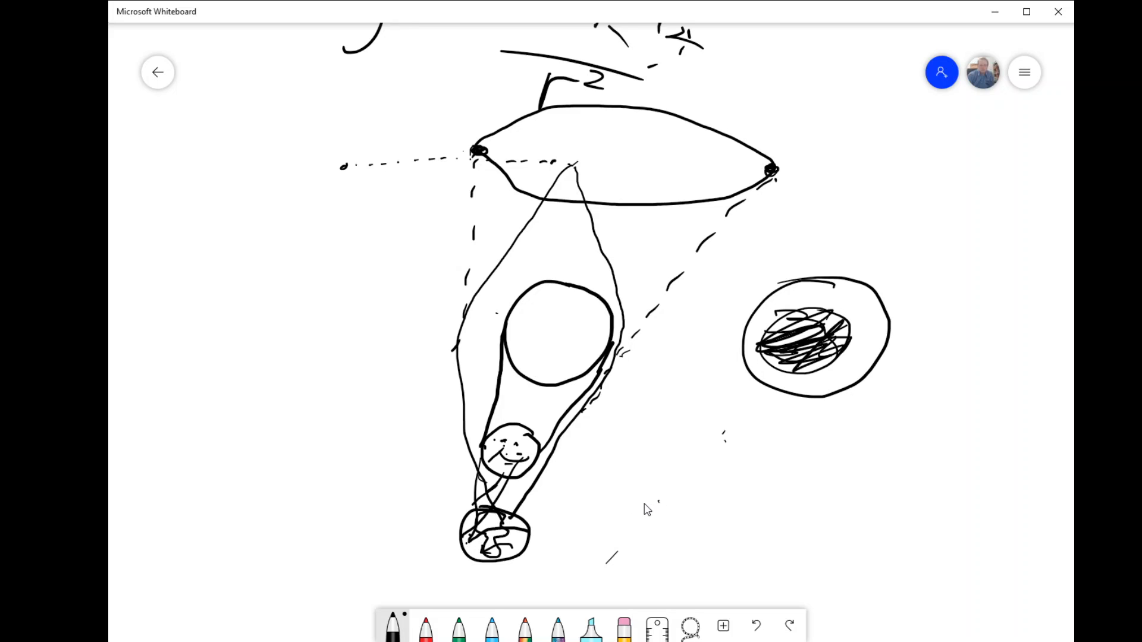
pyautogui.moveTo(877, 329)
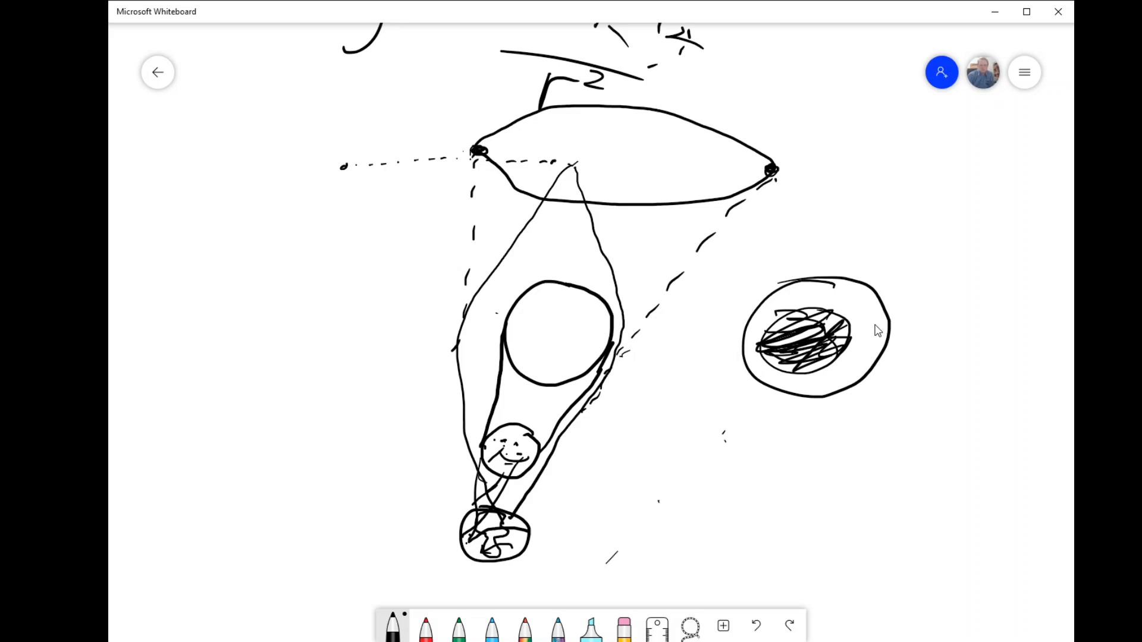
pyautogui.moveTo(872, 316)
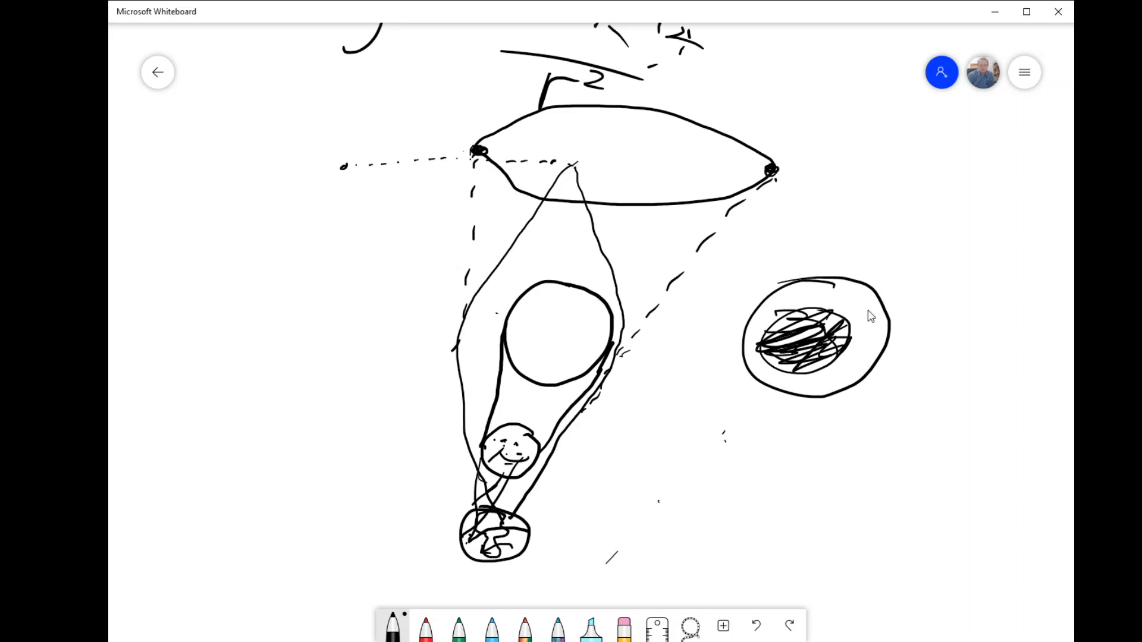
pyautogui.moveTo(728, 407)
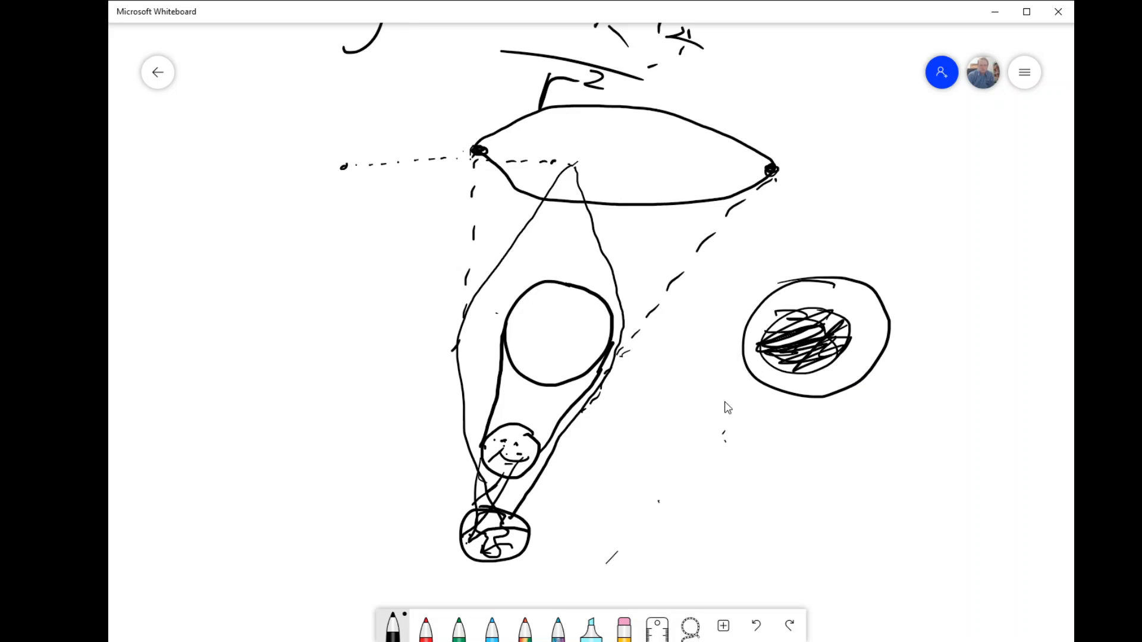
pyautogui.moveTo(831, 390)
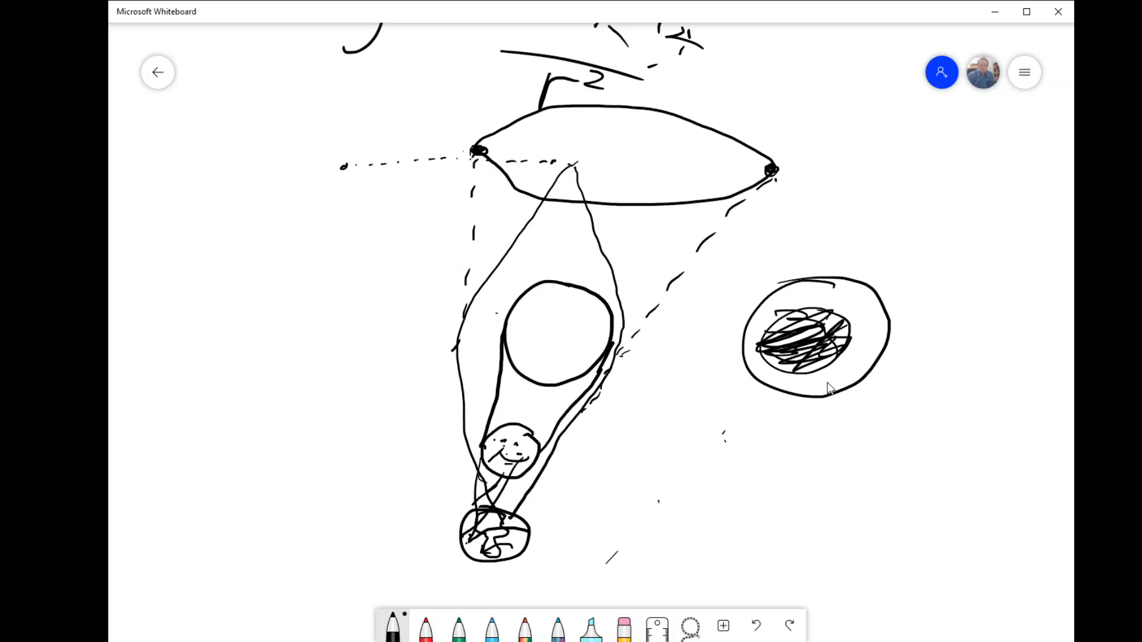
pyautogui.moveTo(730, 445)
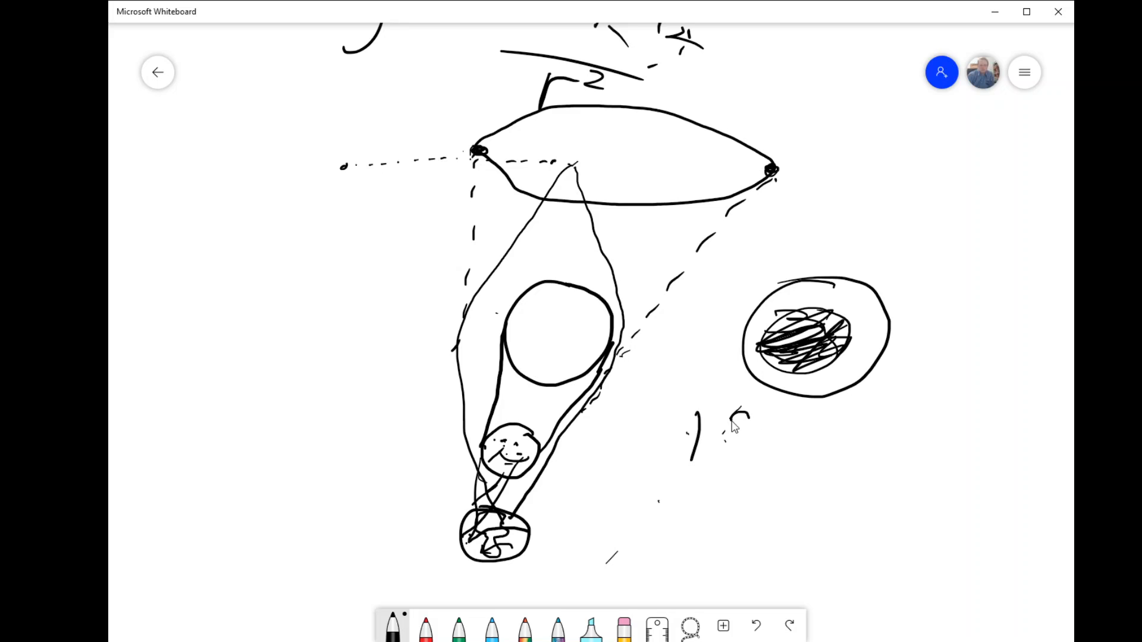
pyautogui.moveTo(721, 408); pyautogui.dragTo(800, 436)
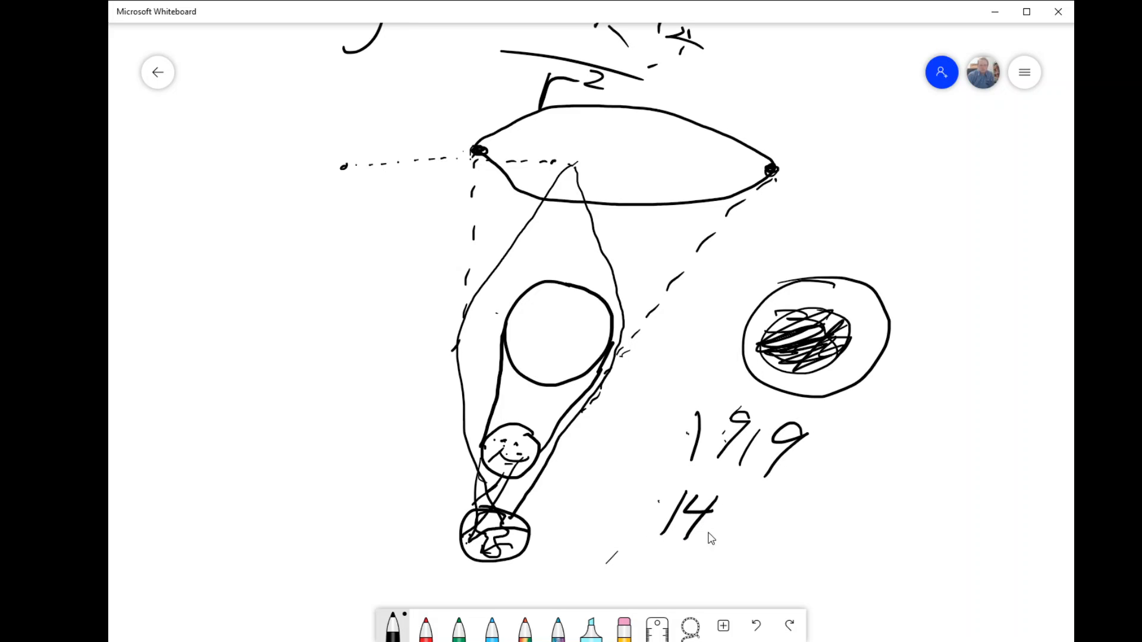
pyautogui.moveTo(728, 525); pyautogui.dragTo(844, 539)
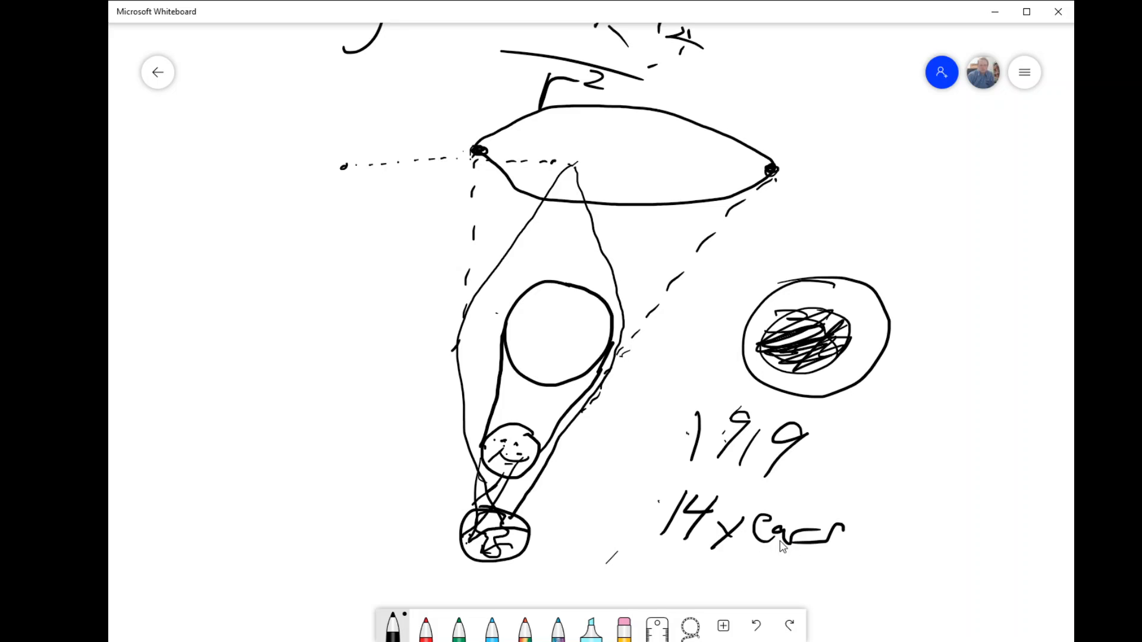
pyautogui.moveTo(621, 517); pyautogui.dragTo(846, 596)
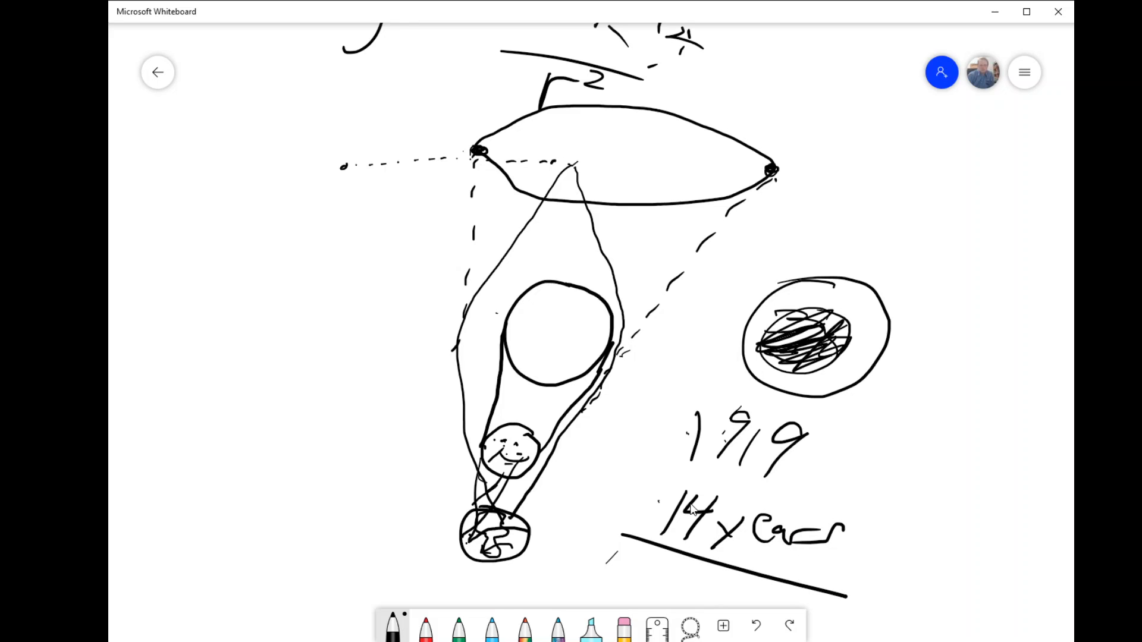
# Step: Write 1905 ↔ 1919 with a note arrowed to both years, then K — 12 +1 at lower right
pyautogui.scroll(-3)
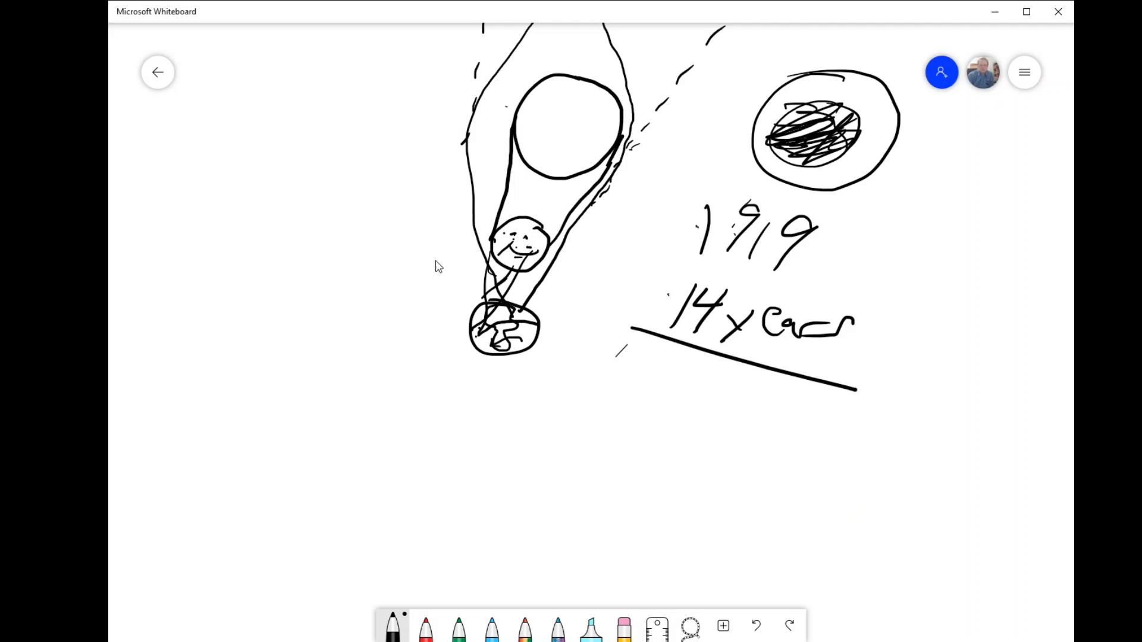
pyautogui.moveTo(240, 394); pyautogui.dragTo(339, 459)
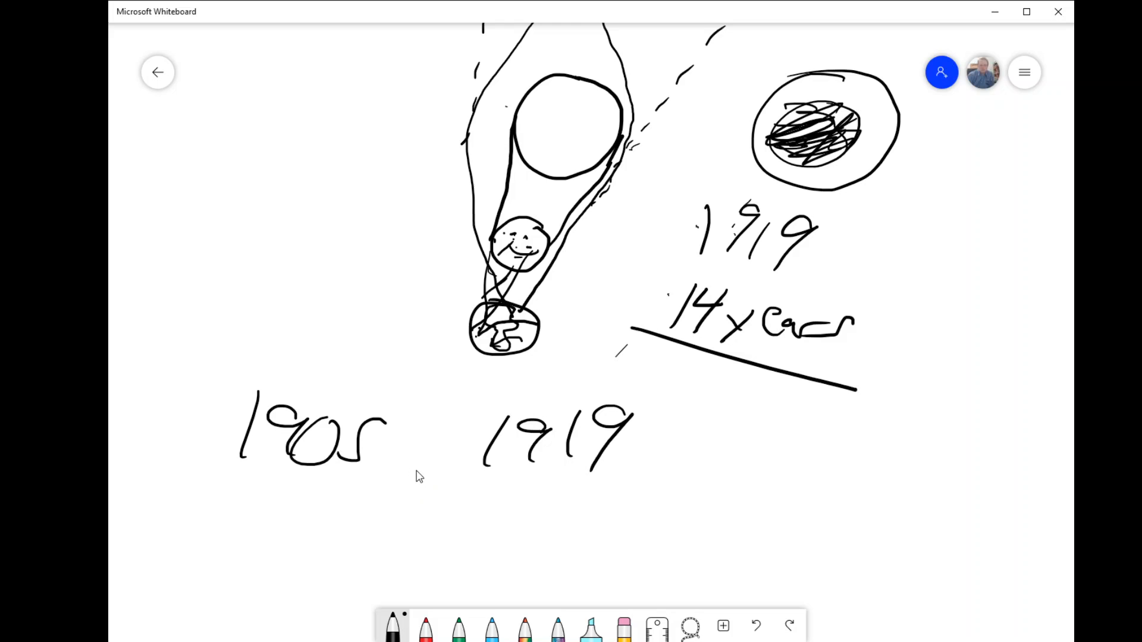
pyautogui.moveTo(392, 479)
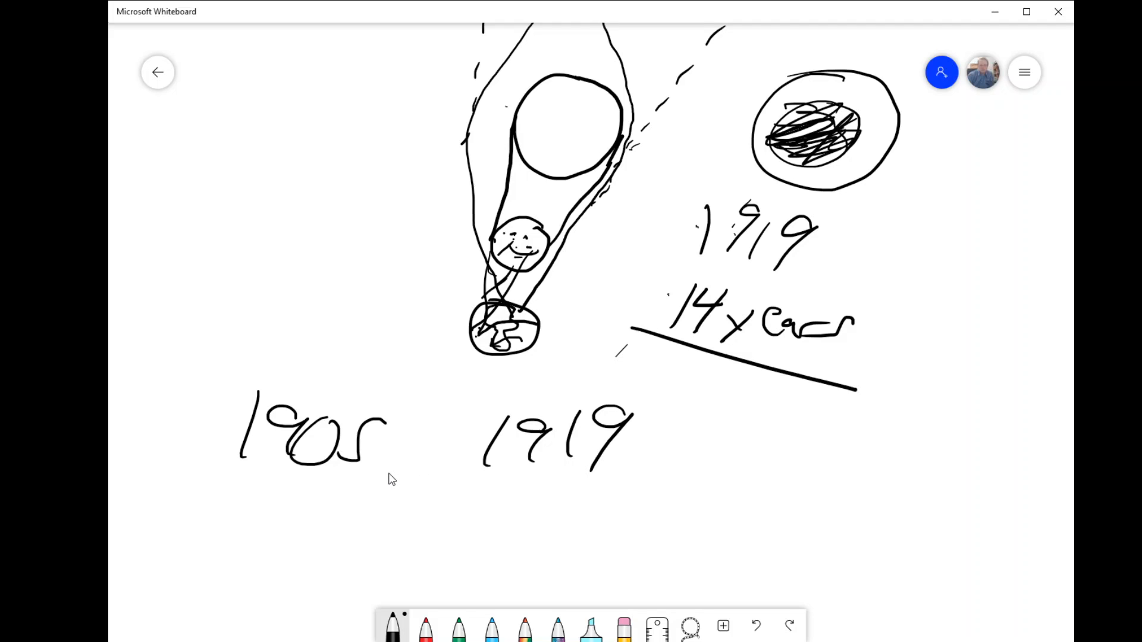
pyautogui.moveTo(487, 499)
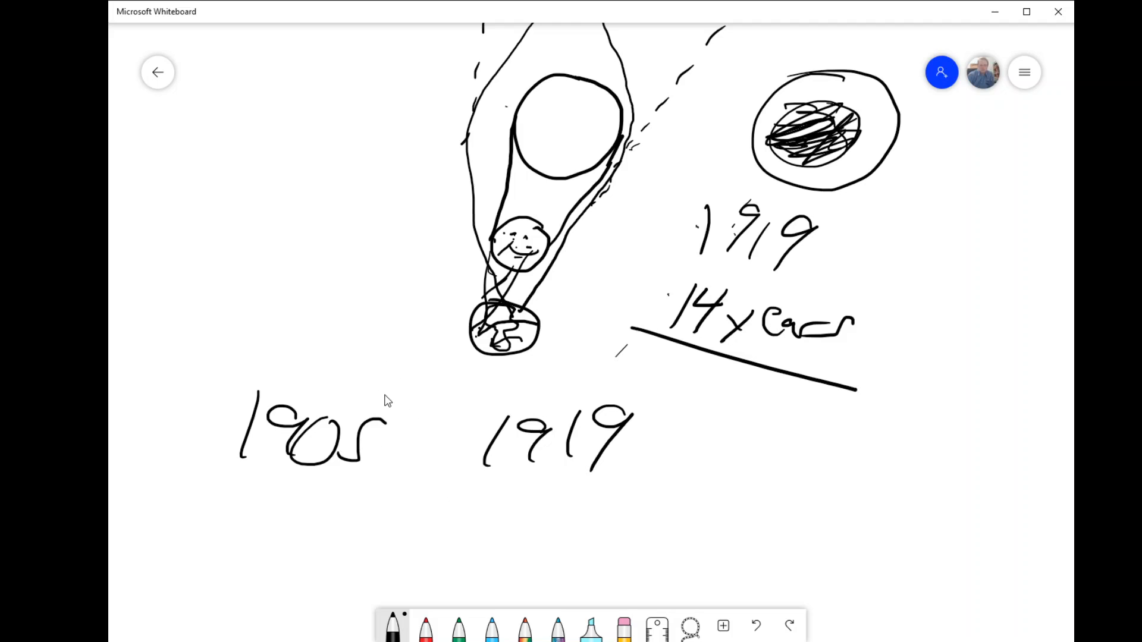
pyautogui.moveTo(466, 397); pyautogui.dragTo(371, 404)
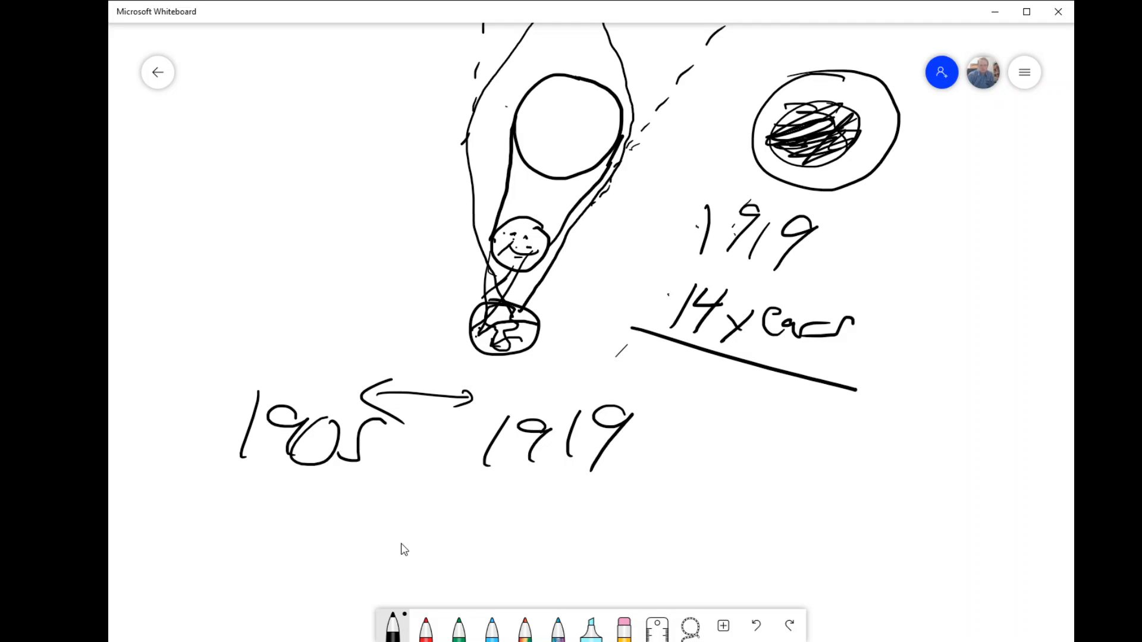
pyautogui.moveTo(473, 499)
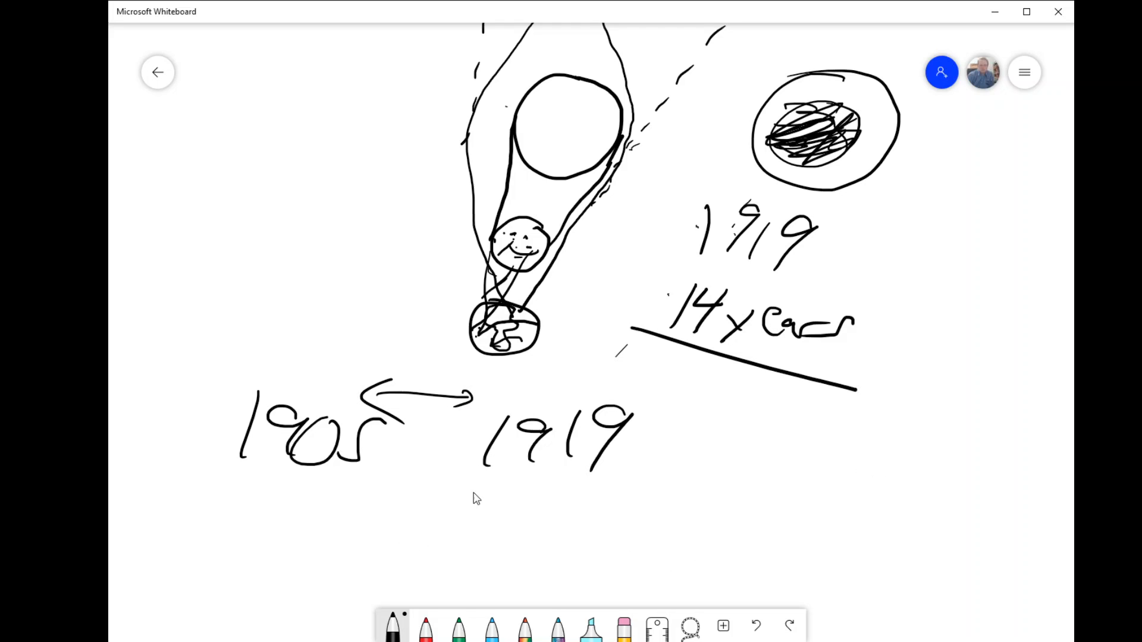
pyautogui.moveTo(363, 539); pyautogui.dragTo(452, 502)
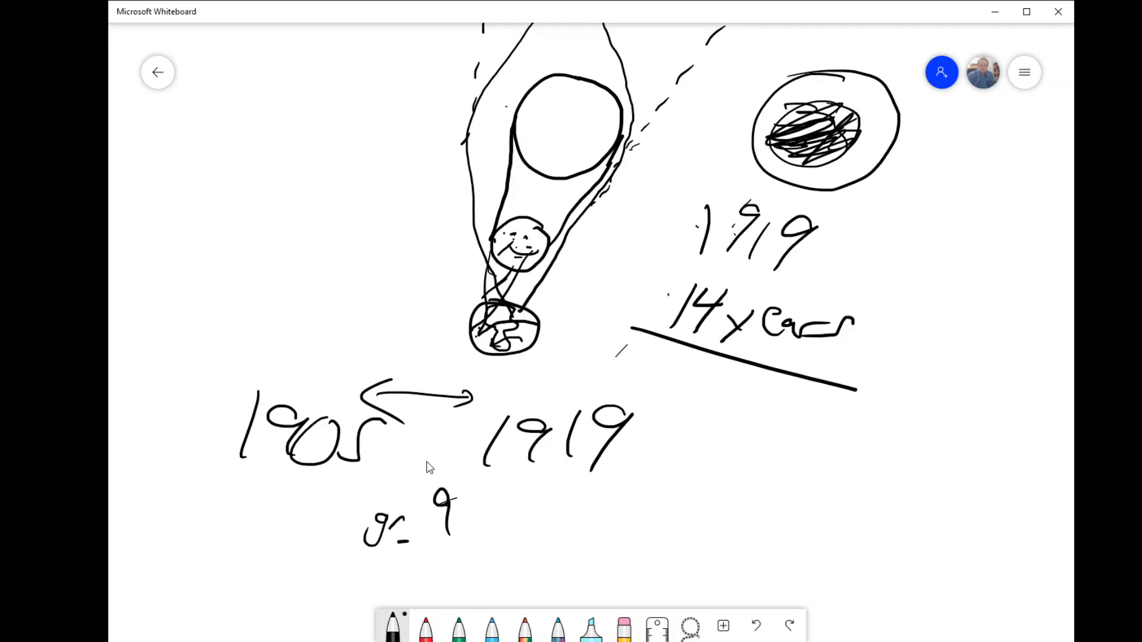
pyautogui.moveTo(353, 510); pyautogui.dragTo(494, 477)
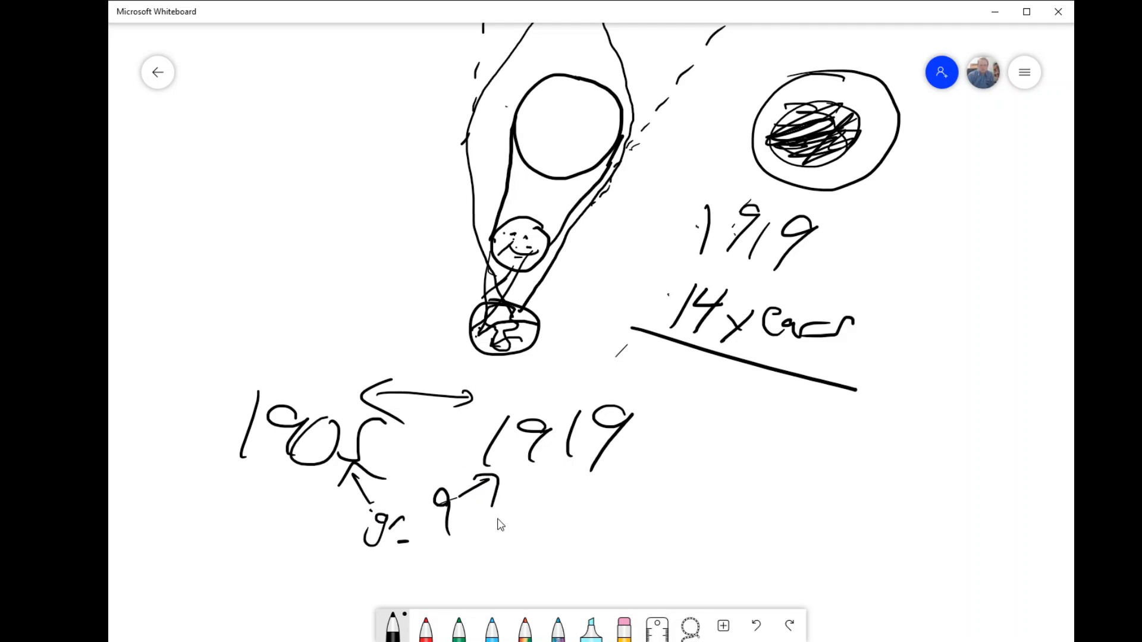
pyautogui.moveTo(525, 627)
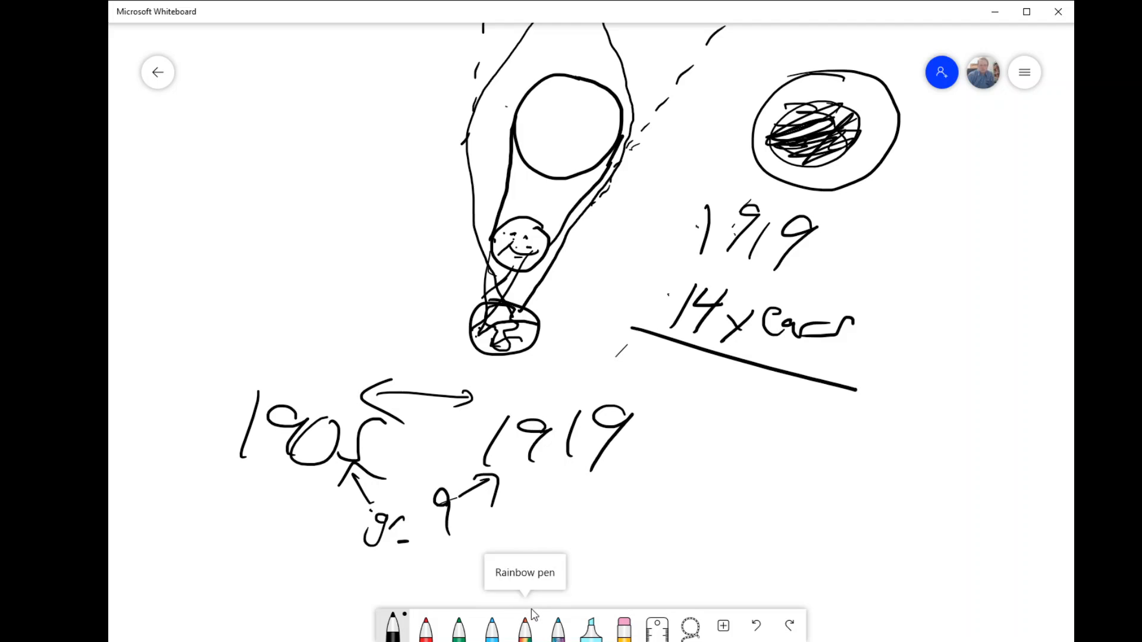
pyautogui.moveTo(674, 368)
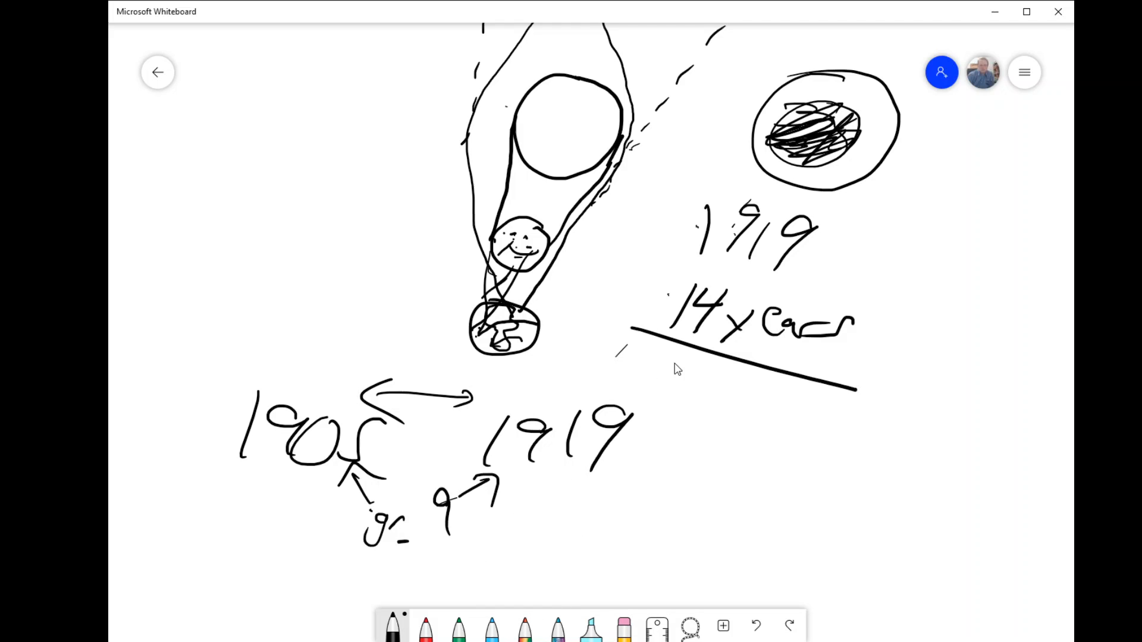
pyautogui.moveTo(604, 518); pyautogui.dragTo(586, 564)
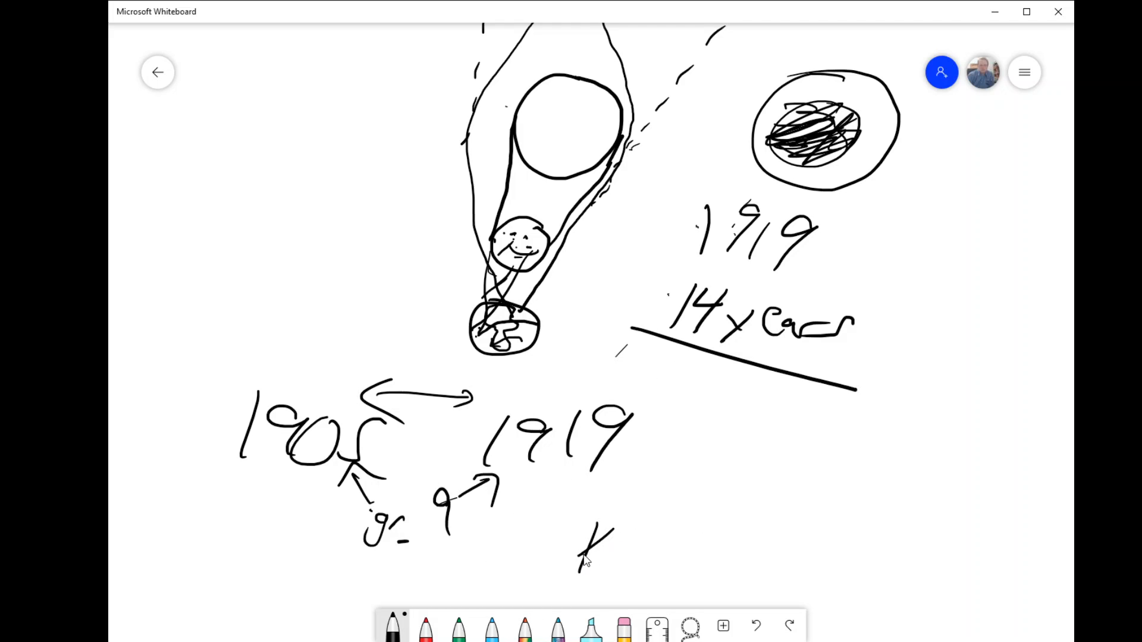
pyautogui.moveTo(604, 553); pyautogui.dragTo(809, 576)
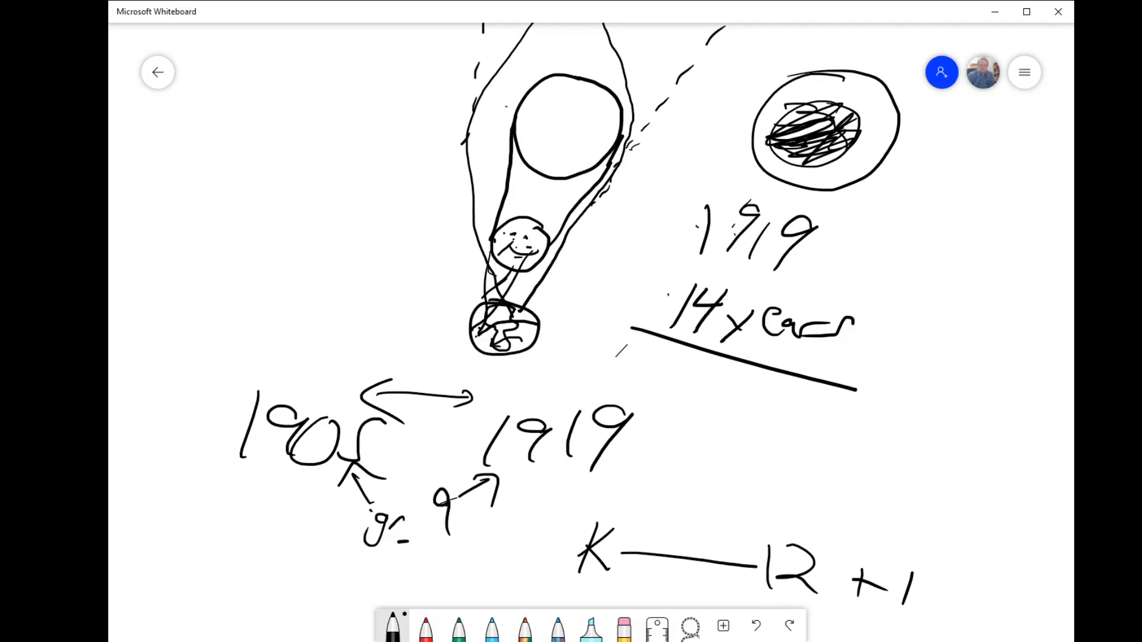
pyautogui.moveTo(820, 329)
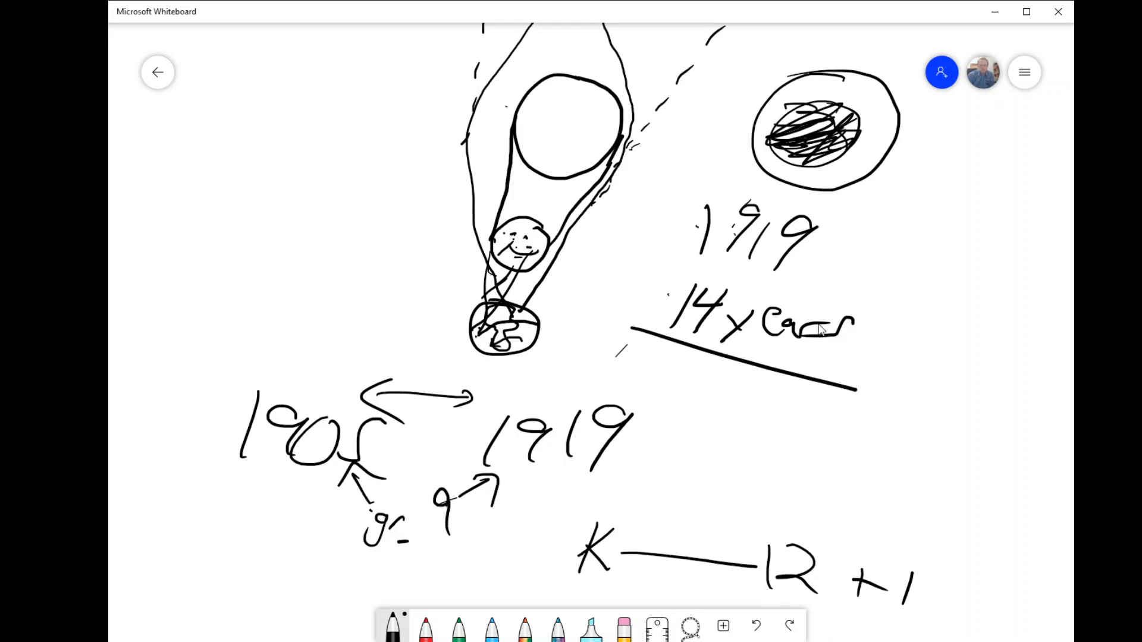
pyautogui.moveTo(226, 479)
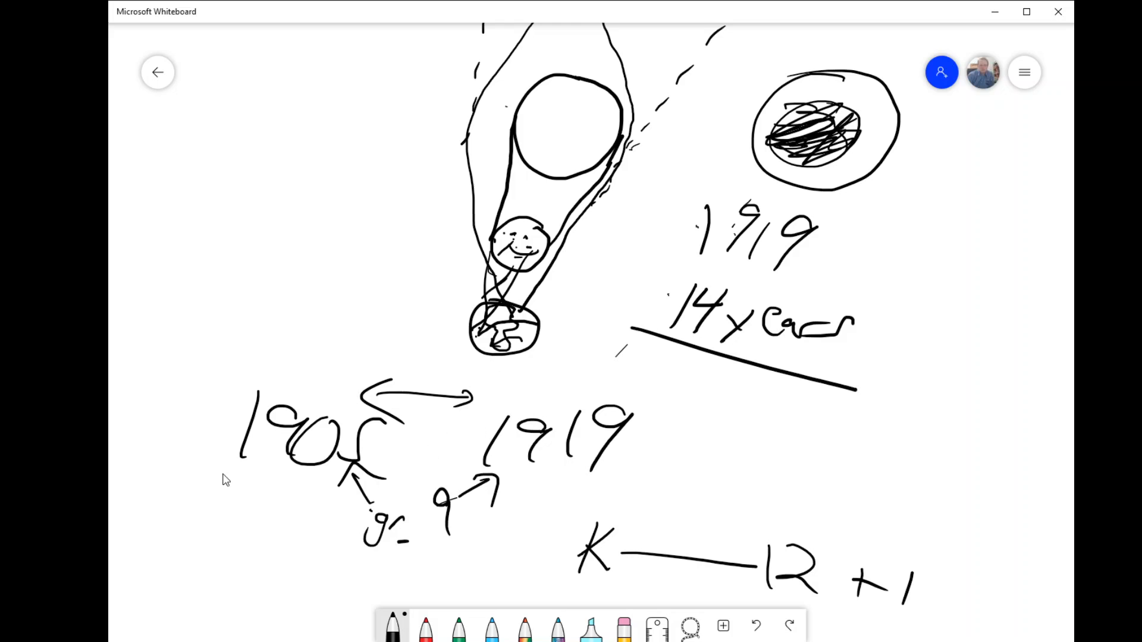
pyautogui.moveTo(443, 525)
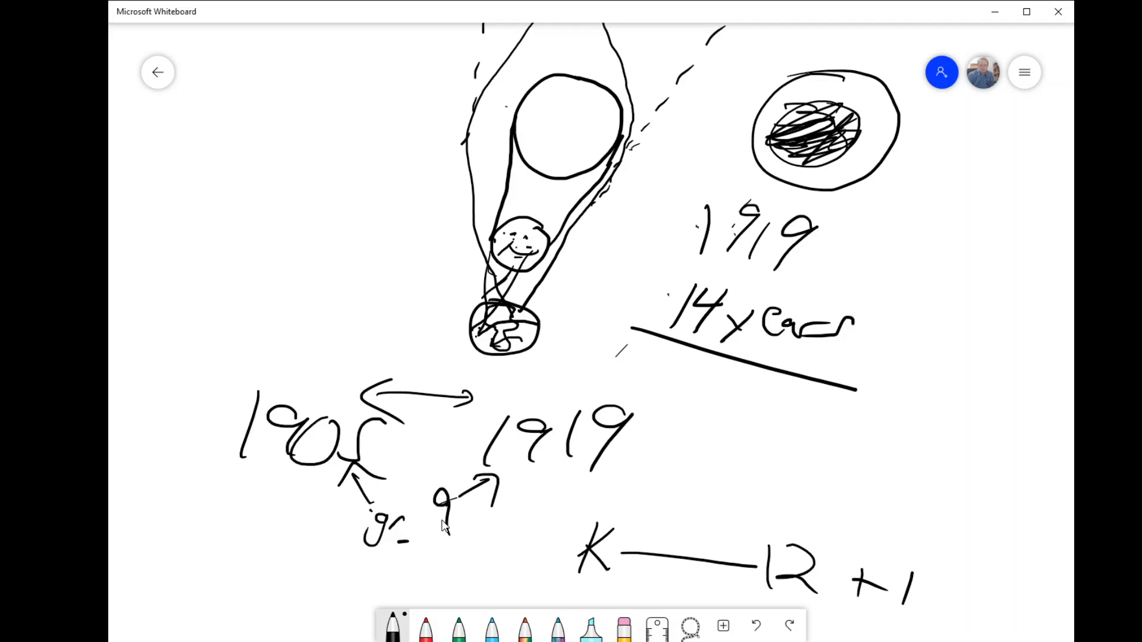
pyautogui.moveTo(610, 387)
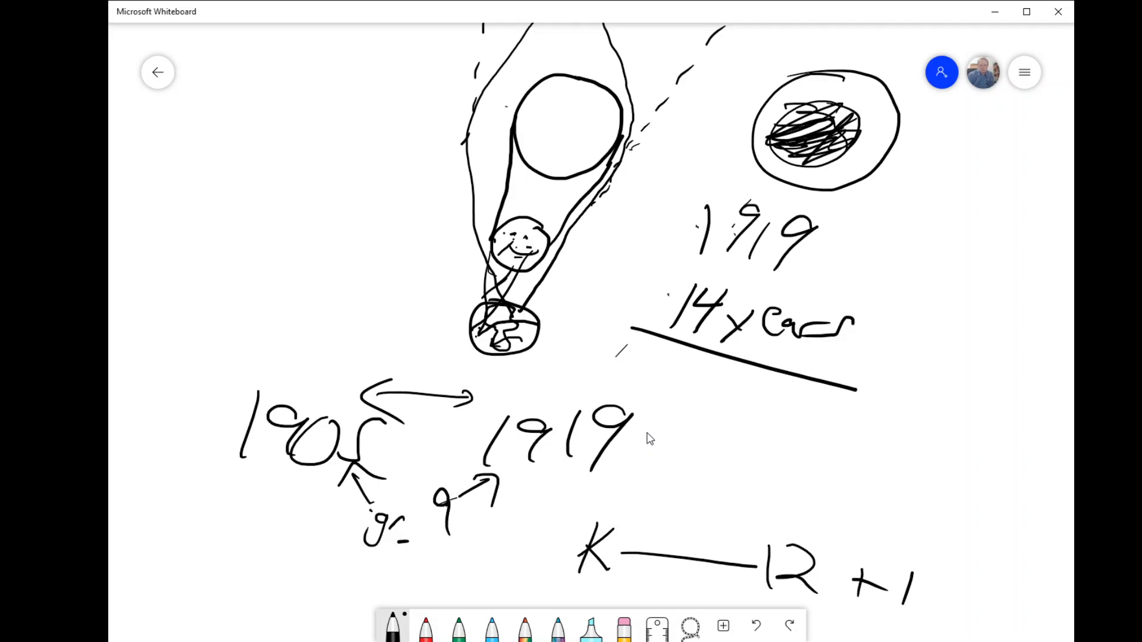
pyautogui.moveTo(733, 371)
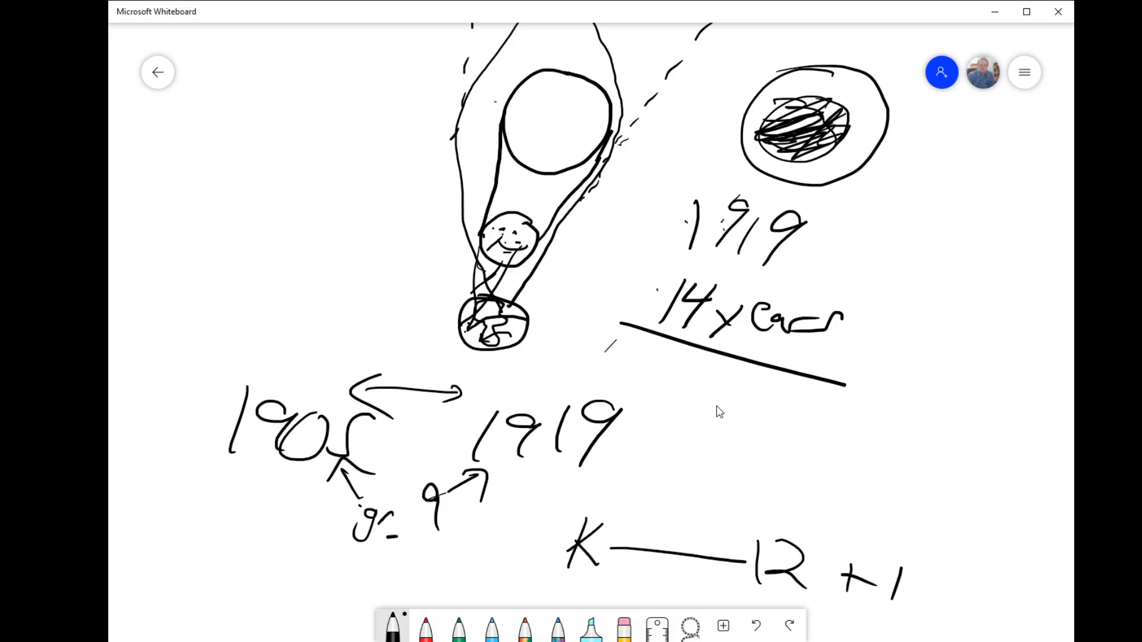
pyautogui.moveTo(794, 484)
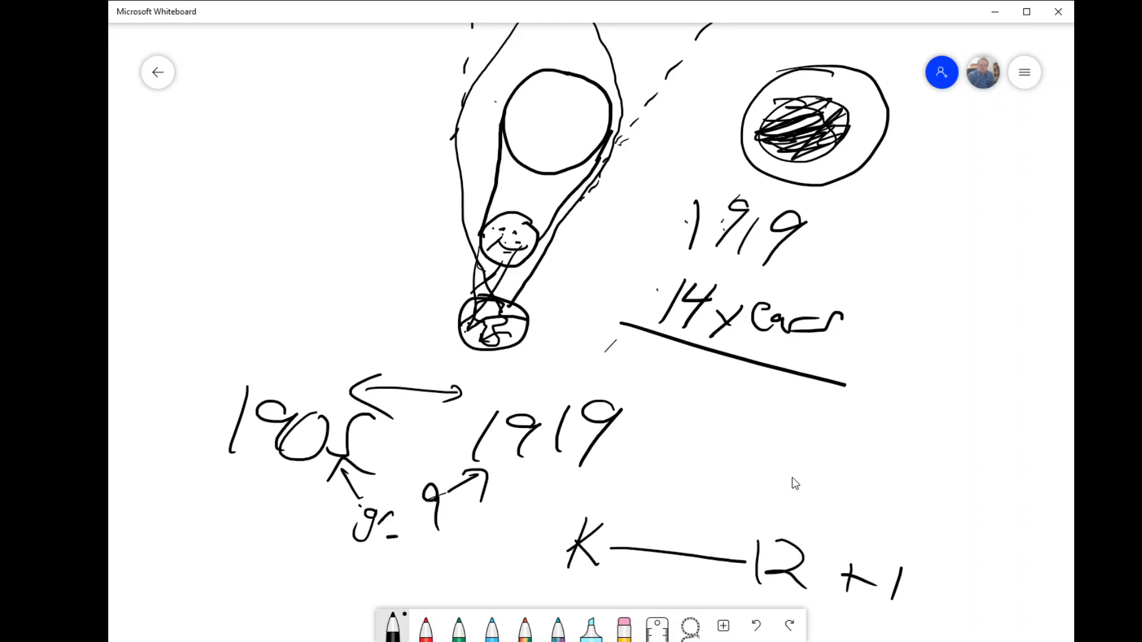
pyautogui.moveTo(913, 452)
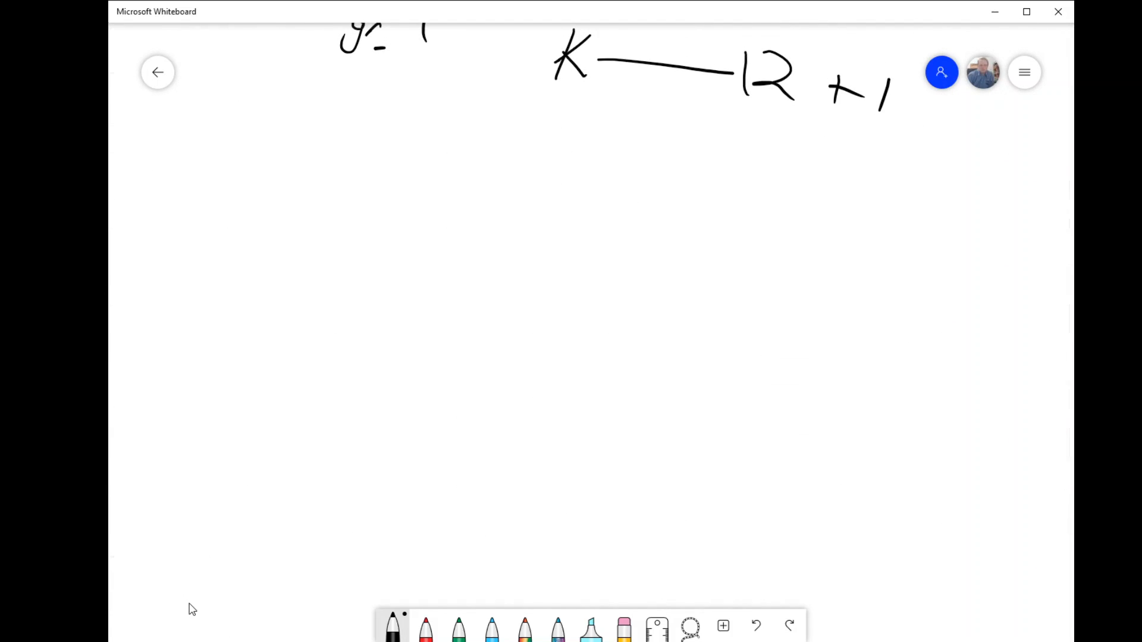
pyautogui.moveTo(509, 315)
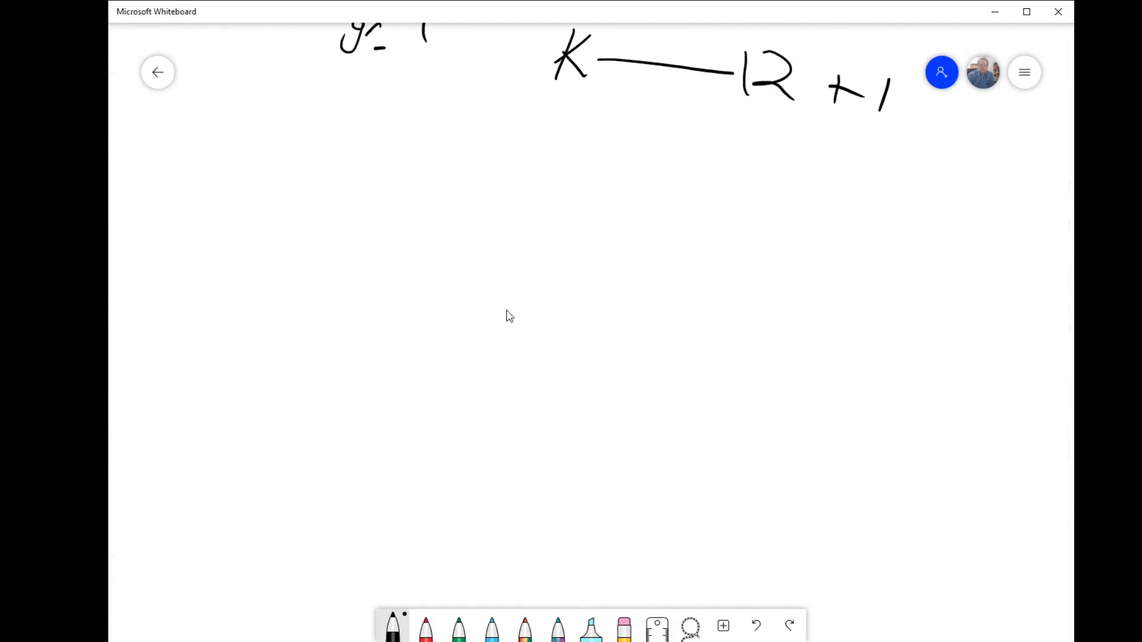
# Step: Write 'Right' across the blank space and 'Not very wrong' below the crossed-out words
pyautogui.moveTo(342, 189); pyautogui.dragTo(429, 270)
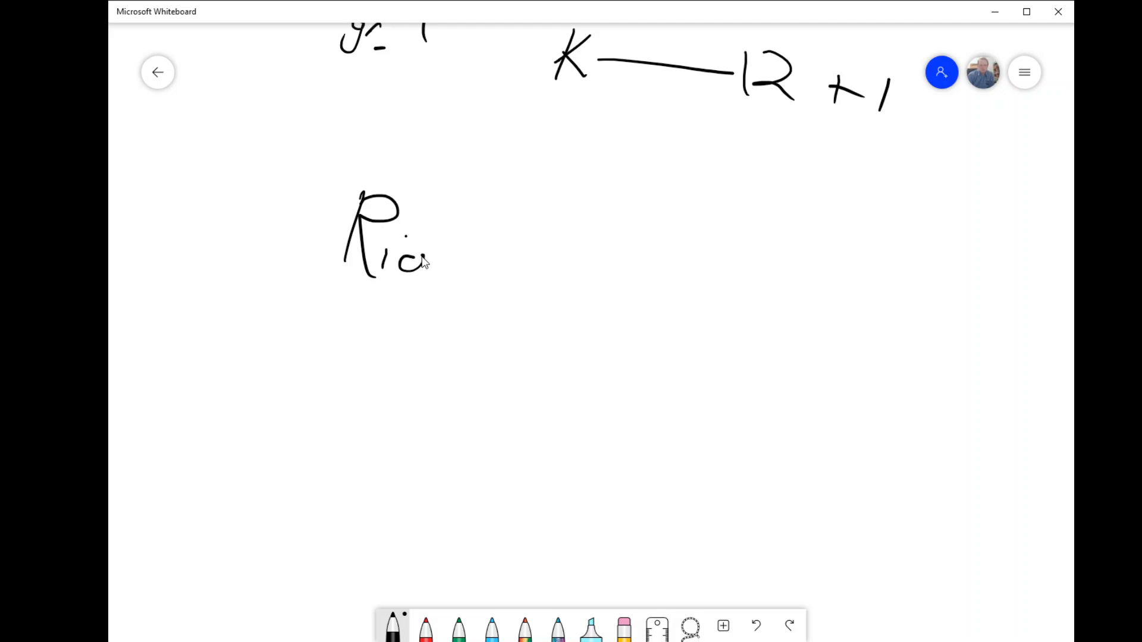
pyautogui.moveTo(422, 262); pyautogui.dragTo(772, 320)
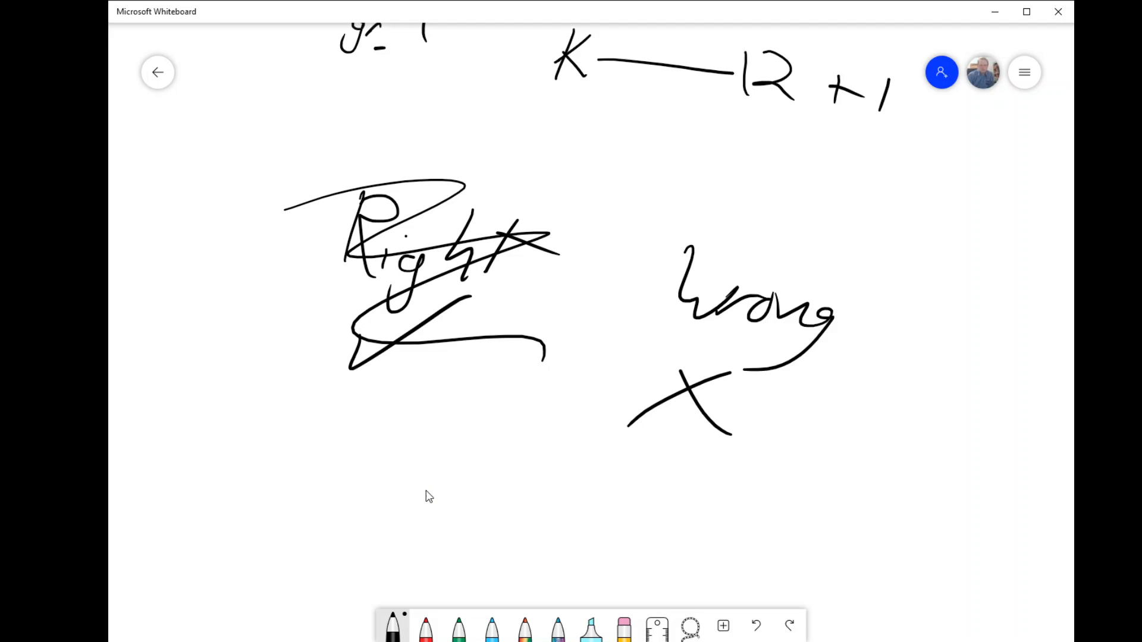
pyautogui.moveTo(754, 318)
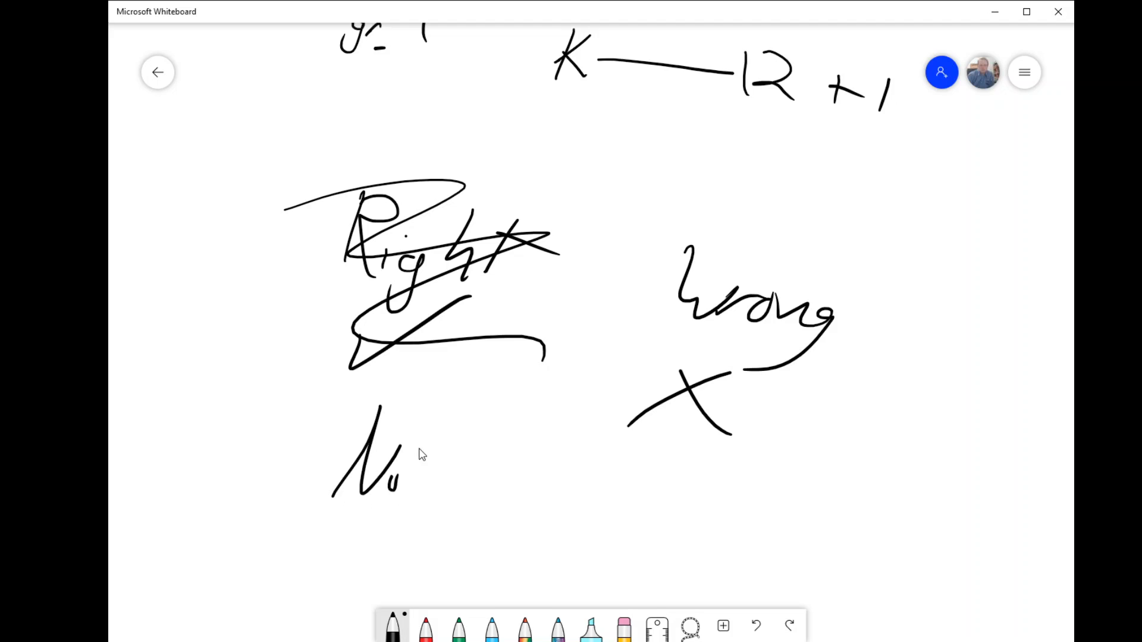
pyautogui.moveTo(386, 487); pyautogui.dragTo(569, 487)
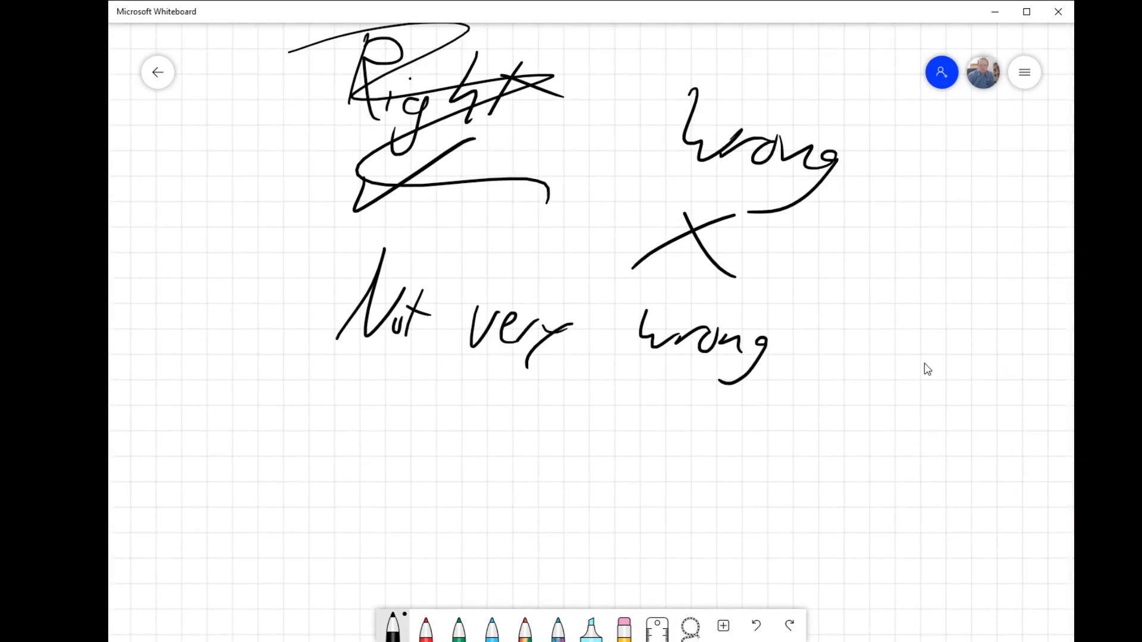
pyautogui.scroll(-3)
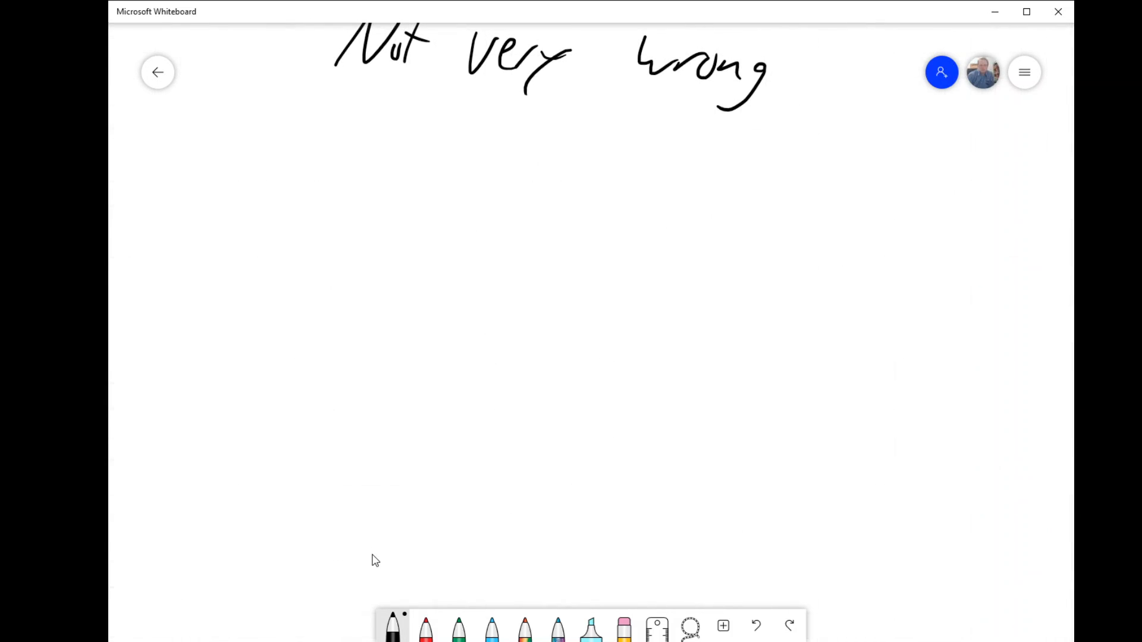
# Step: Draw axes with a rising line from the origin and paint a broad cyan band over it
pyautogui.moveTo(439, 211); pyautogui.dragTo(437, 255)
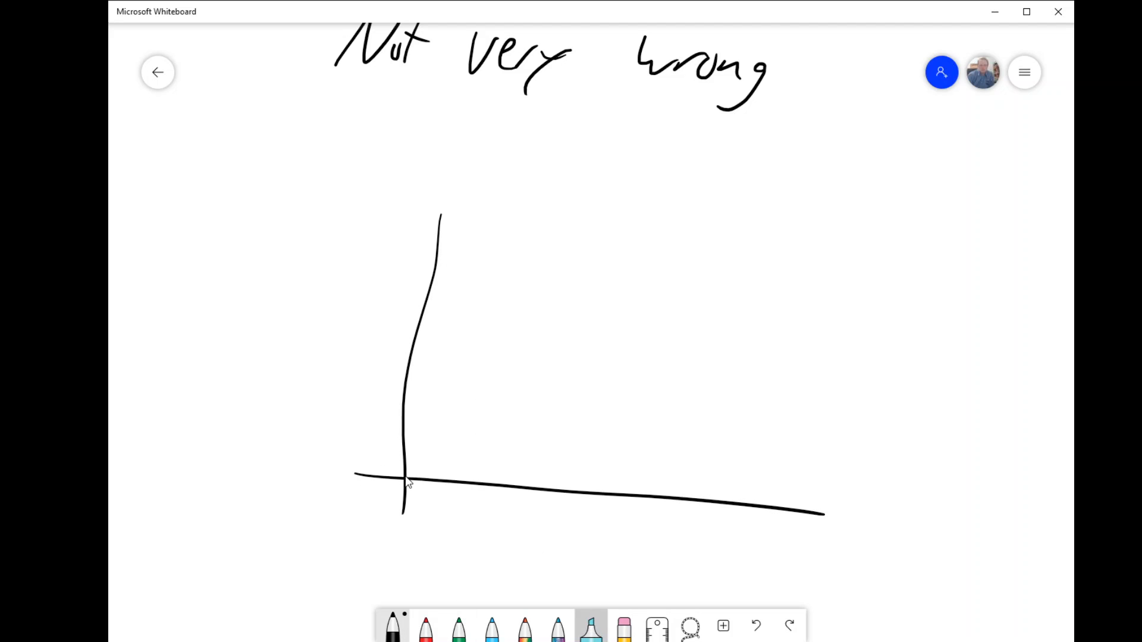
pyautogui.moveTo(407, 480); pyautogui.dragTo(622, 284)
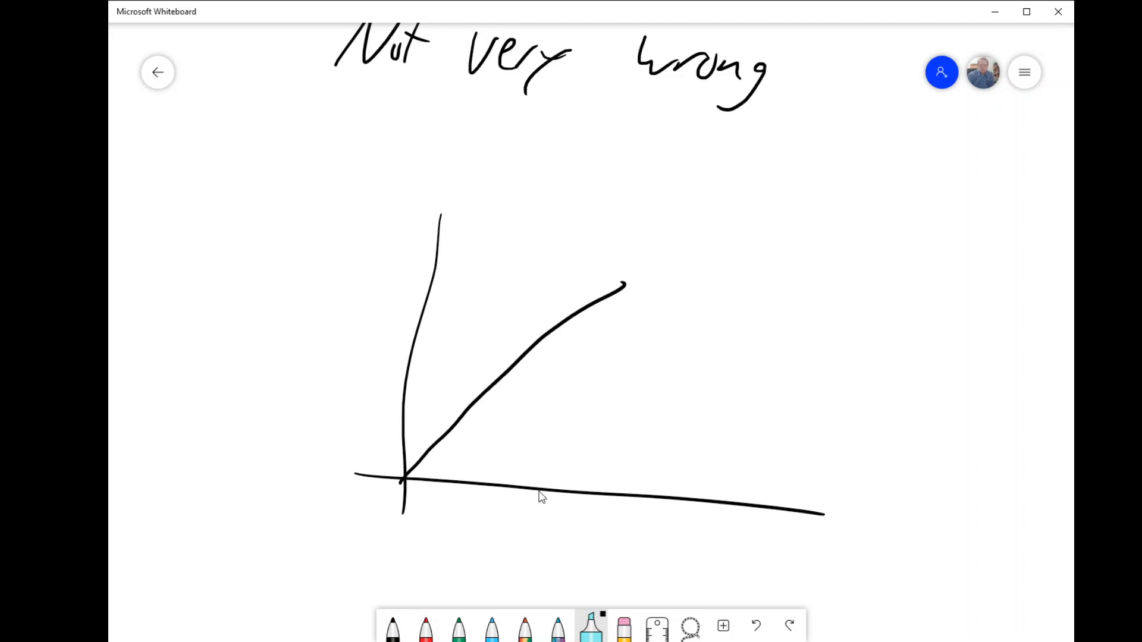
pyautogui.moveTo(404, 481); pyautogui.dragTo(696, 261)
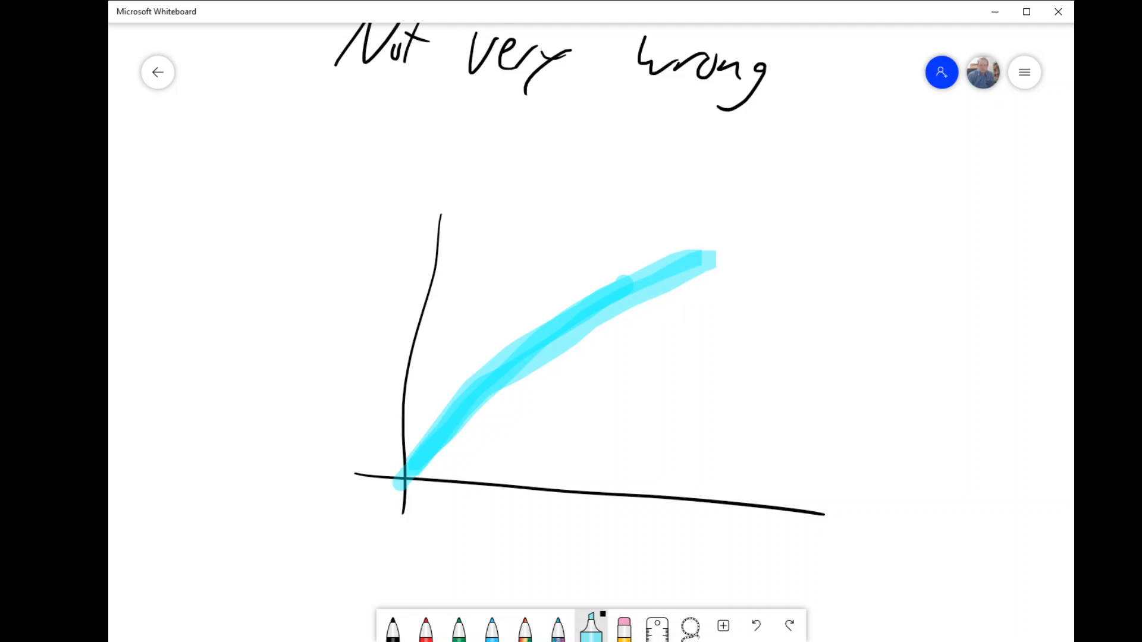
# Step: Trace a thin green line along the cyan band to its upper end
pyautogui.click(459, 626)
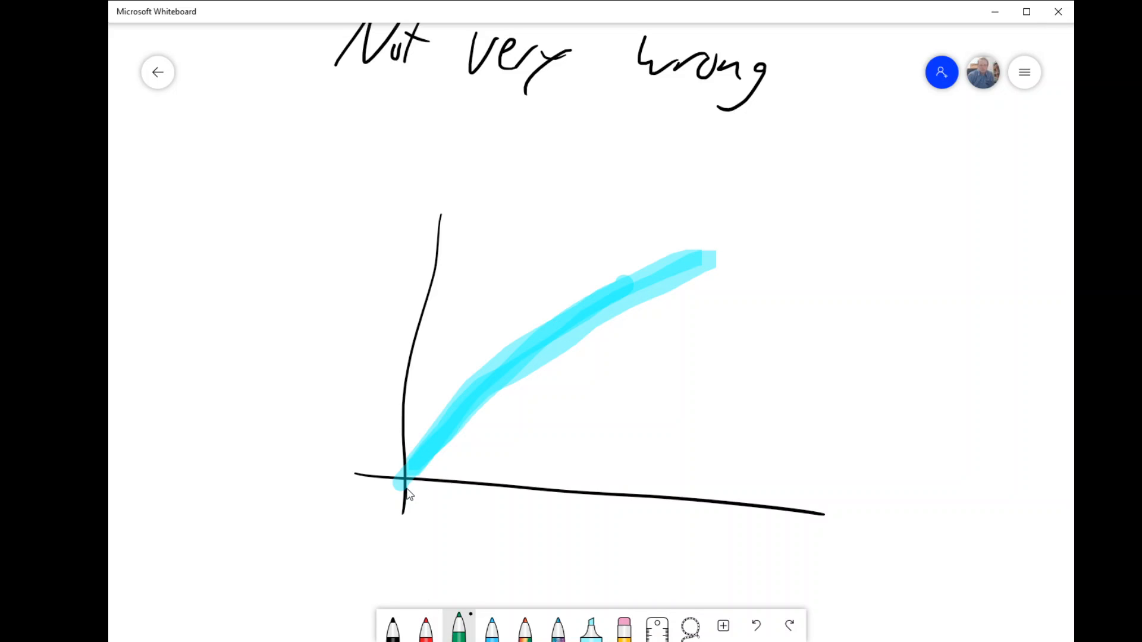
pyautogui.moveTo(404, 480); pyautogui.dragTo(531, 357)
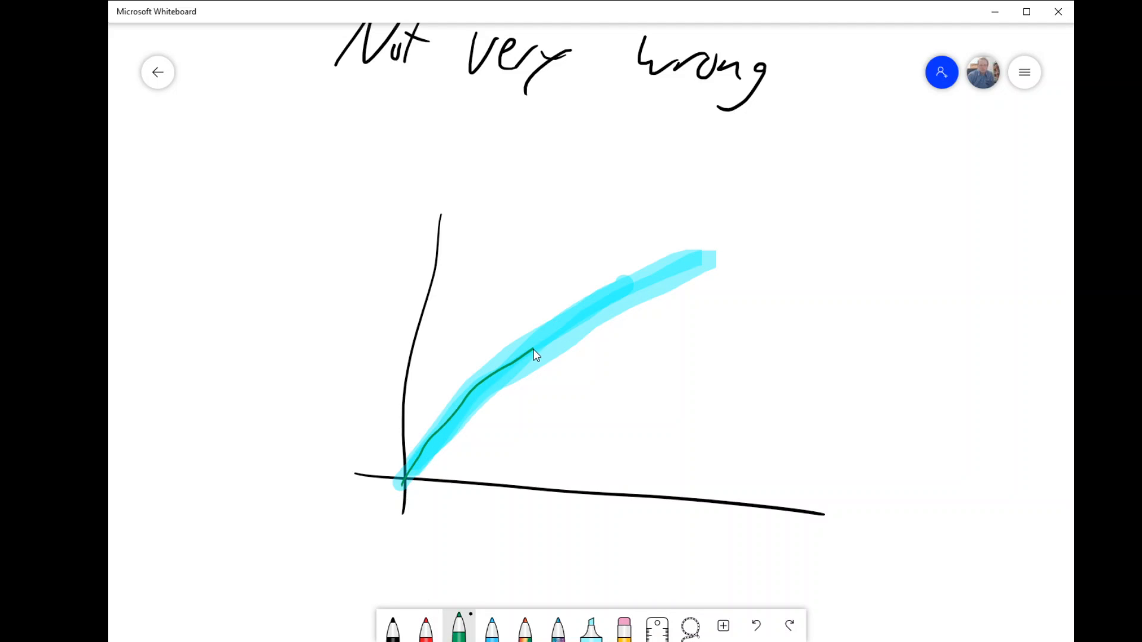
pyautogui.moveTo(535, 357); pyautogui.dragTo(717, 260)
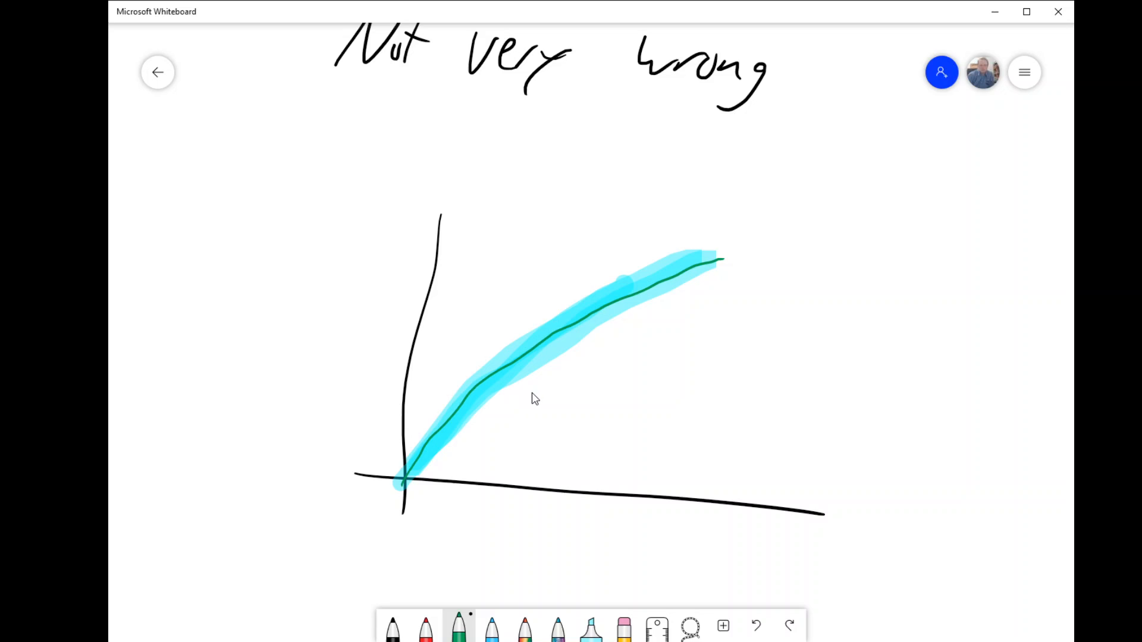
pyautogui.moveTo(547, 606)
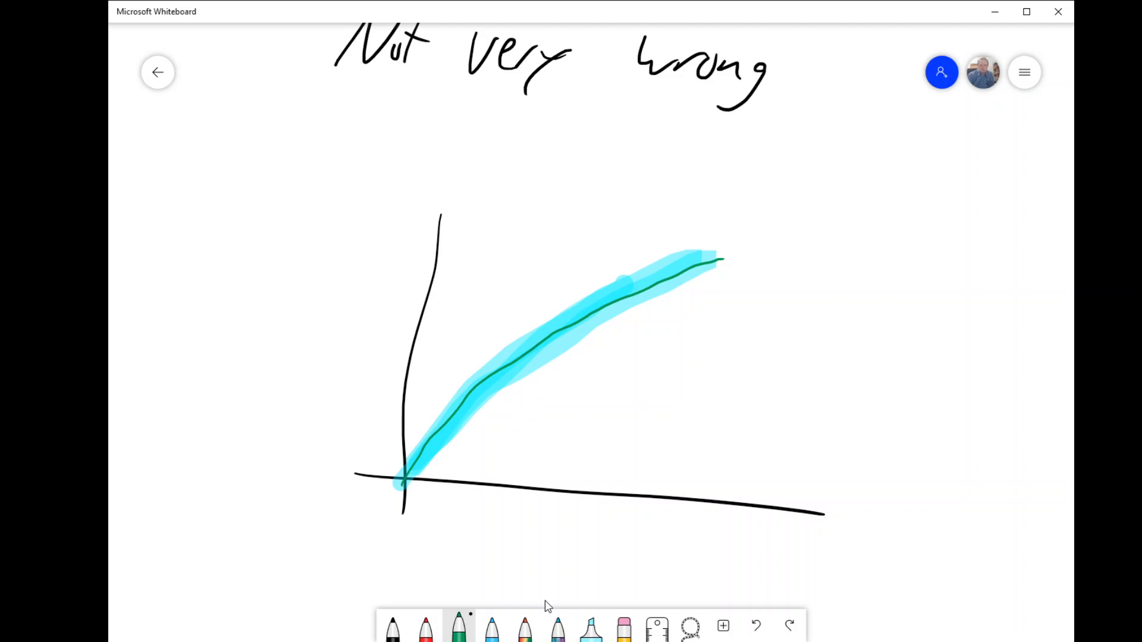
# Step: Shade a third light-blue band below the other two with the highlighter
pyautogui.click(592, 628)
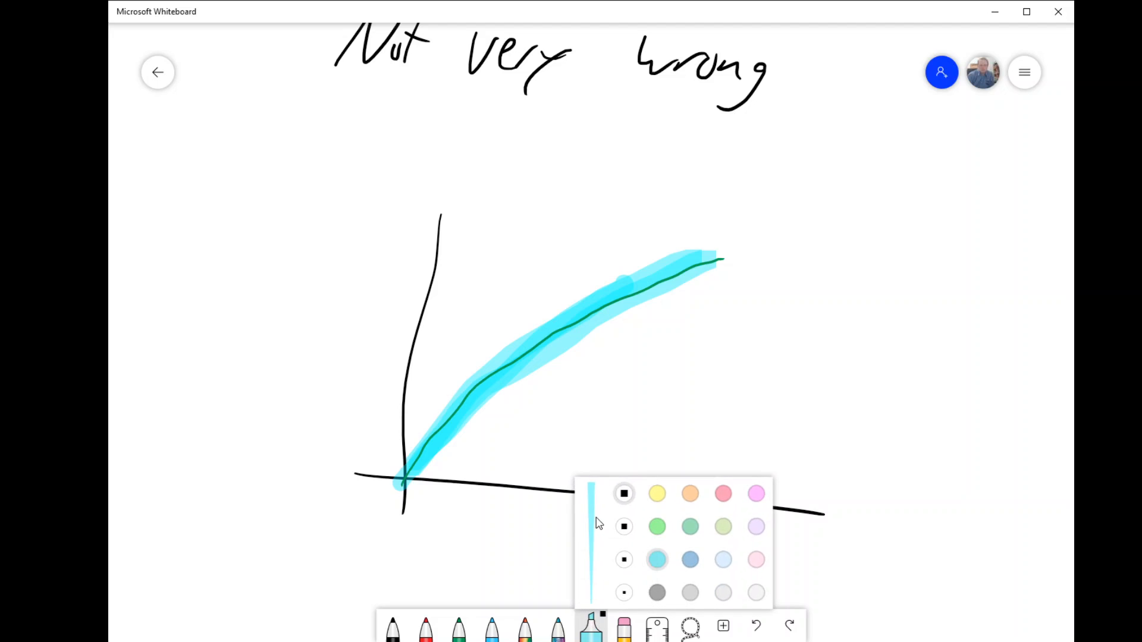
pyautogui.moveTo(594, 592)
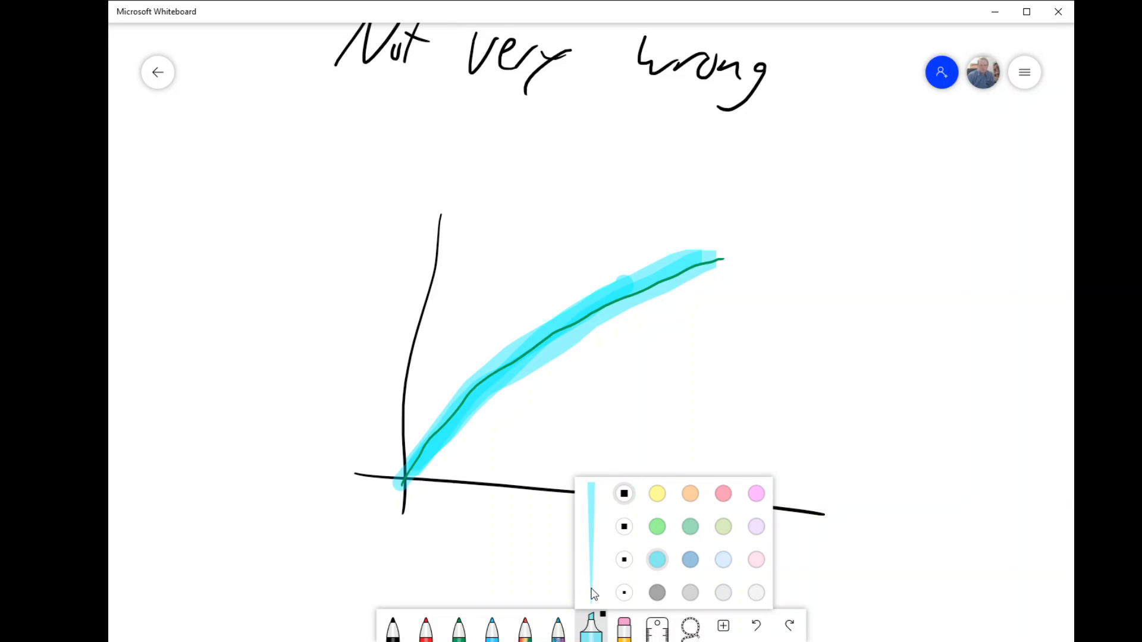
pyautogui.moveTo(625, 559)
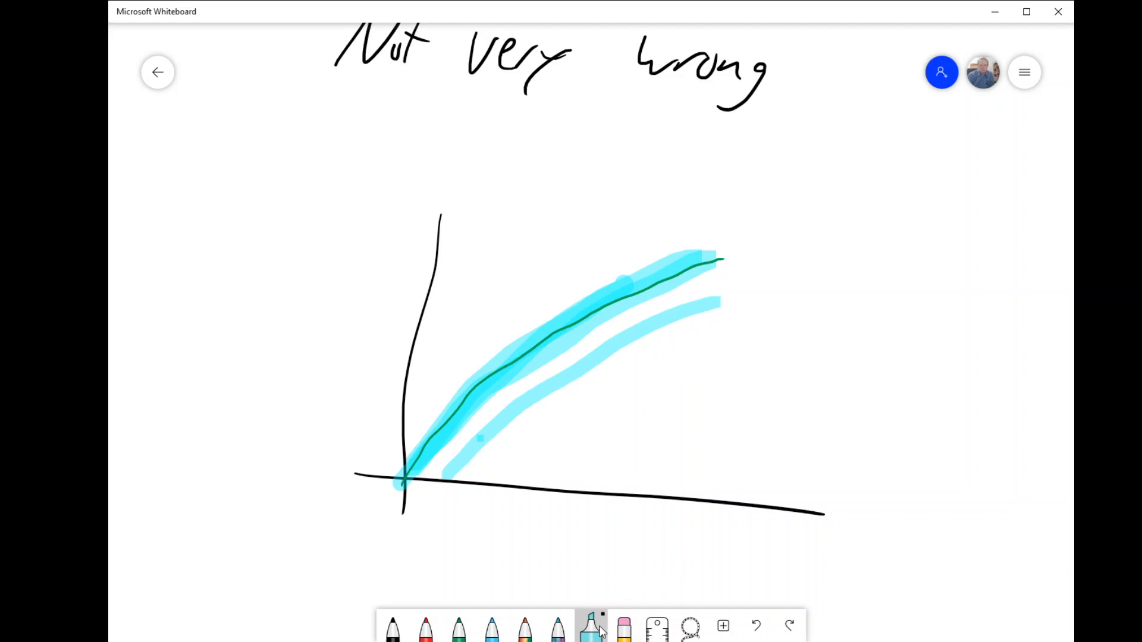
pyautogui.click(591, 625)
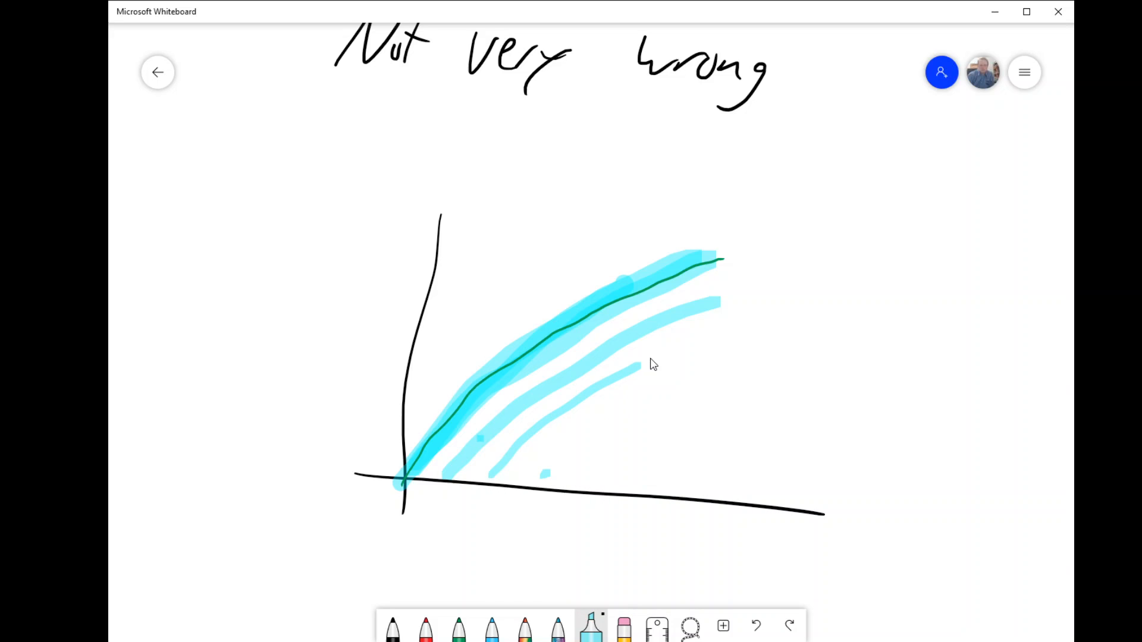
pyautogui.moveTo(631, 368); pyautogui.dragTo(710, 332)
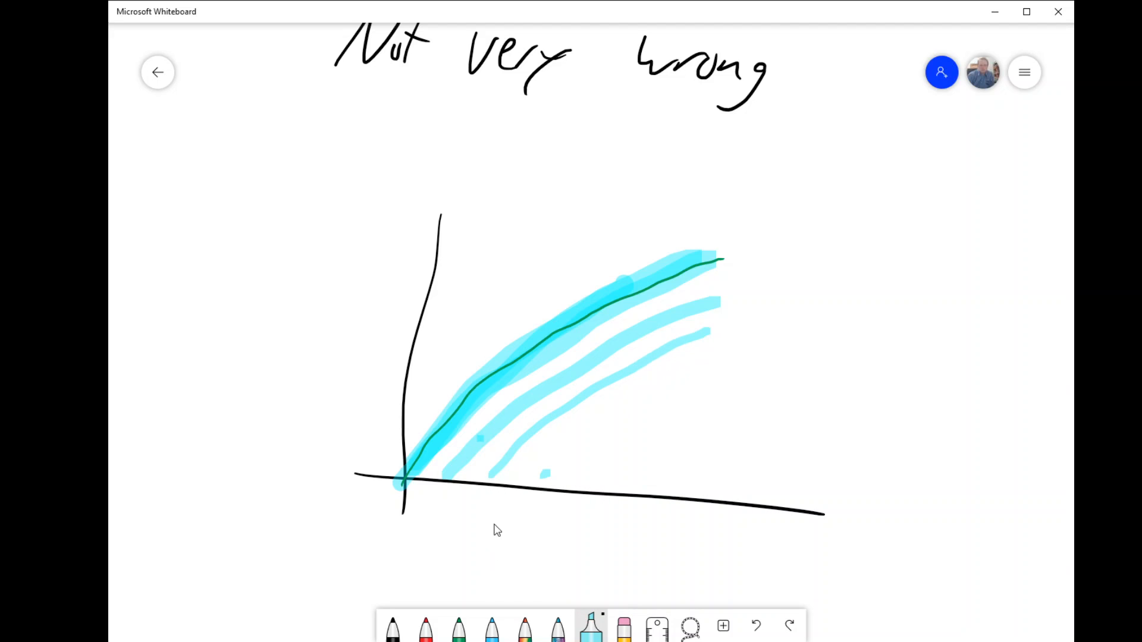
pyautogui.moveTo(654, 415)
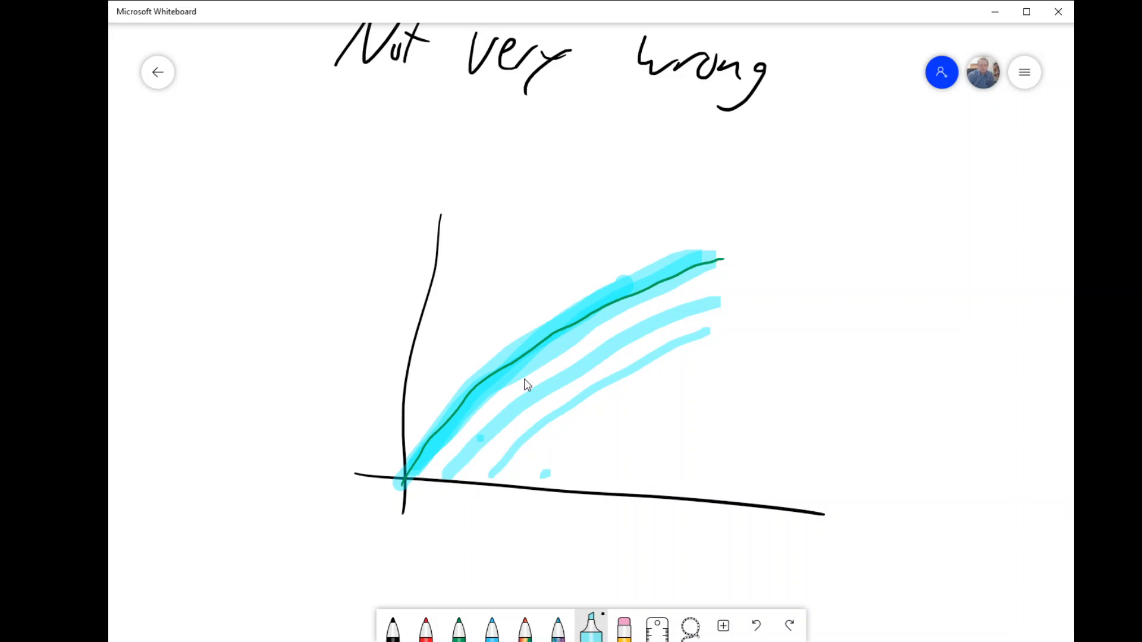
pyautogui.moveTo(734, 219)
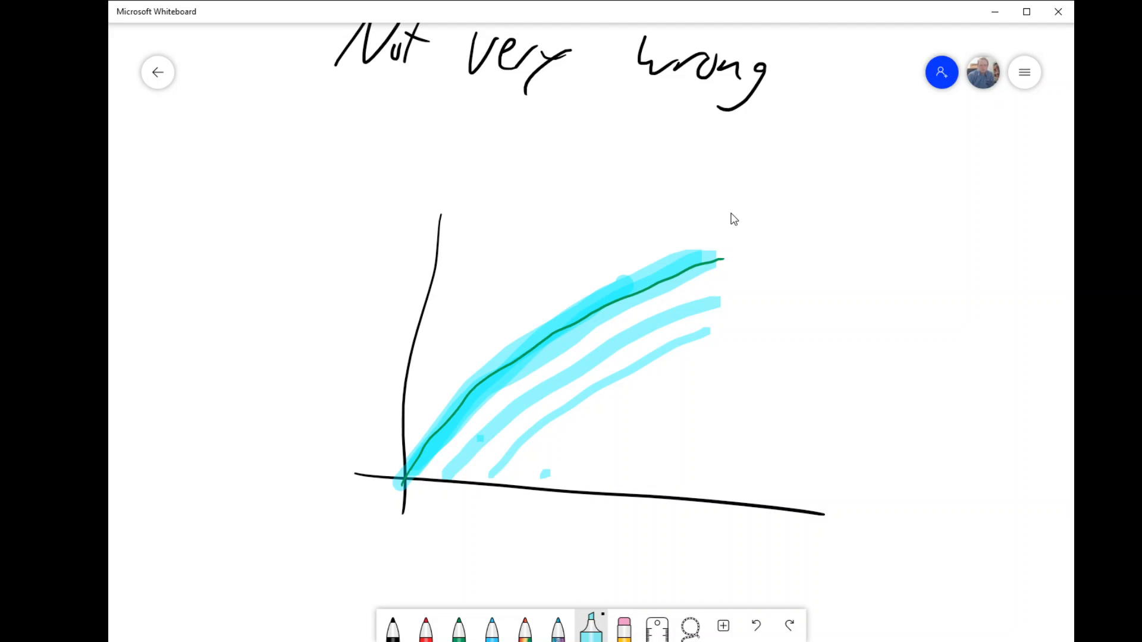
pyautogui.moveTo(572, 304)
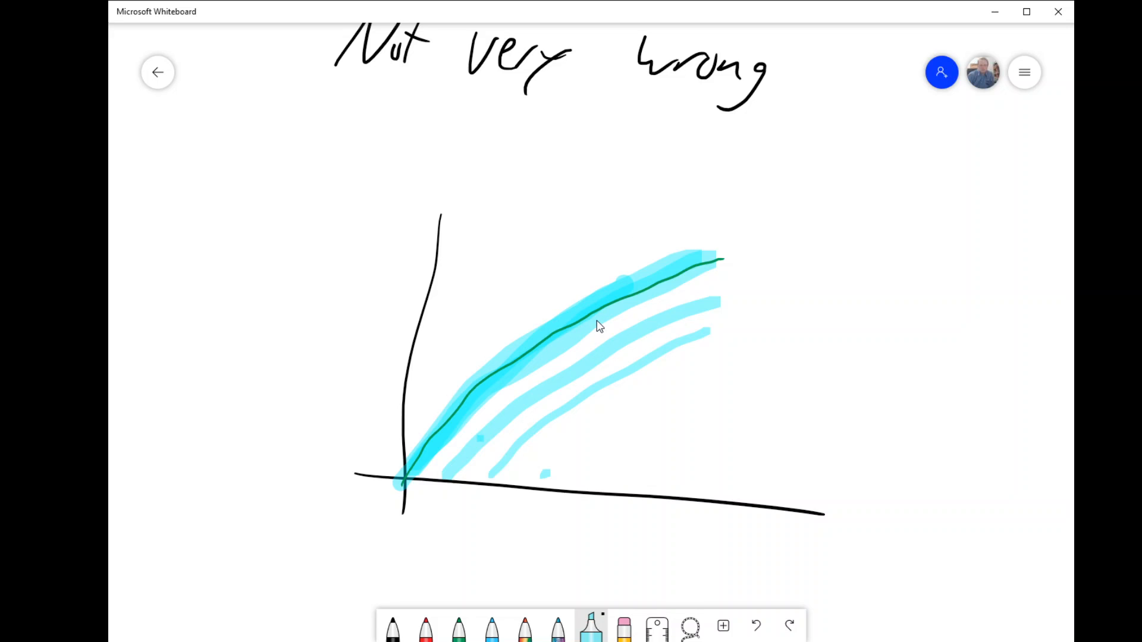
pyautogui.moveTo(704, 356)
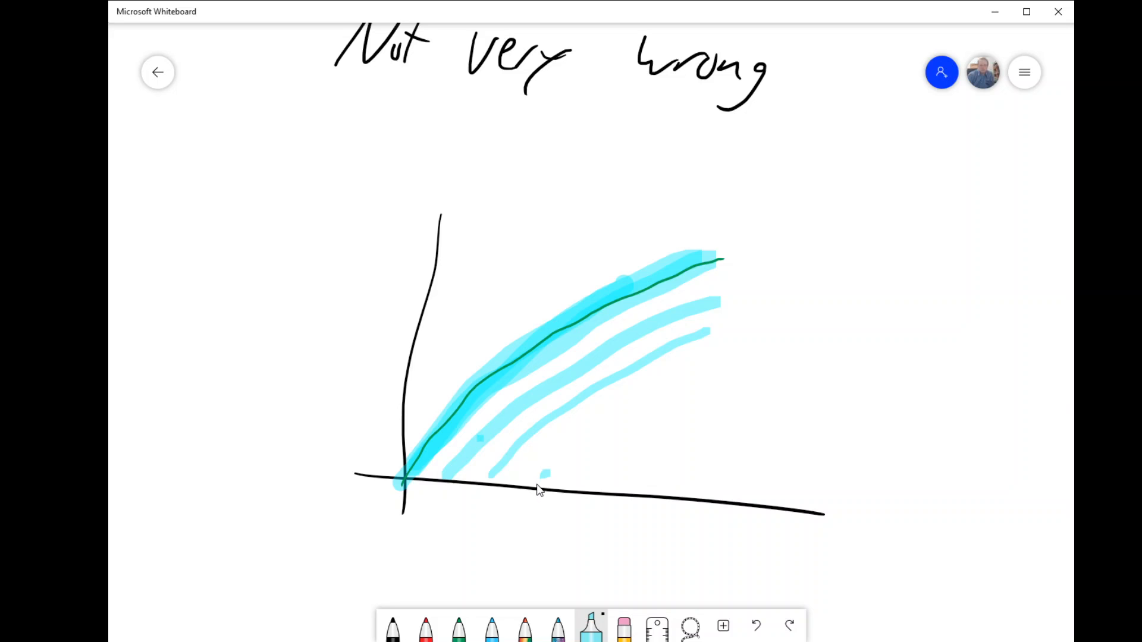
# Step: Trace the curve in thin black from the origin up to the top of the band
pyautogui.click(392, 627)
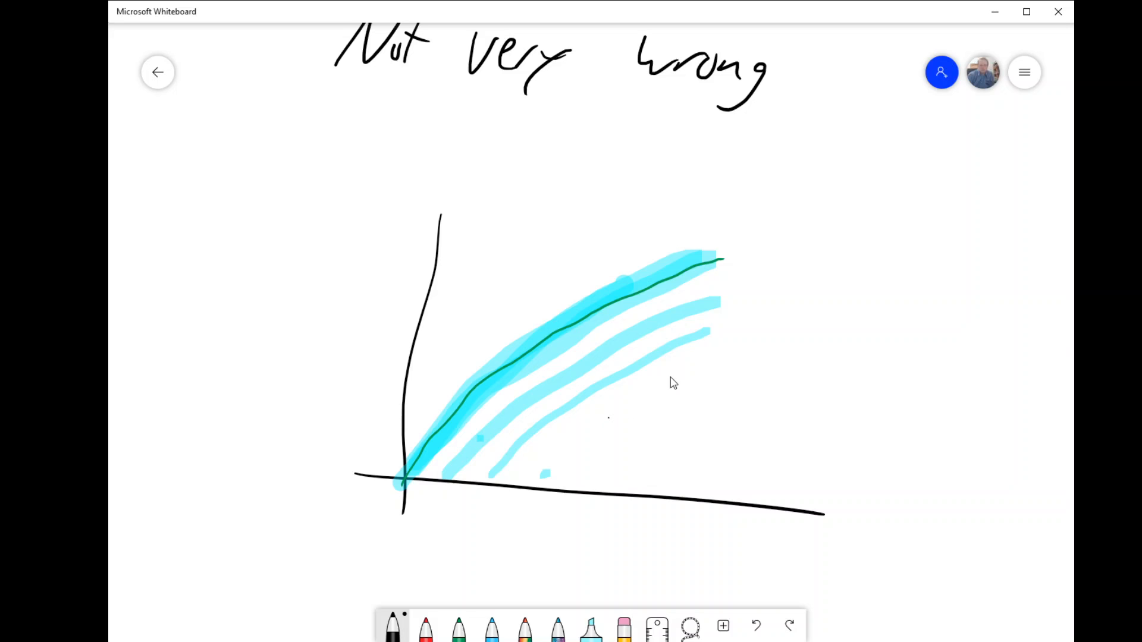
pyautogui.moveTo(720, 366)
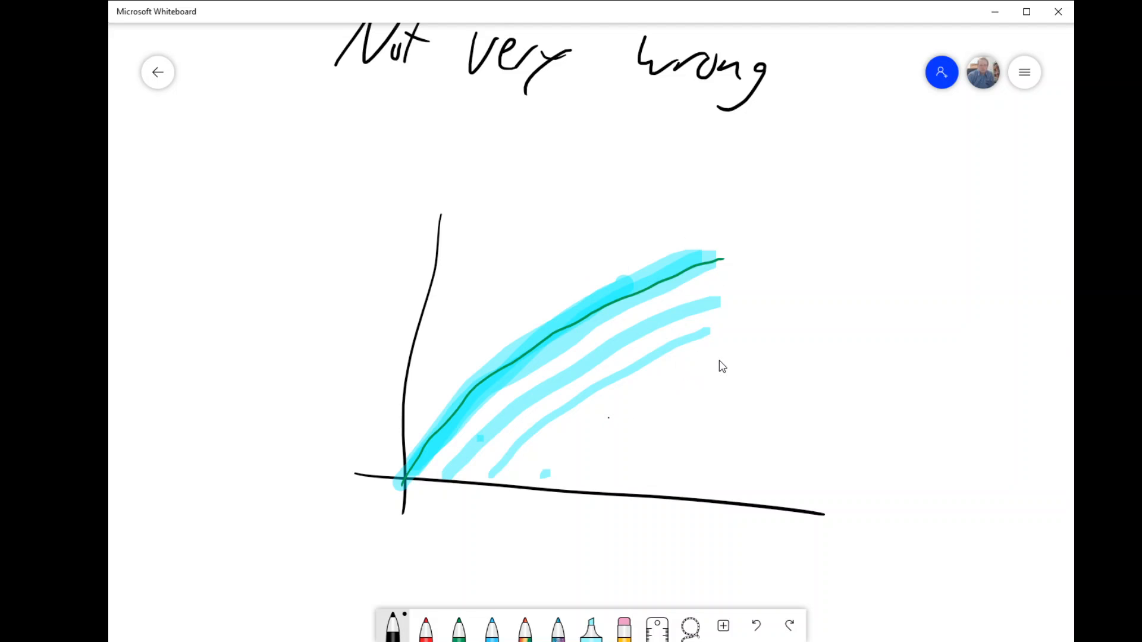
pyautogui.moveTo(658, 386)
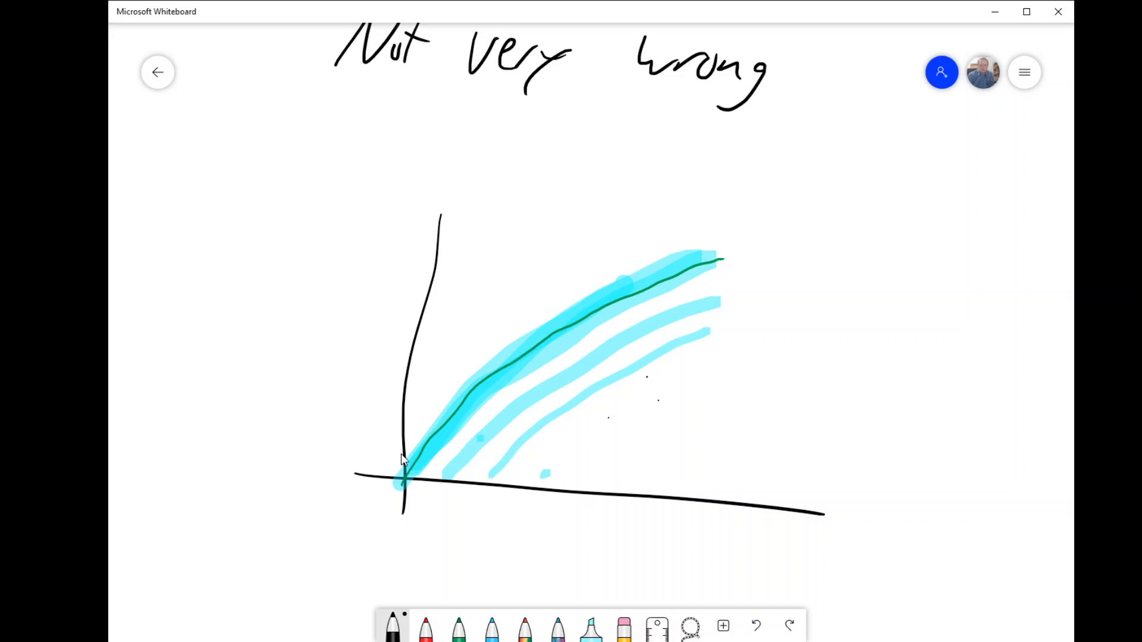
pyautogui.moveTo(402, 474); pyautogui.dragTo(463, 408)
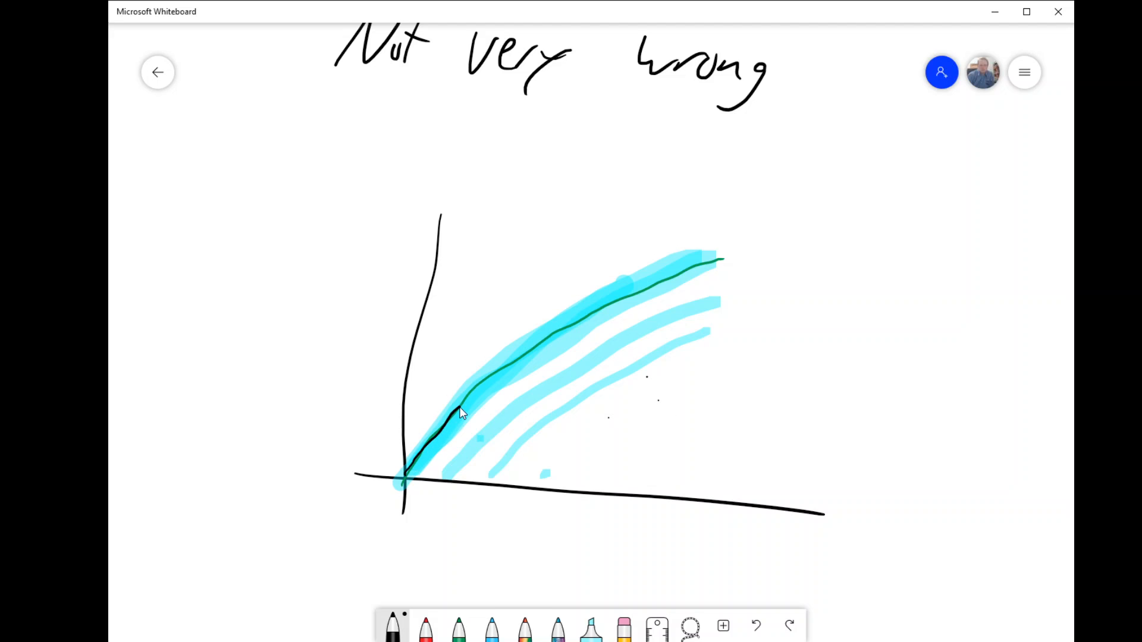
pyautogui.moveTo(462, 411); pyautogui.dragTo(663, 281)
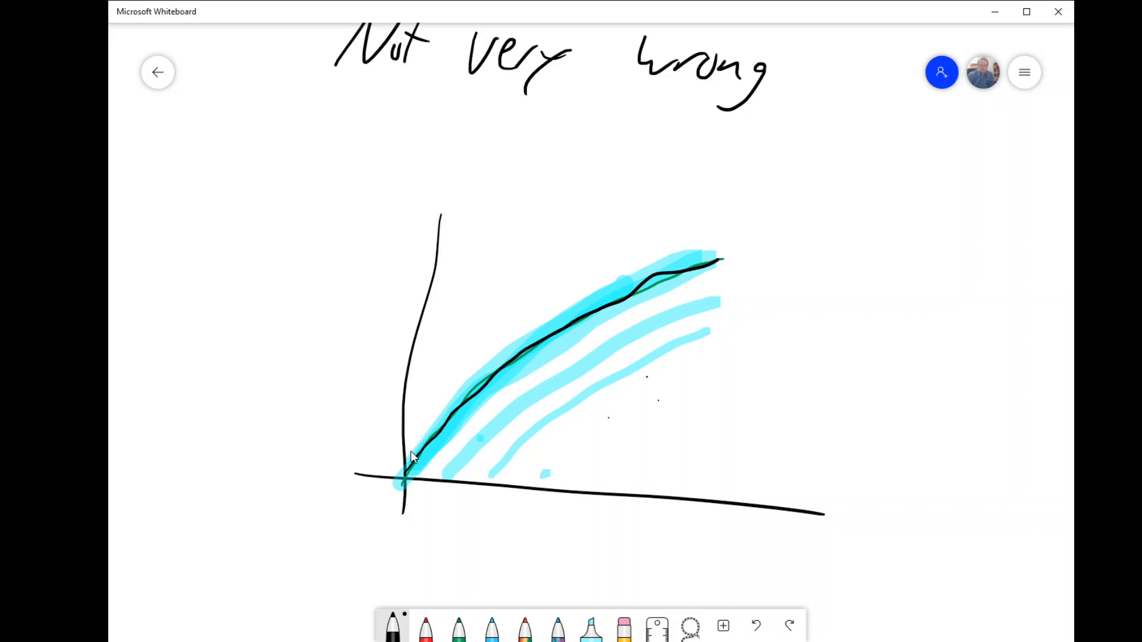
pyautogui.moveTo(407, 473); pyautogui.dragTo(501, 240)
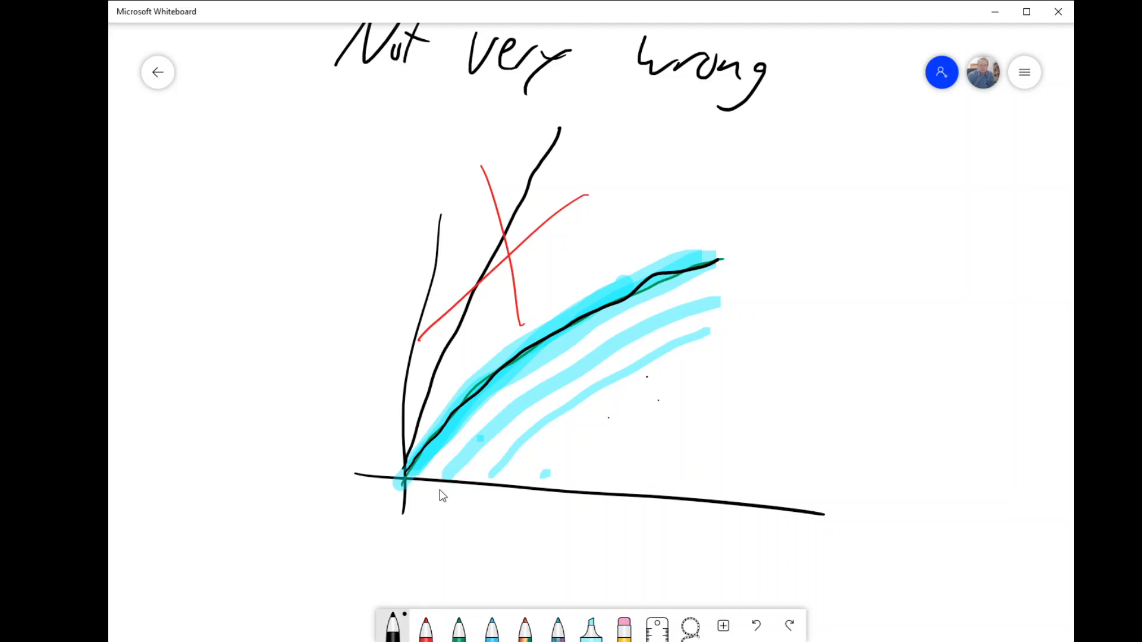
pyautogui.moveTo(794, 242)
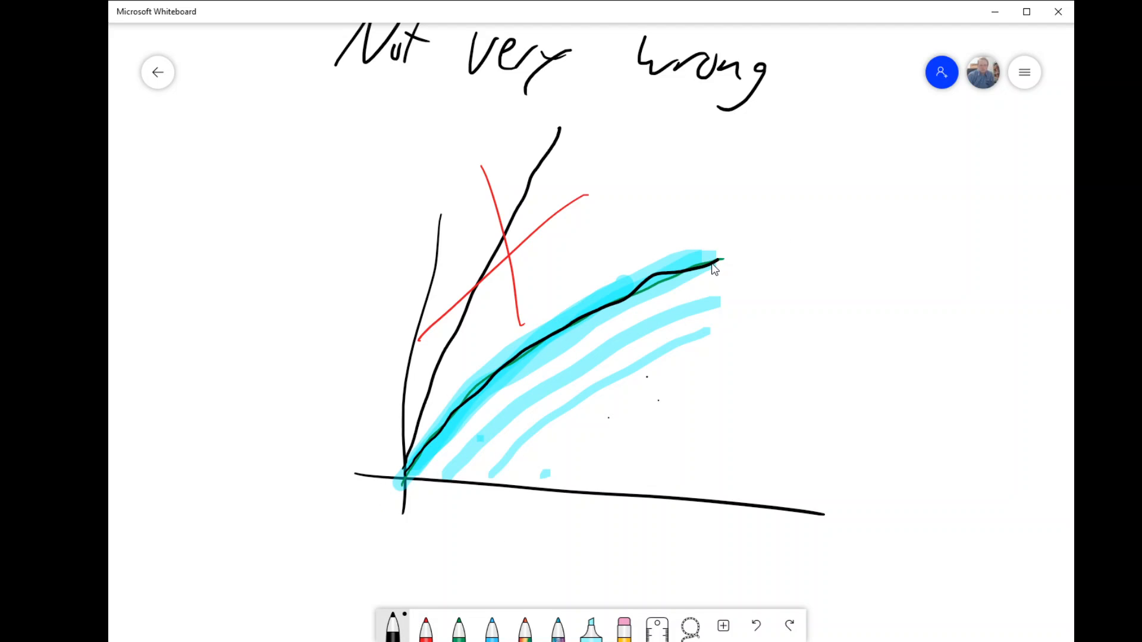
pyautogui.moveTo(700, 278)
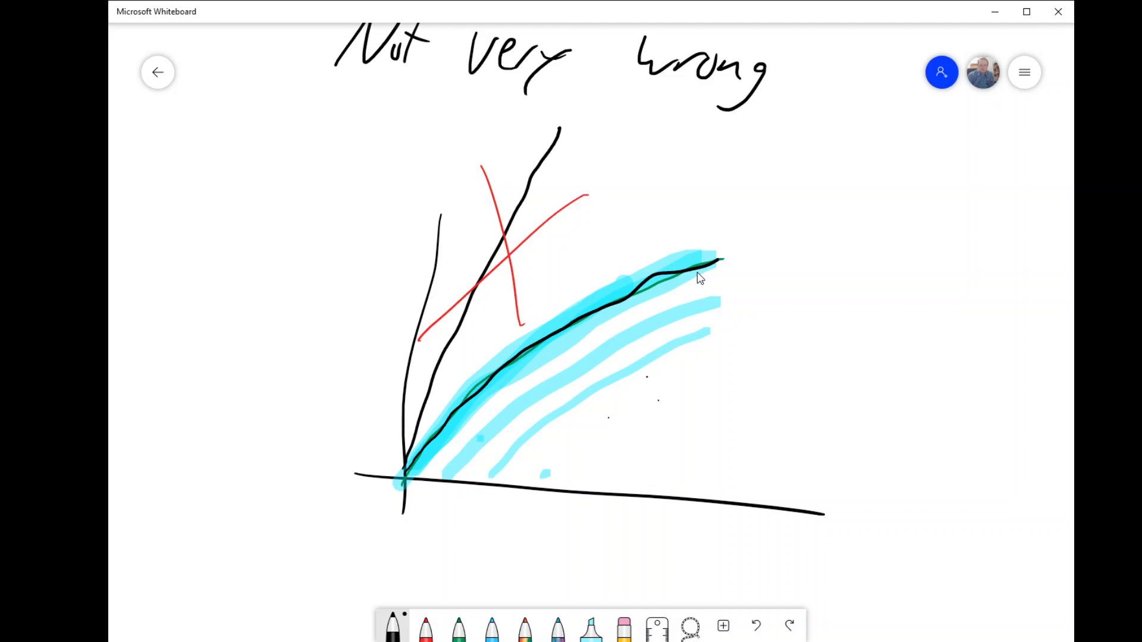
pyautogui.moveTo(649, 241)
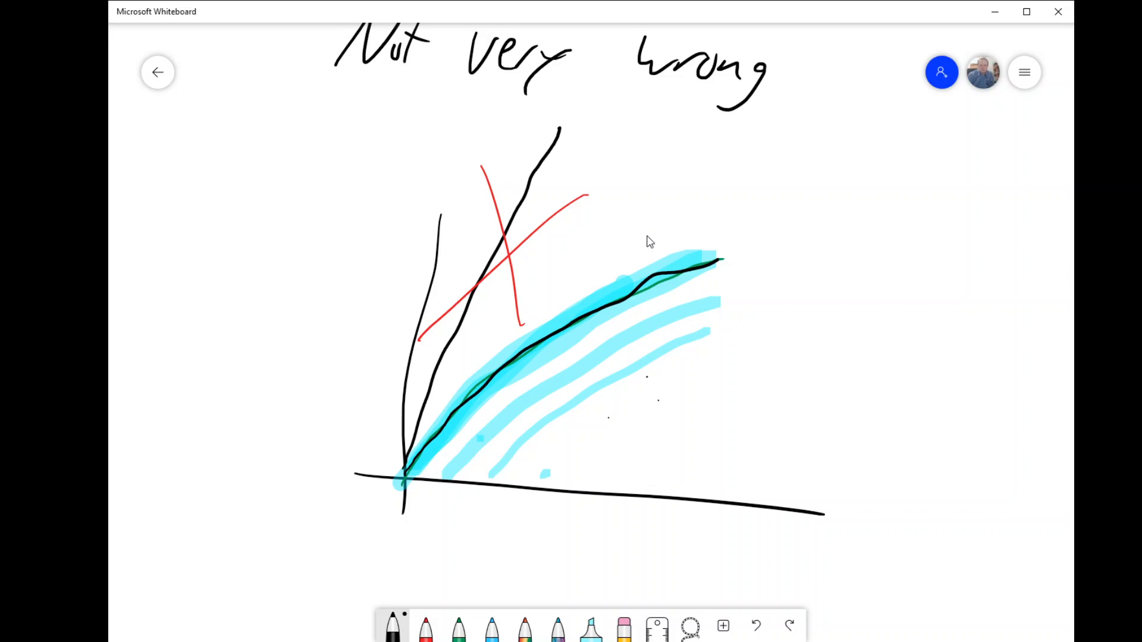
pyautogui.moveTo(523, 337)
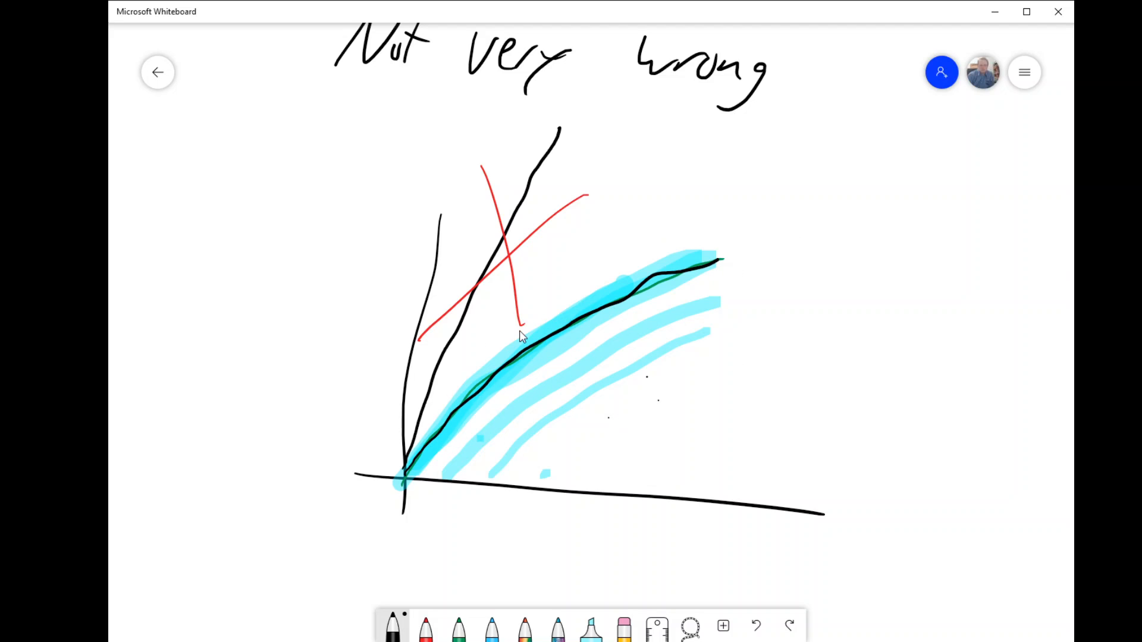
pyautogui.moveTo(533, 372)
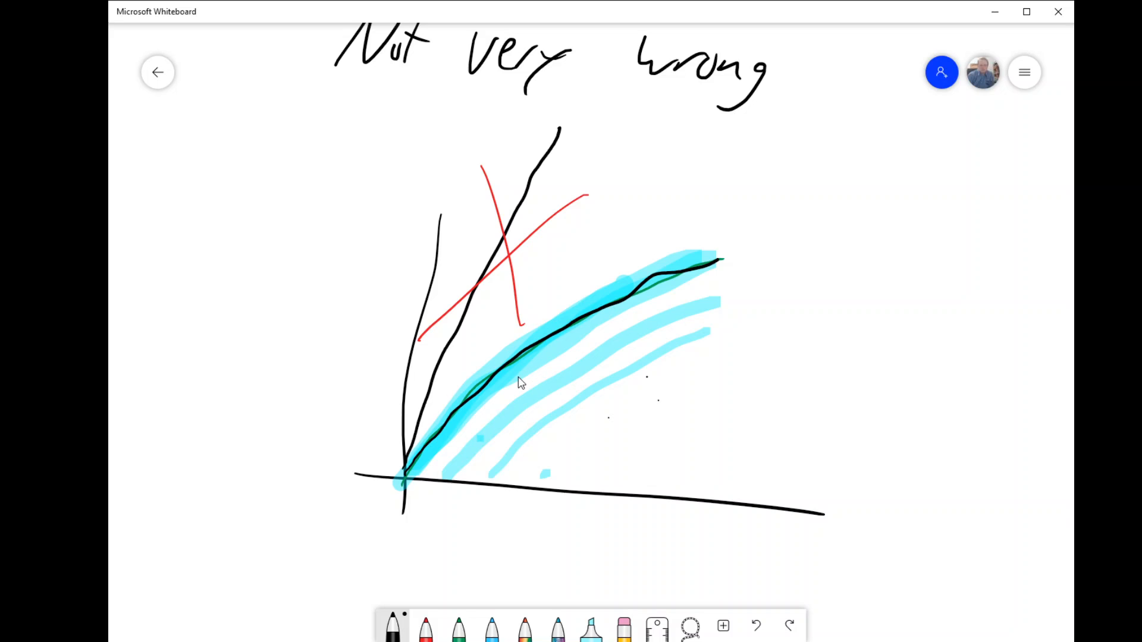
pyautogui.moveTo(572, 320)
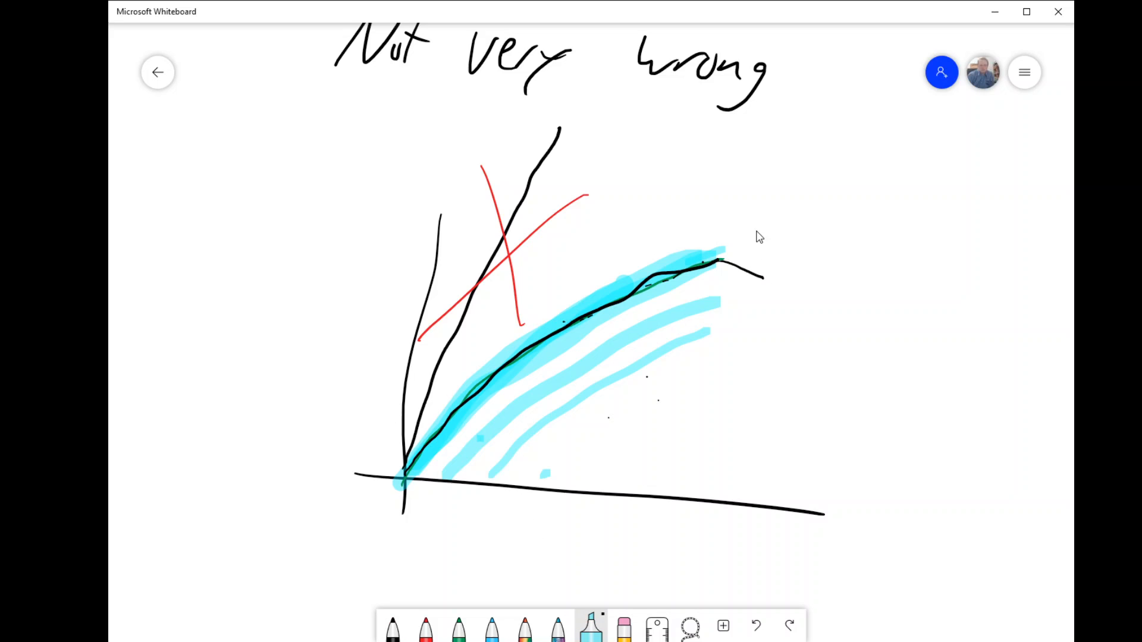
# Step: Continue the top light-blue band upward to the right past the curve's end
pyautogui.moveTo(717, 244); pyautogui.dragTo(796, 215)
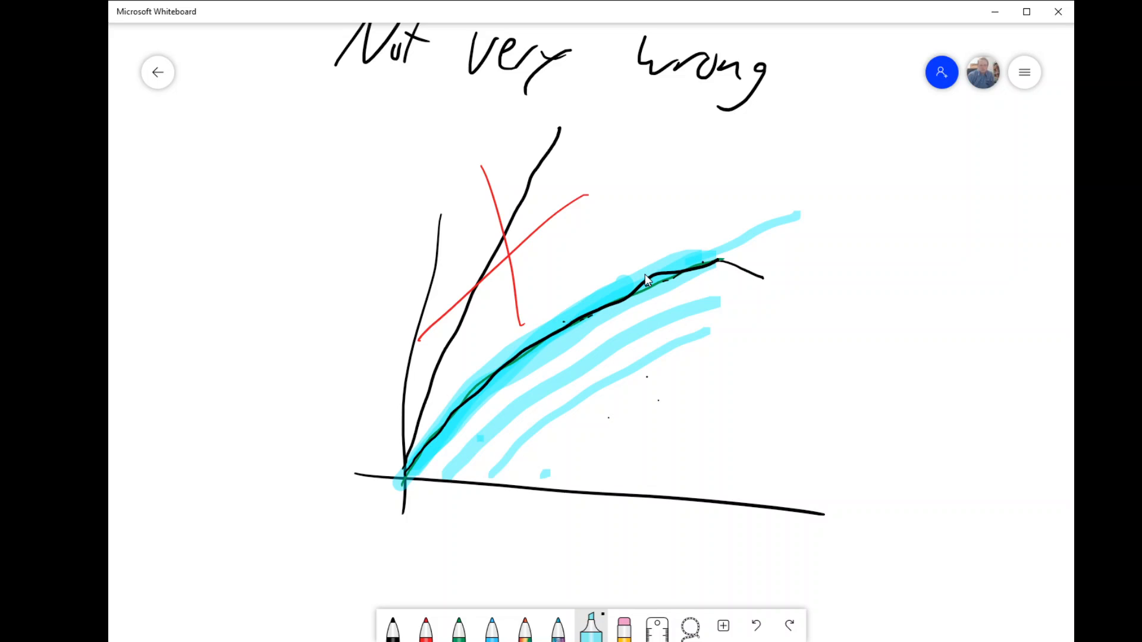
pyautogui.moveTo(737, 298)
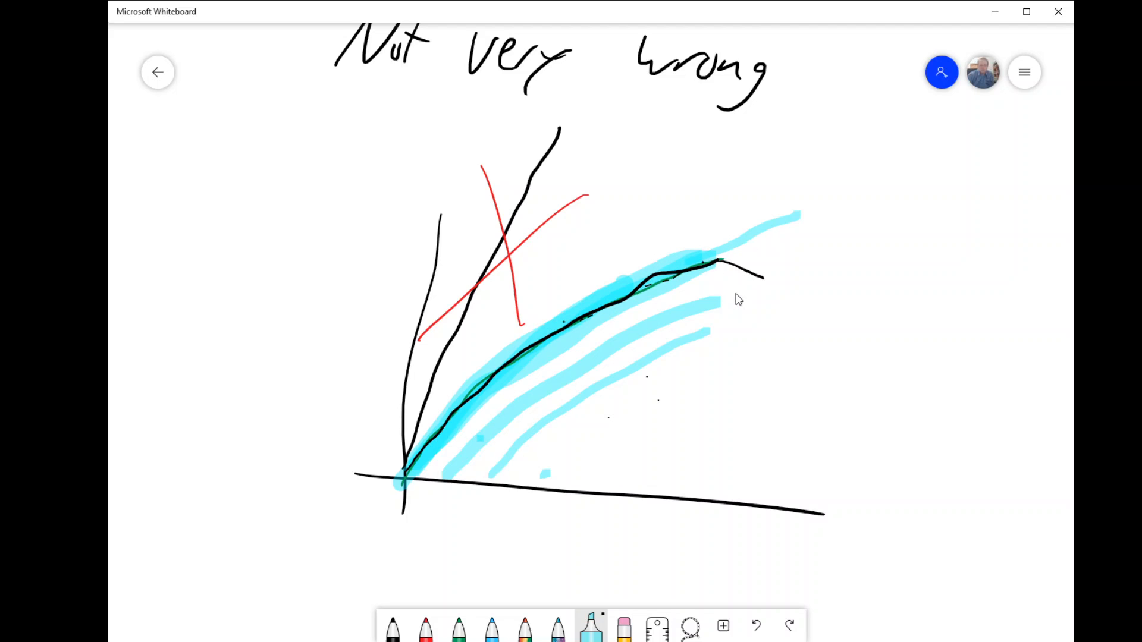
pyautogui.moveTo(792, 231)
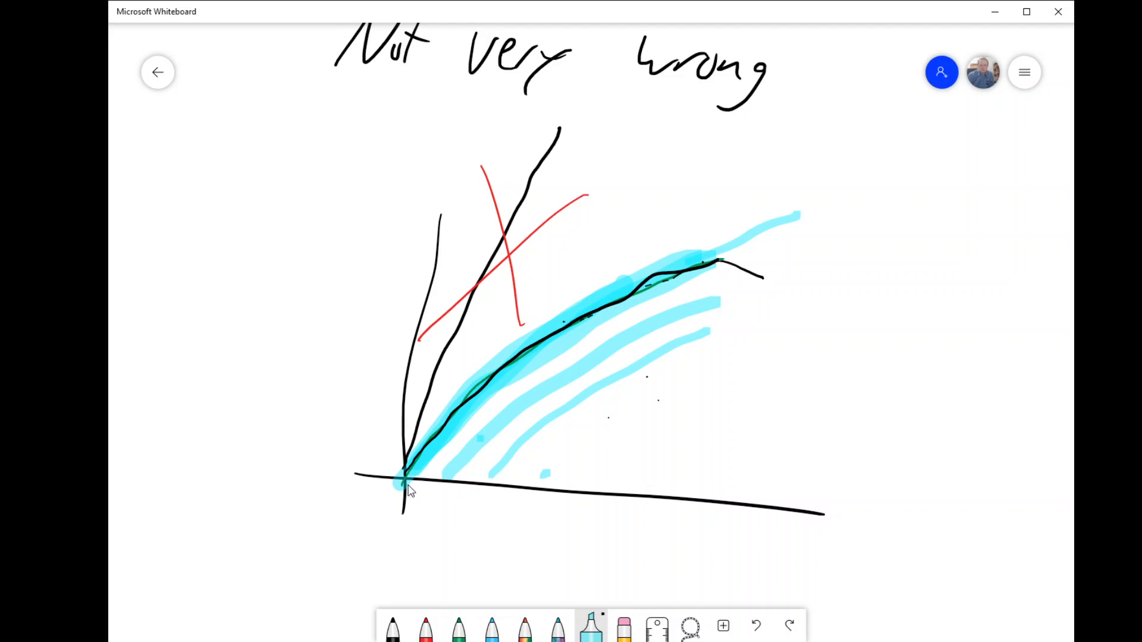
pyautogui.moveTo(734, 281)
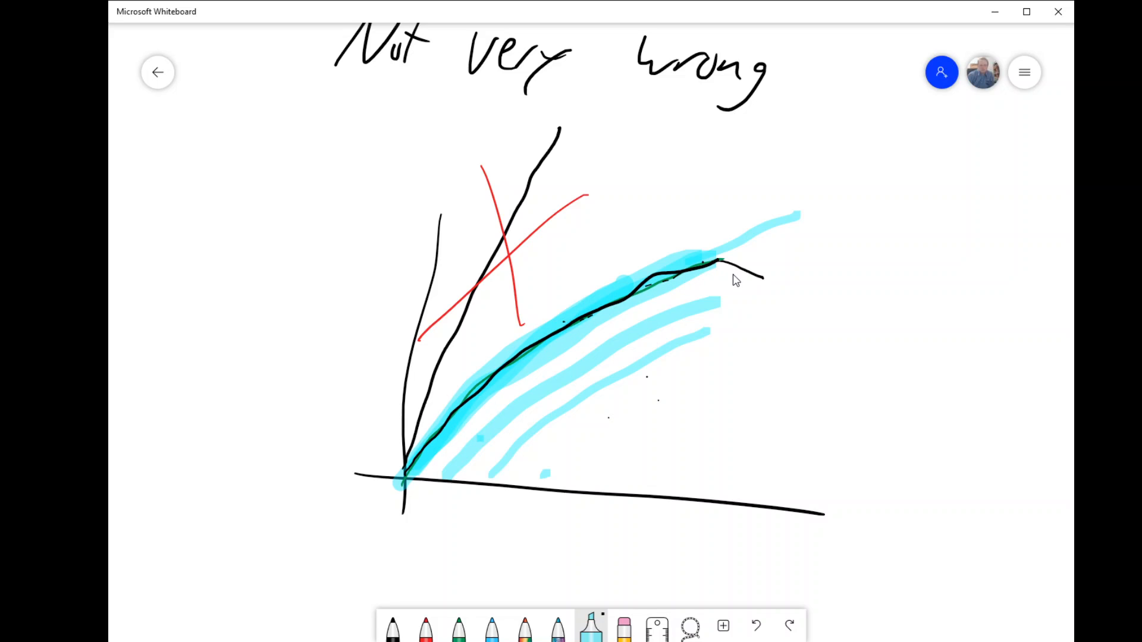
pyautogui.moveTo(773, 316)
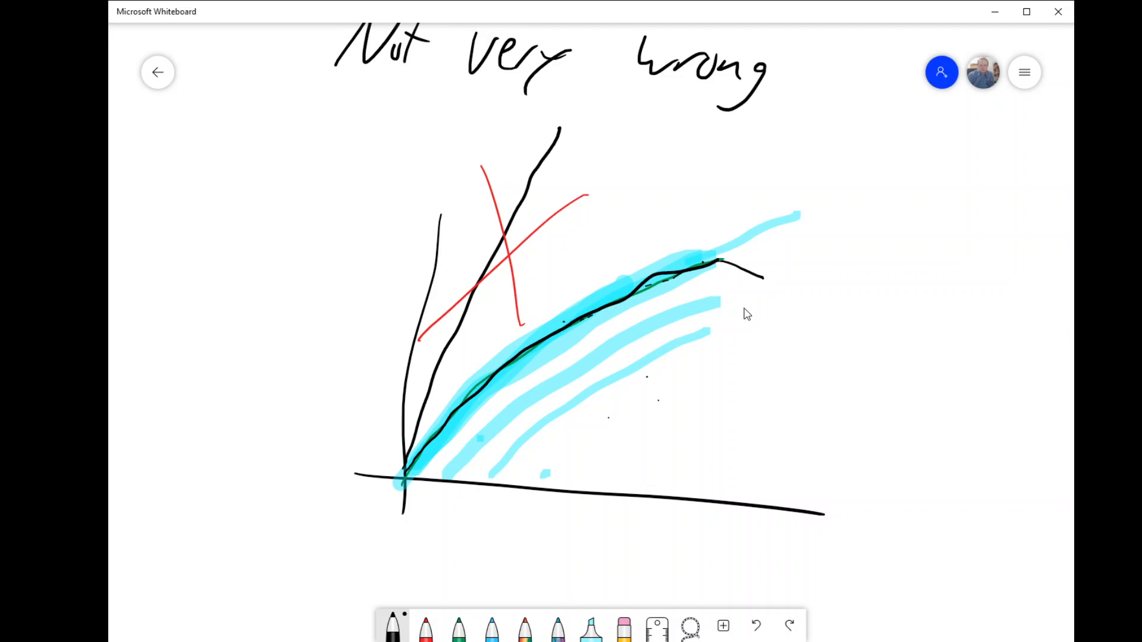
pyautogui.moveTo(647, 414)
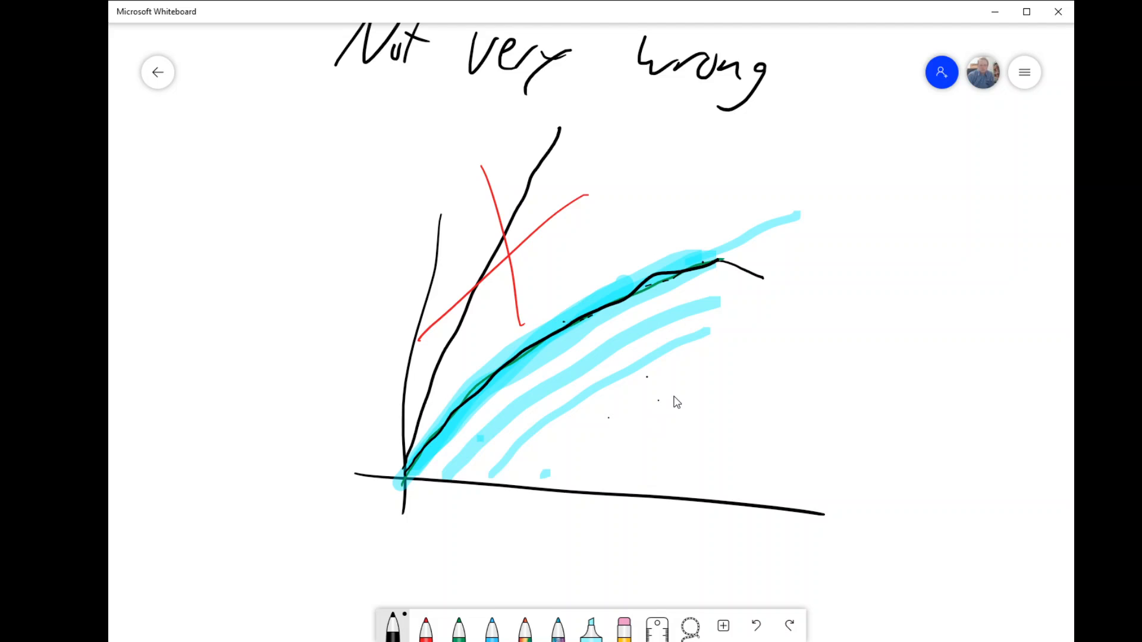
pyautogui.moveTo(775, 292)
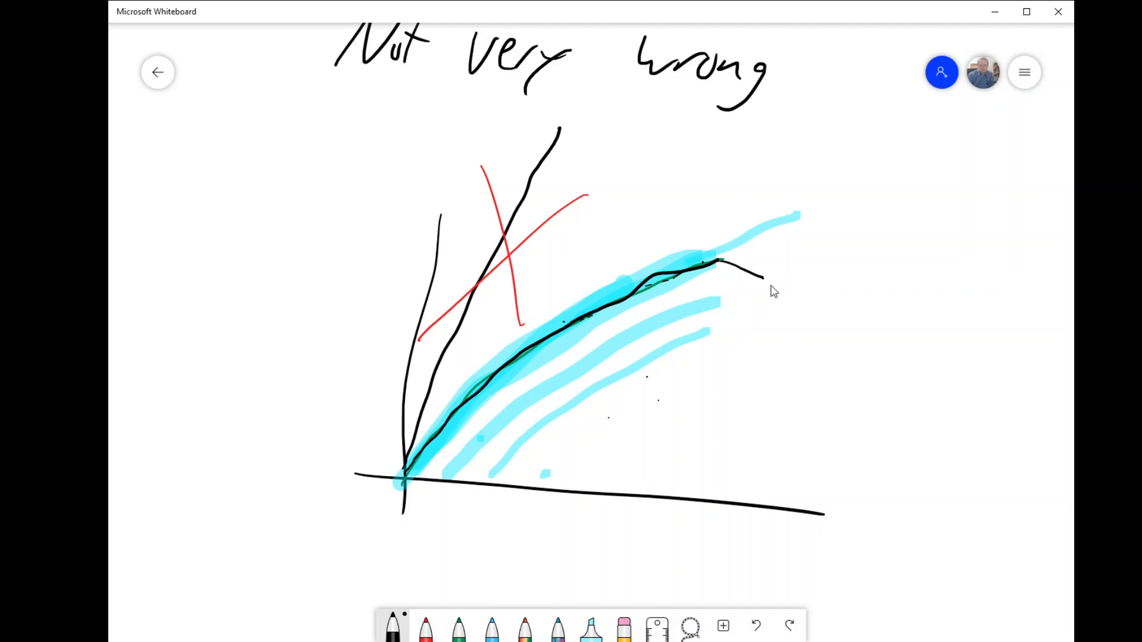
pyautogui.moveTo(640, 421)
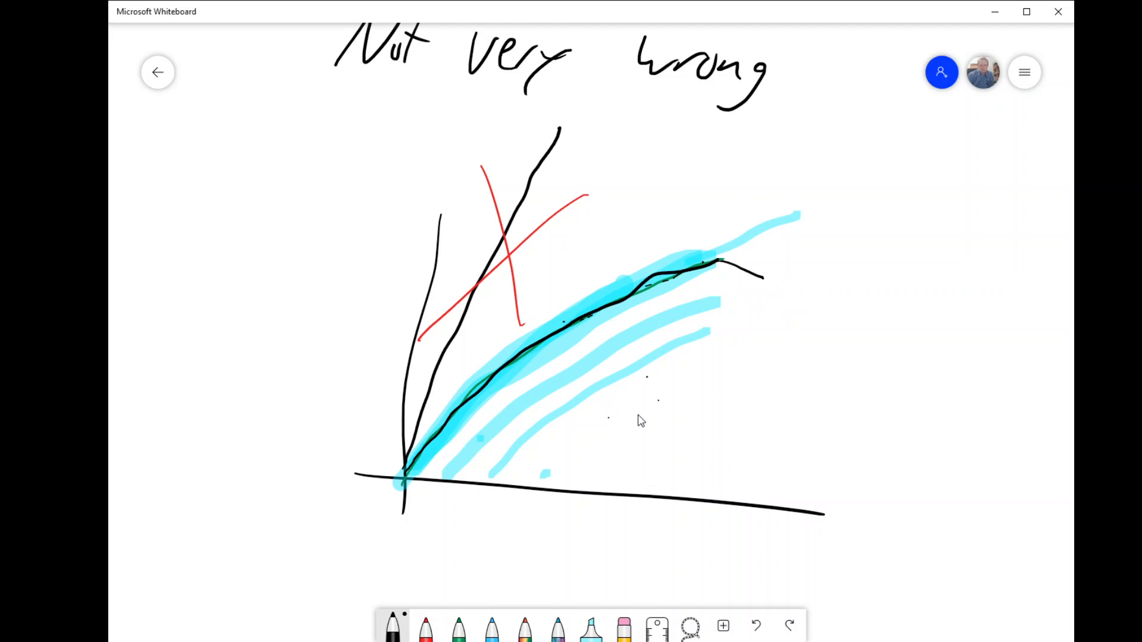
pyautogui.moveTo(1011, 604)
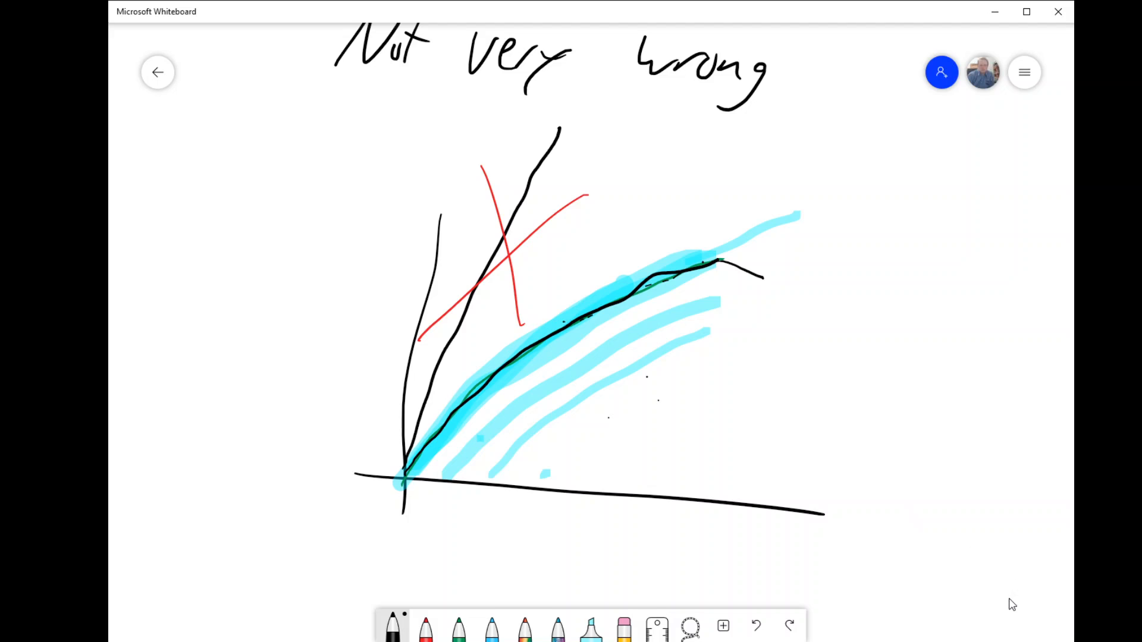